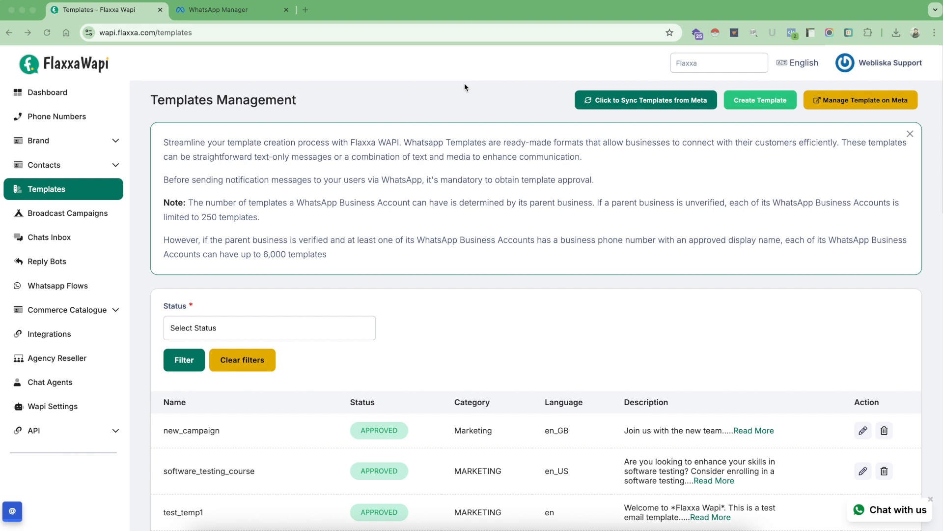
mouse_move(238, 120)
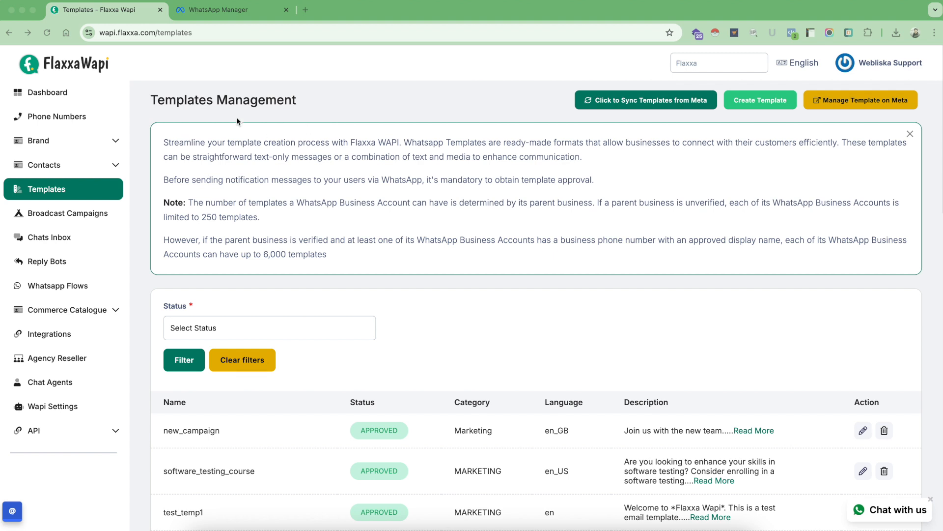
mouse_move(549, 287)
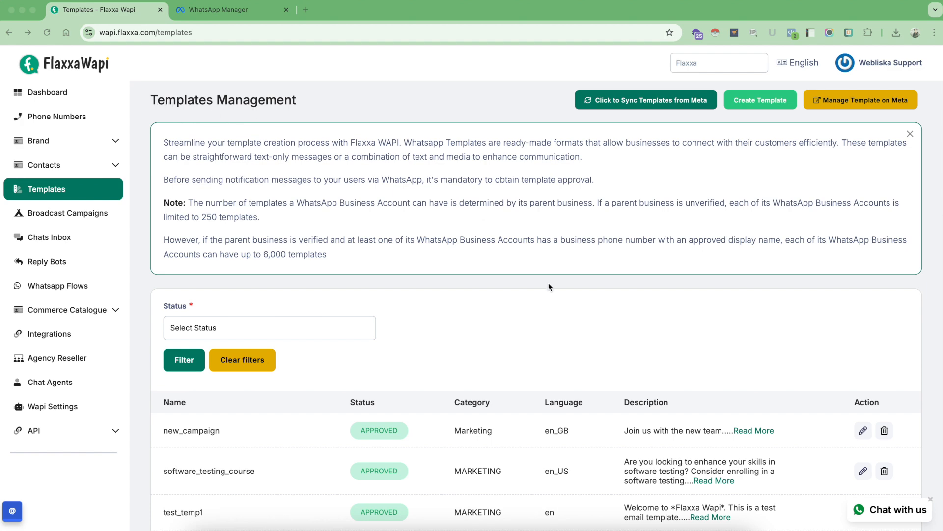
Start creating a new template from Templates Management and choose the template library option
scroll("down", 3)
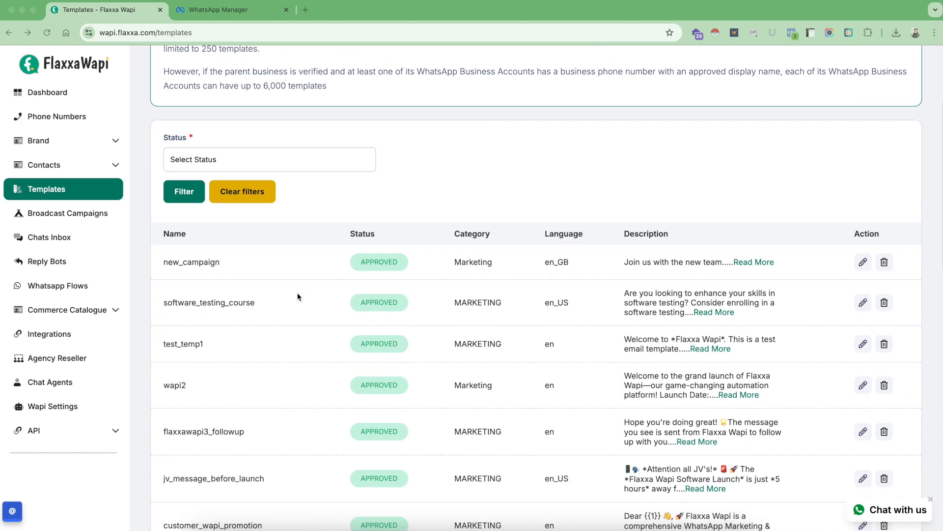
scroll("down", 3)
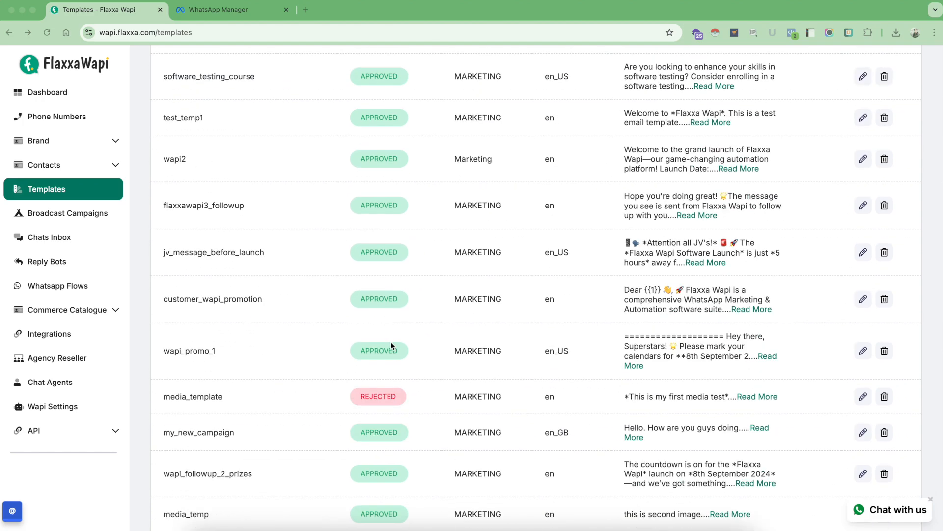
scroll("down", 3)
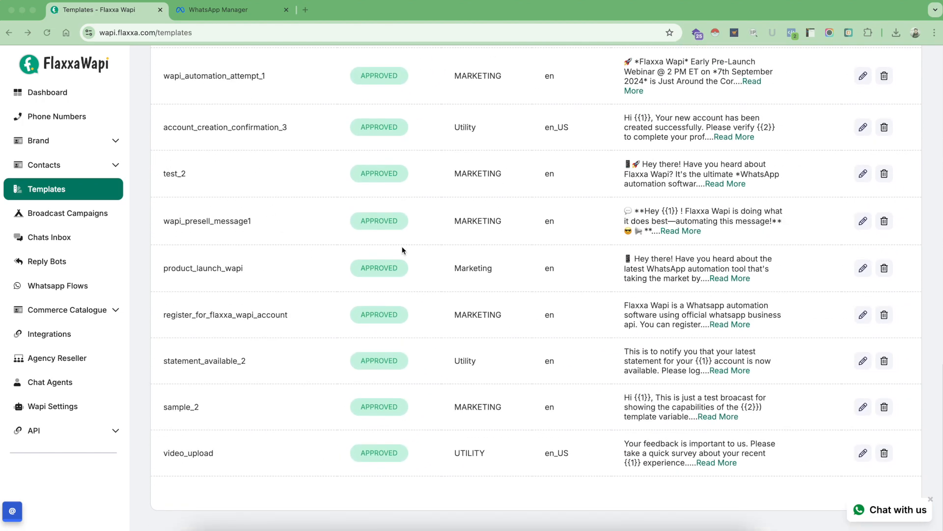
scroll("up", 3)
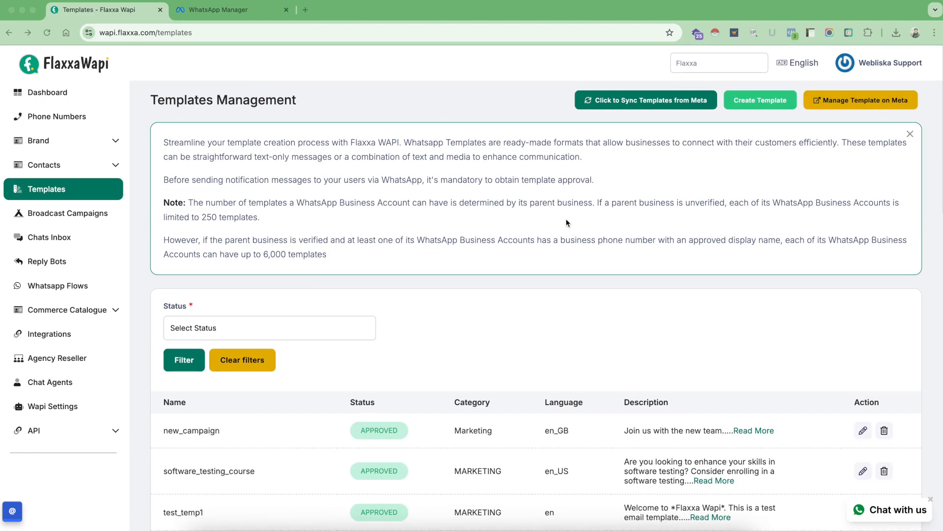
scroll("down", 3)
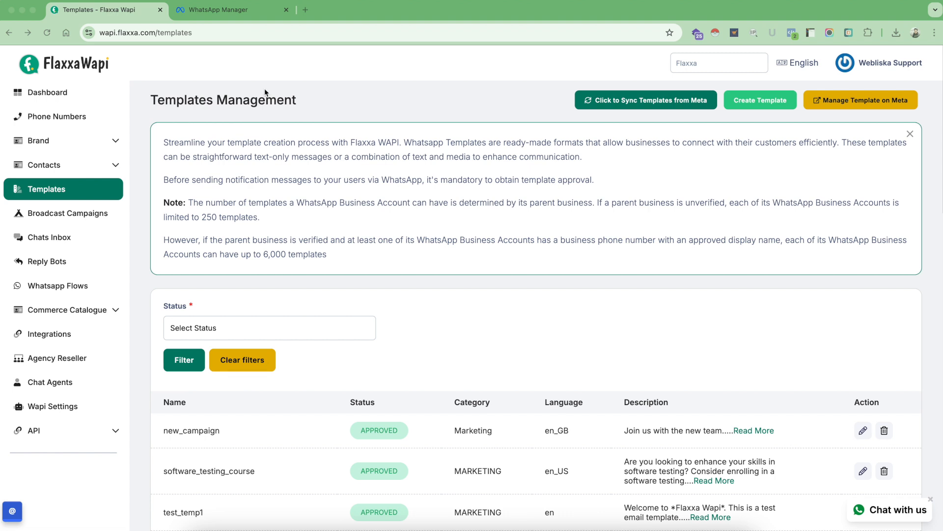
mouse_move(466, 308)
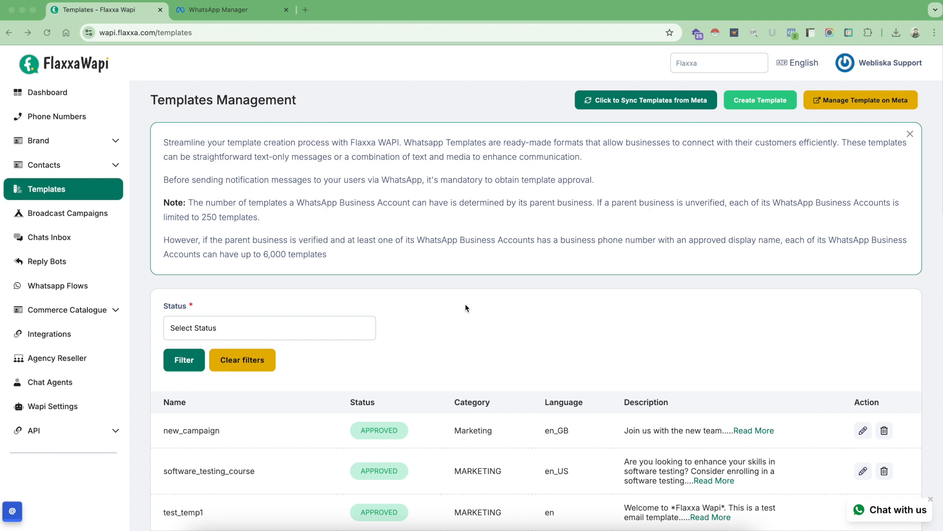
mouse_move(634, 291)
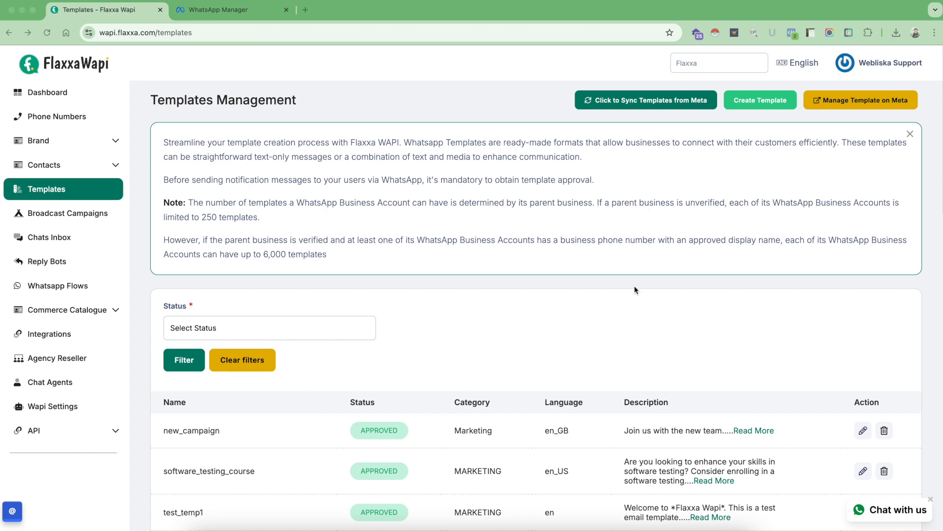
mouse_move(761, 103)
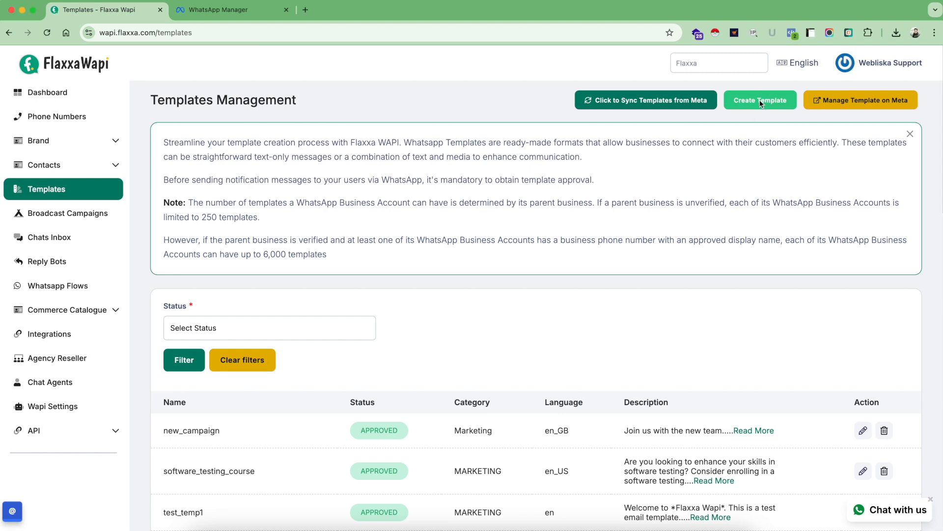
left_click(771, 100)
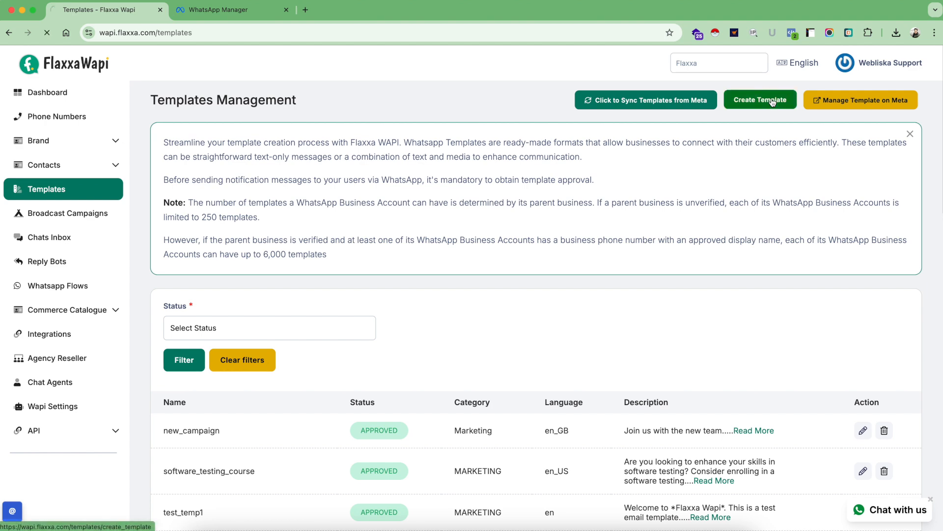
left_click(760, 100)
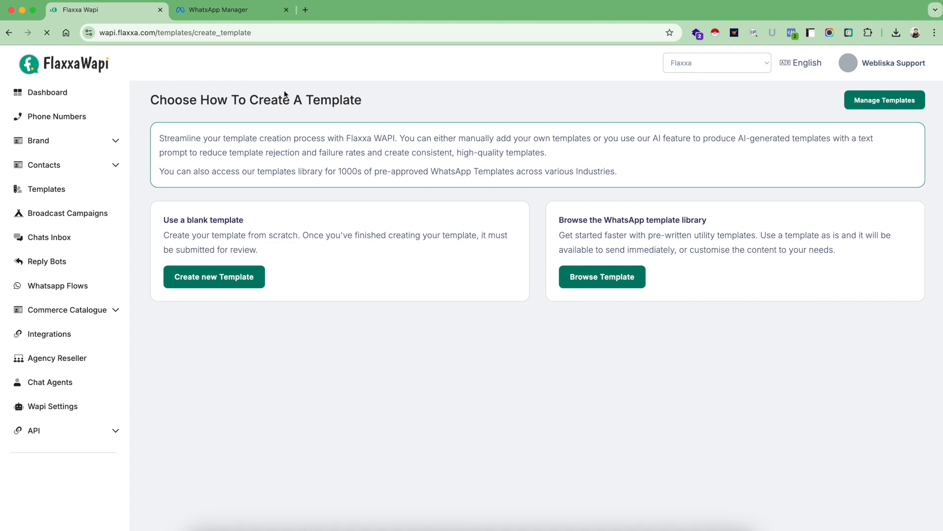
mouse_move(621, 233)
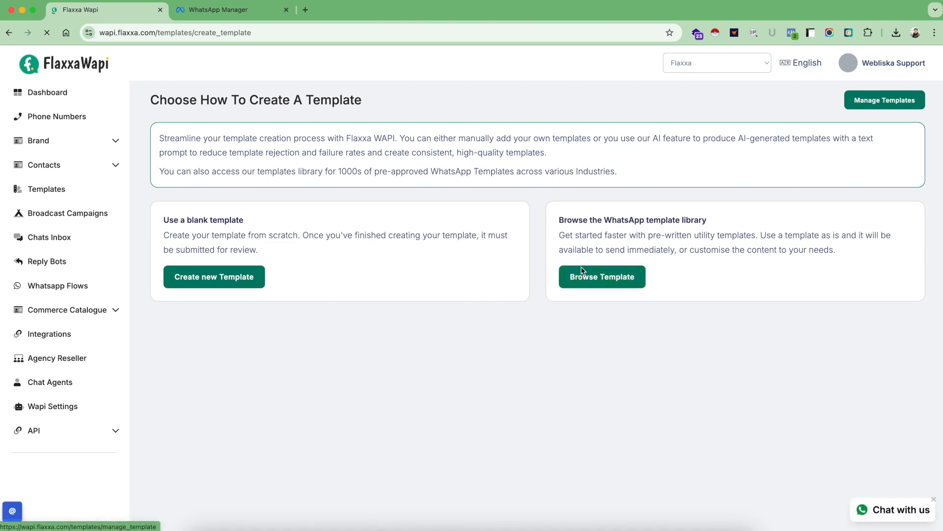
mouse_move(577, 299)
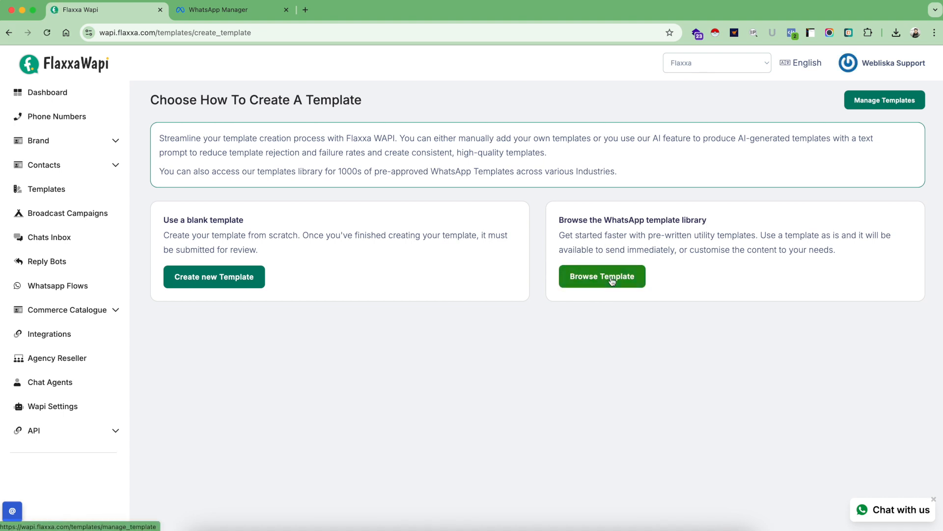
mouse_move(527, 283)
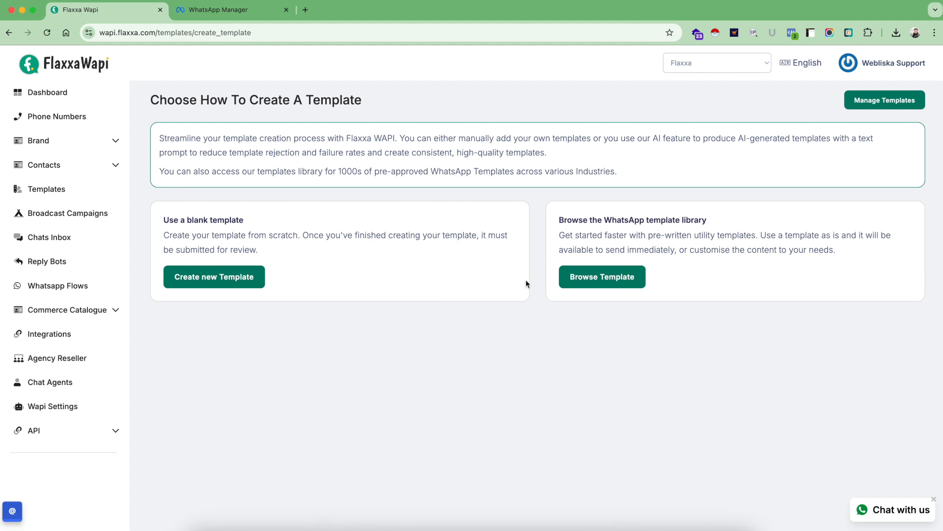
left_click(601, 276)
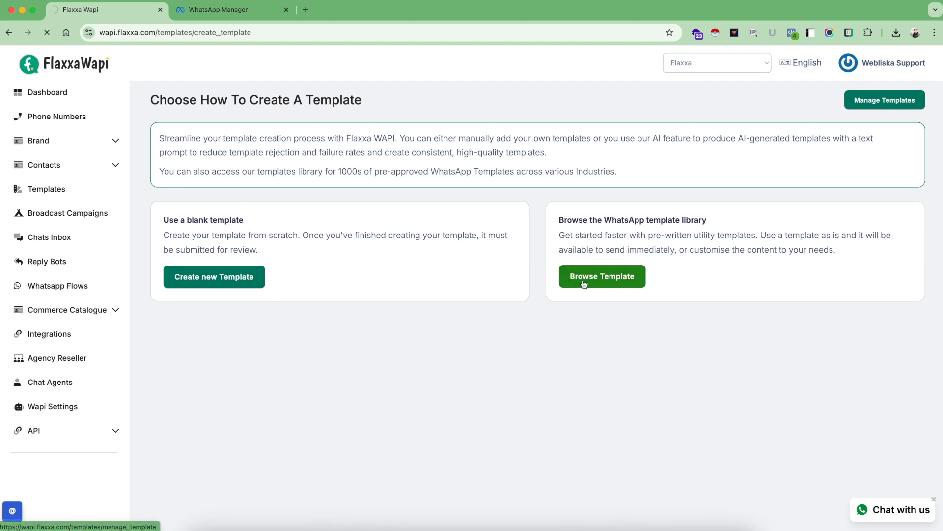
Browse the library filtered to FINANCIAL_SERVICES and view statement_available_2 in its translated languages
left_click(601, 276)
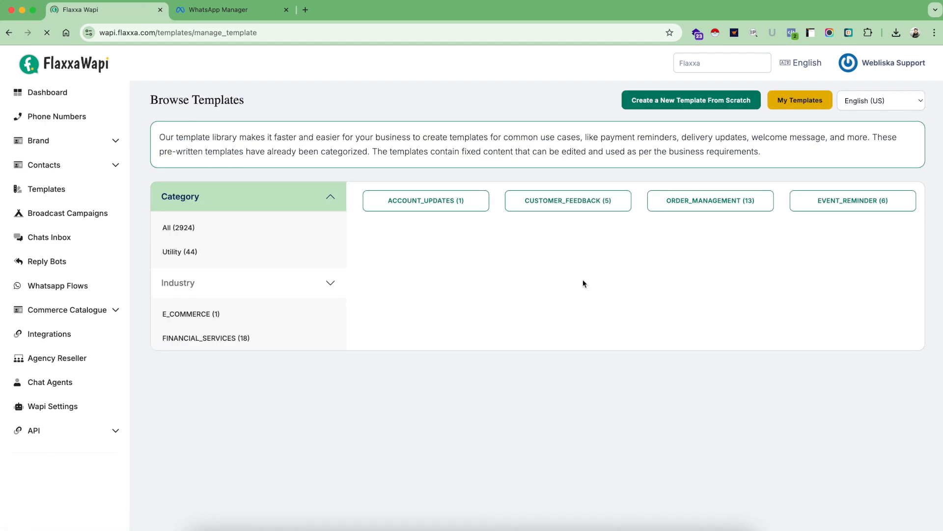
left_click(180, 251)
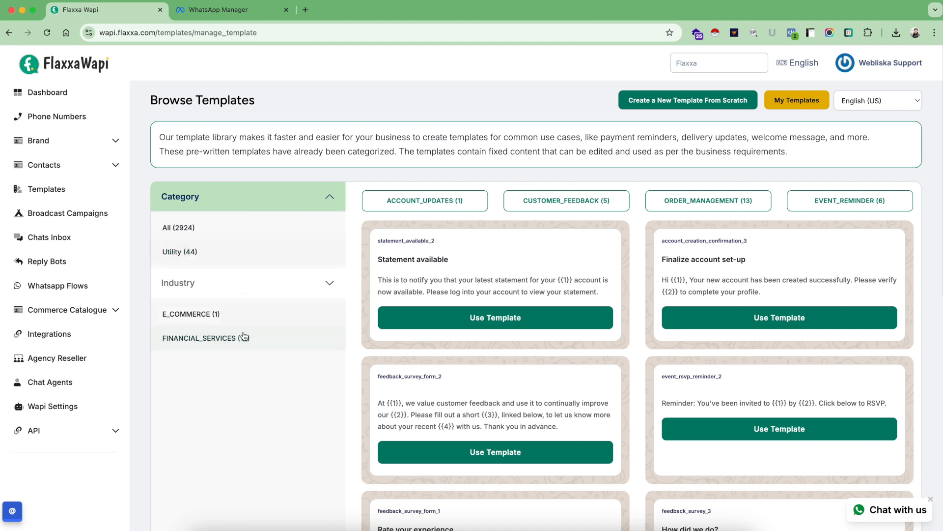
left_click(221, 338)
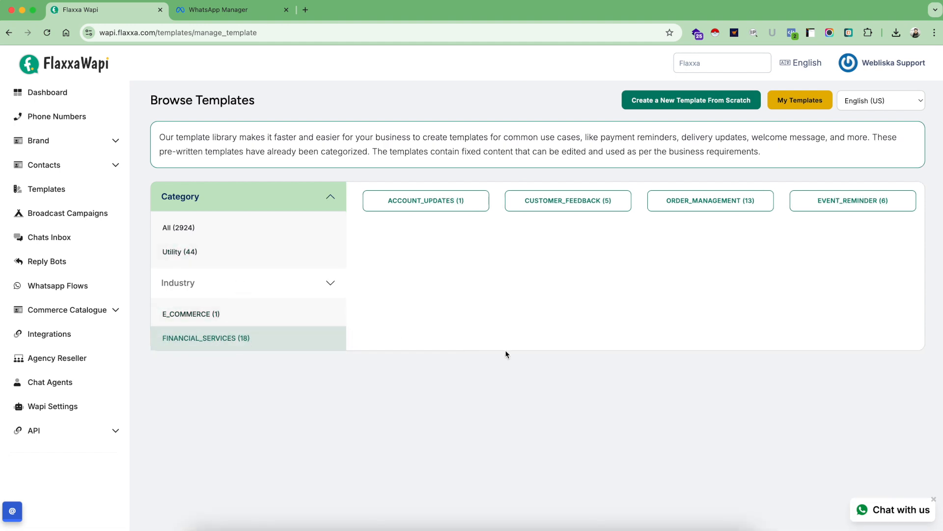
left_click(207, 338)
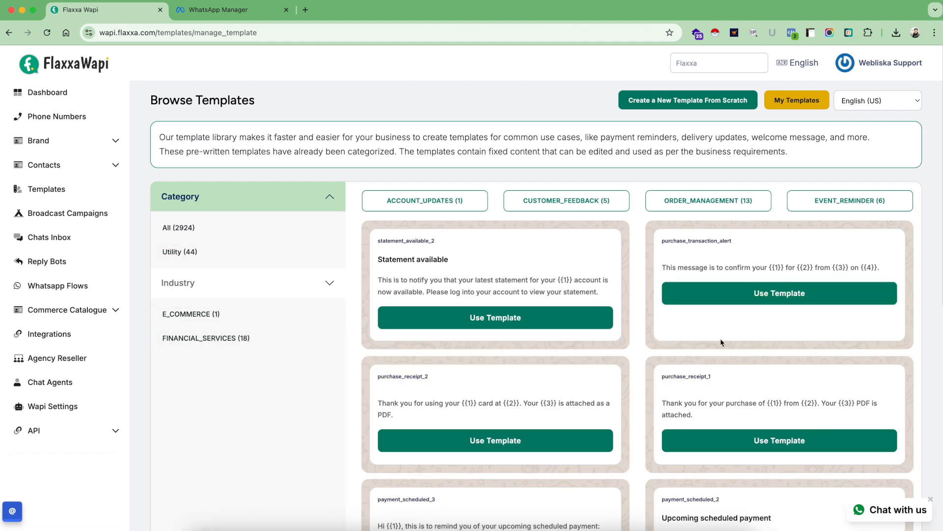
left_click(877, 100)
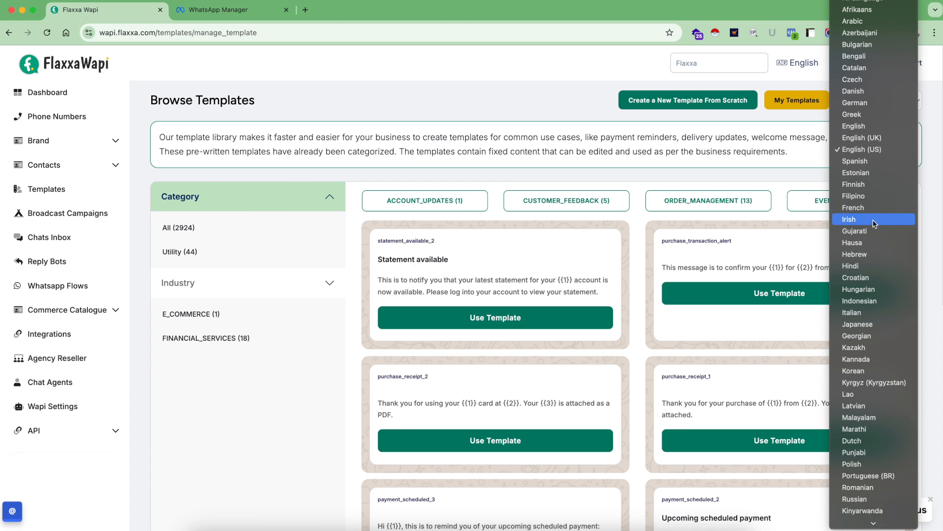
mouse_move(873, 277)
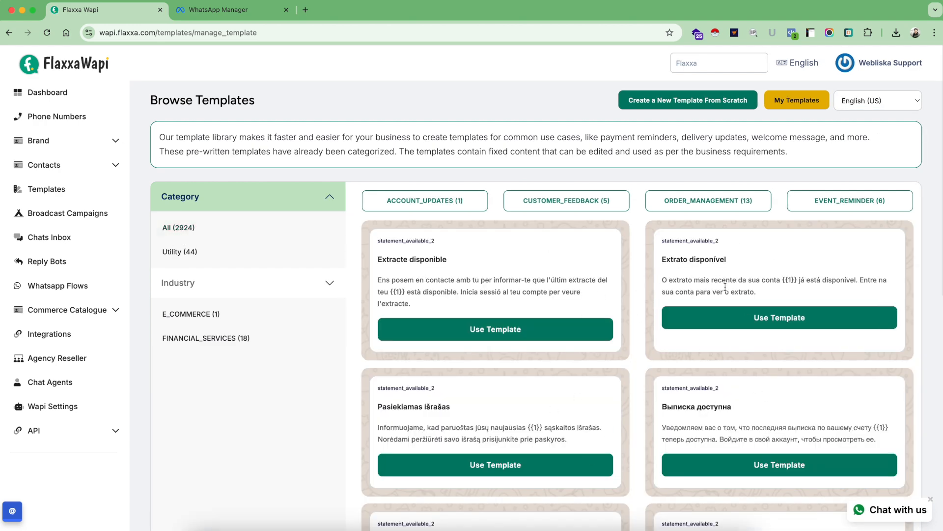
scroll("down", 3)
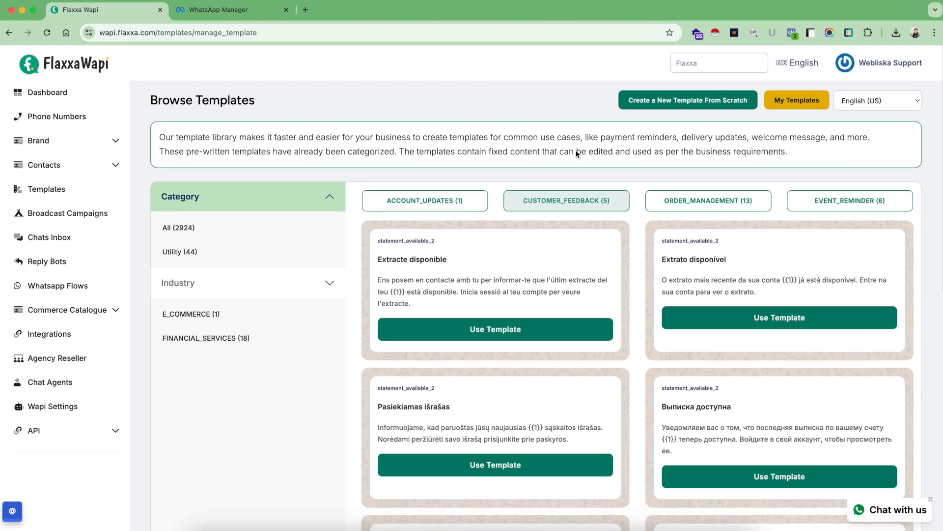
mouse_move(697, 105)
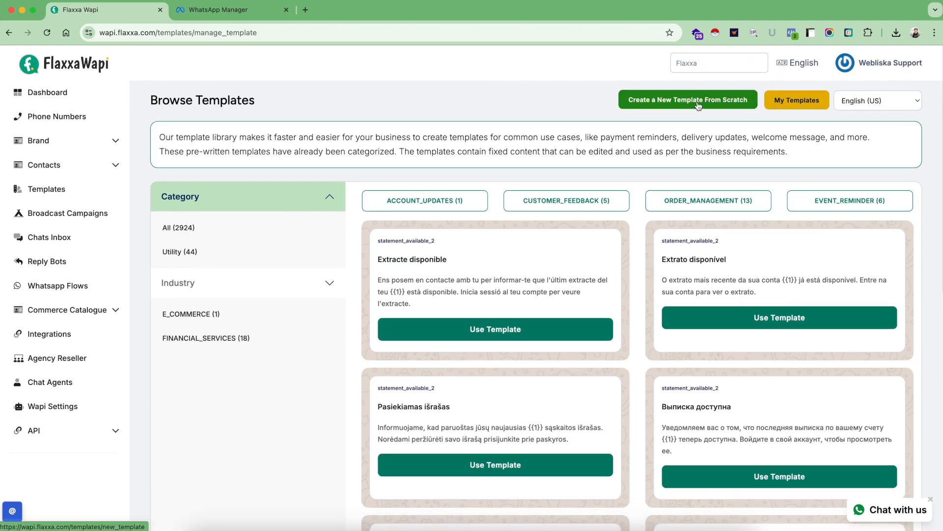
Begin a blank template, trying the Authentication category then settling on Utility with Custom subcategory
left_click(697, 102)
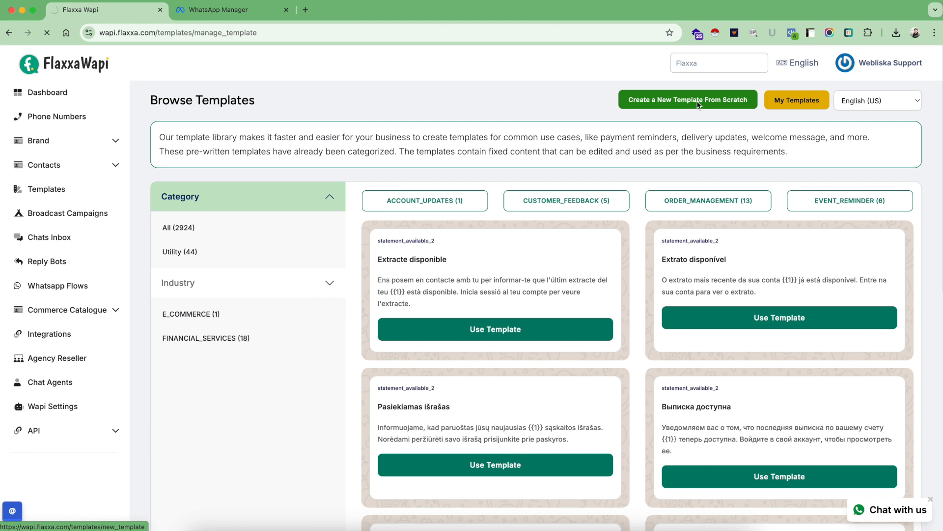
left_click(688, 99)
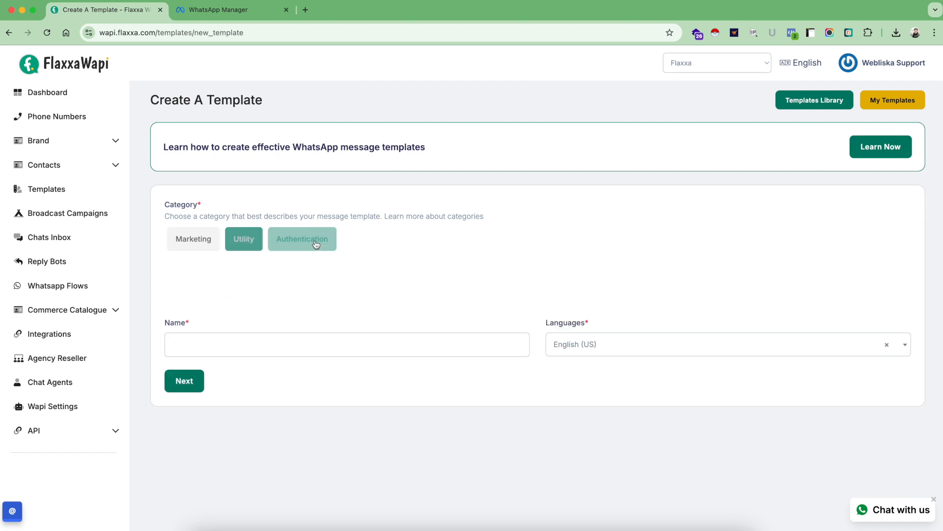
left_click(303, 238)
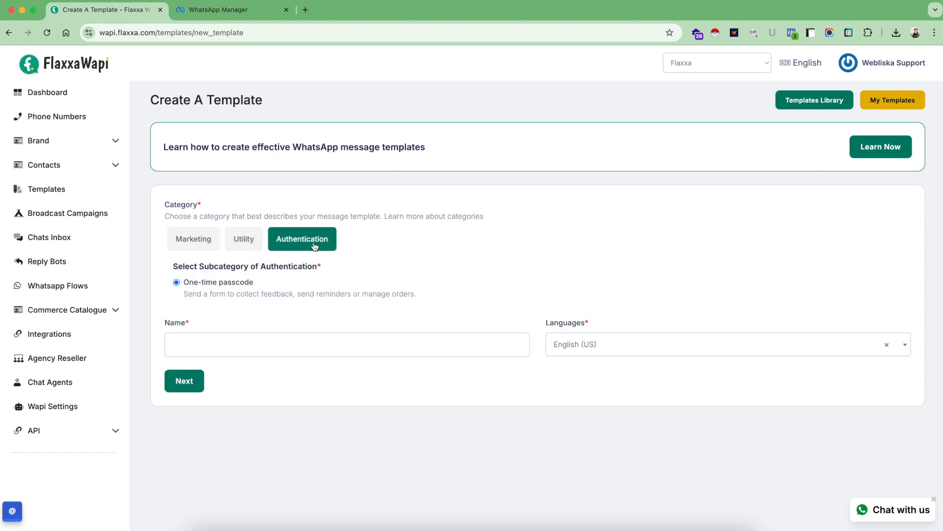
mouse_move(291, 275)
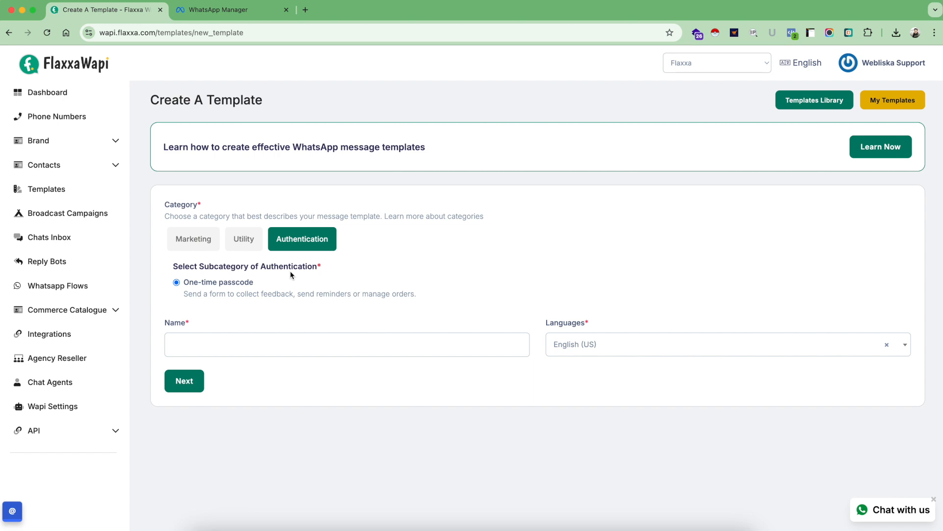
mouse_move(237, 285)
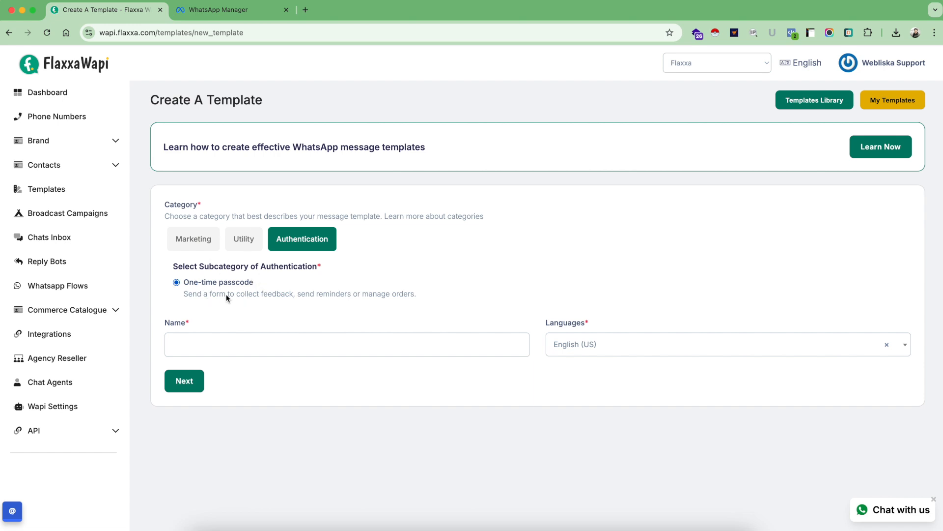
mouse_move(271, 251)
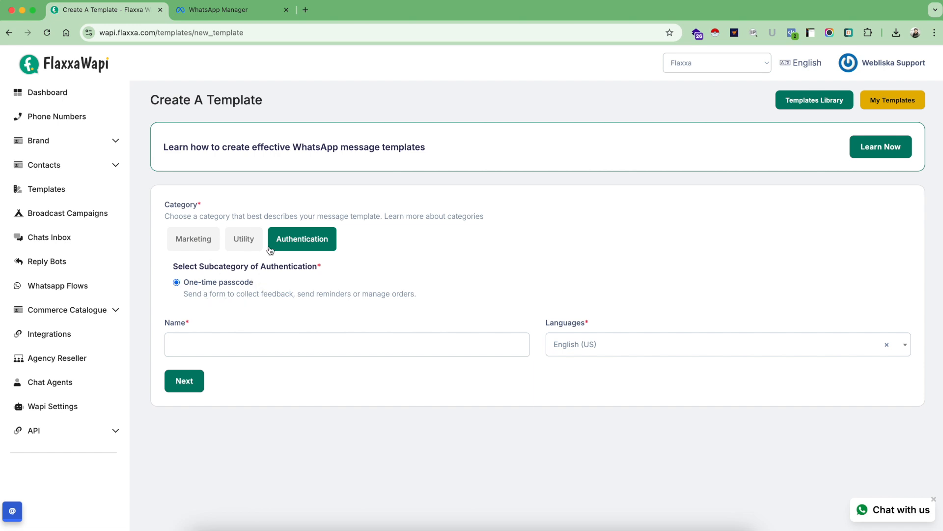
left_click(243, 239)
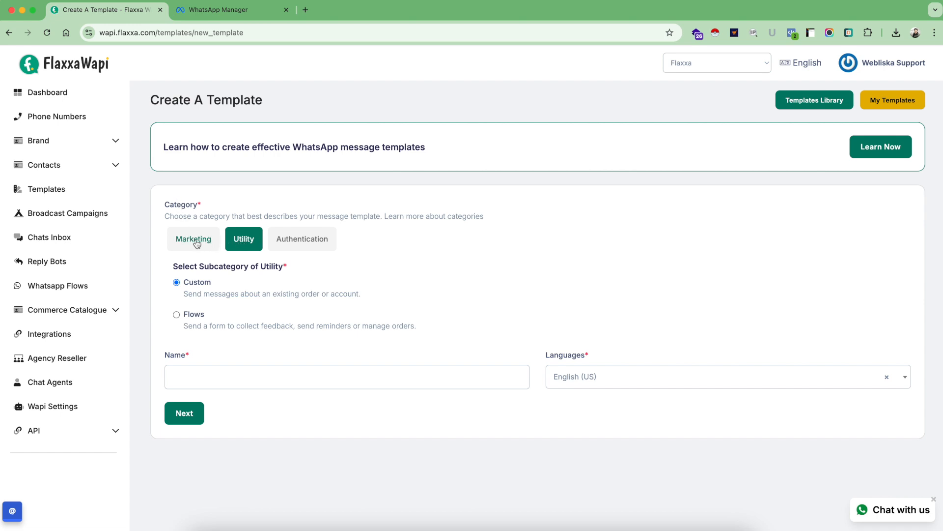
Switch the category between Marketing and Utility, ending on Marketing with Custom subcategory
left_click(192, 239)
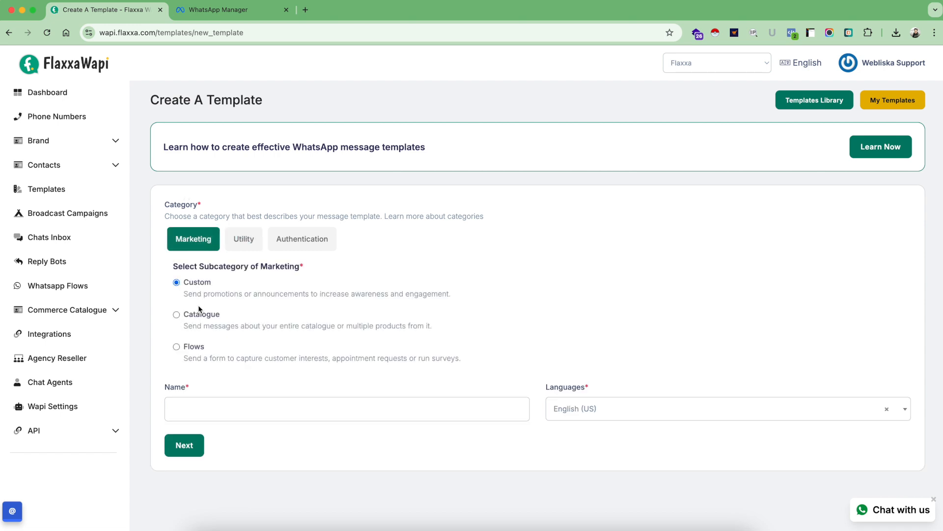
left_click(244, 239)
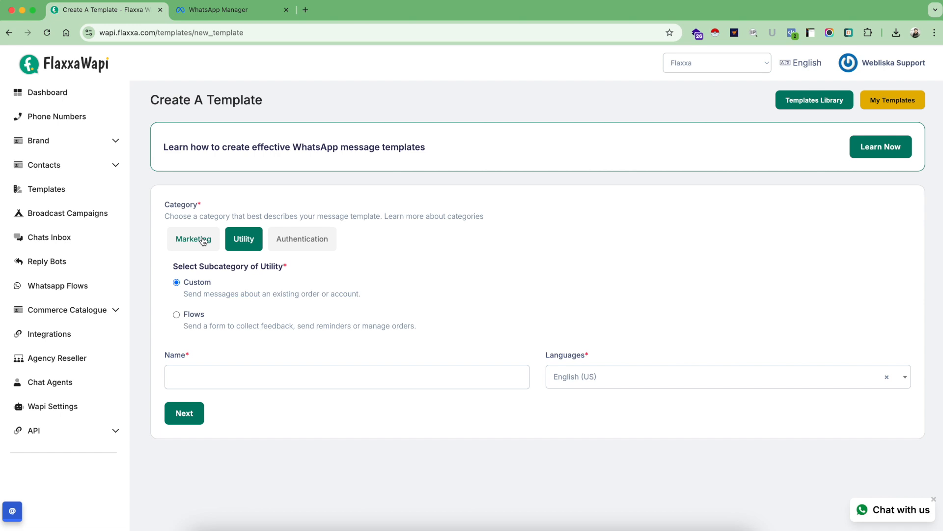
mouse_move(190, 241)
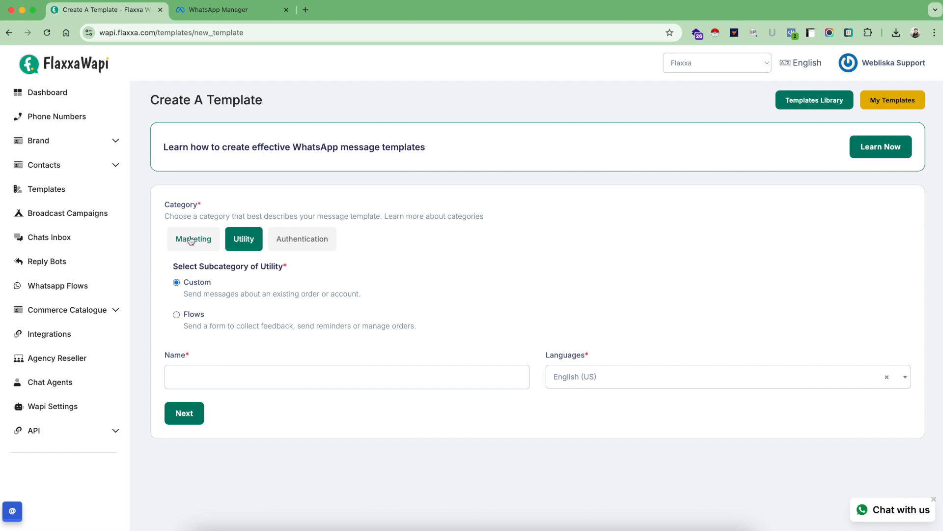
left_click(193, 238)
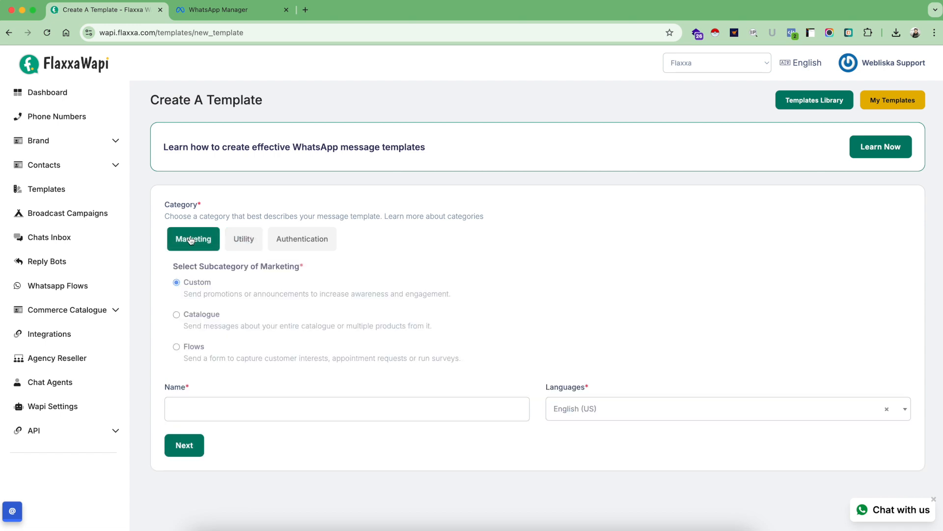
mouse_move(204, 246)
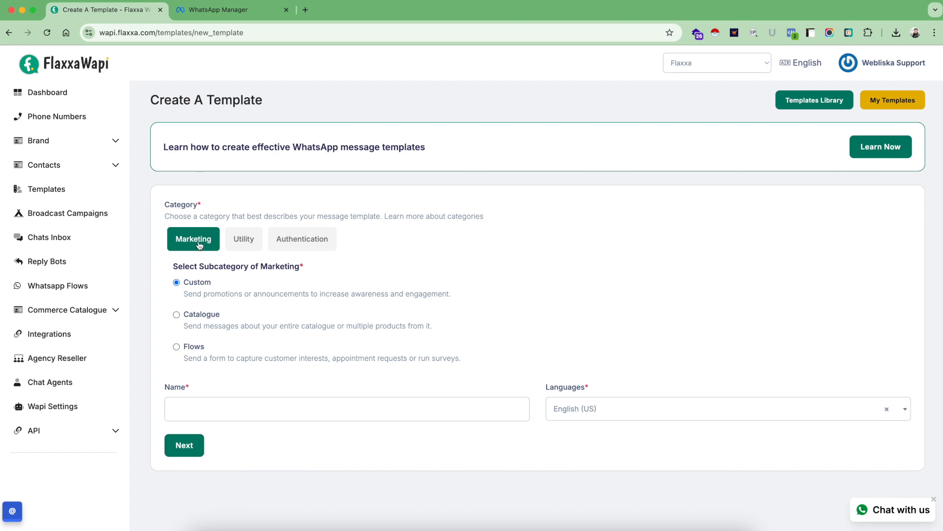
mouse_move(183, 266)
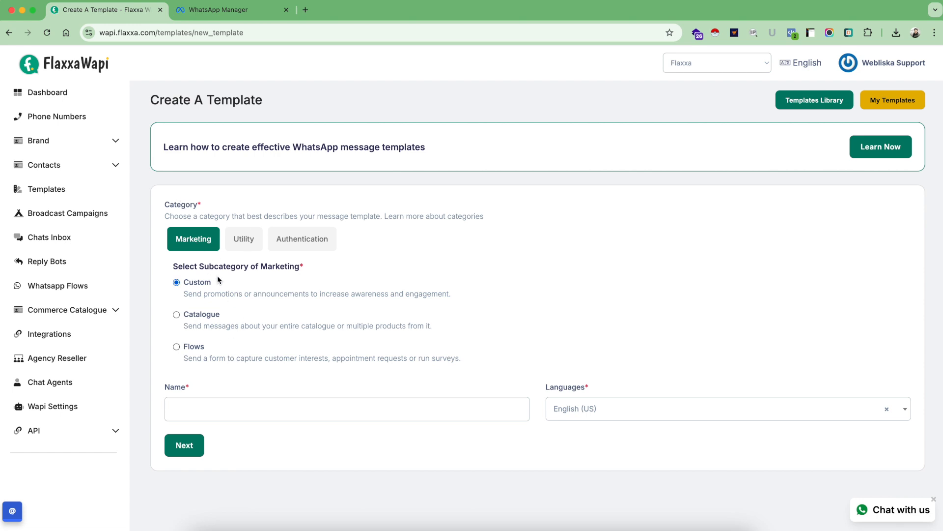
mouse_move(249, 364)
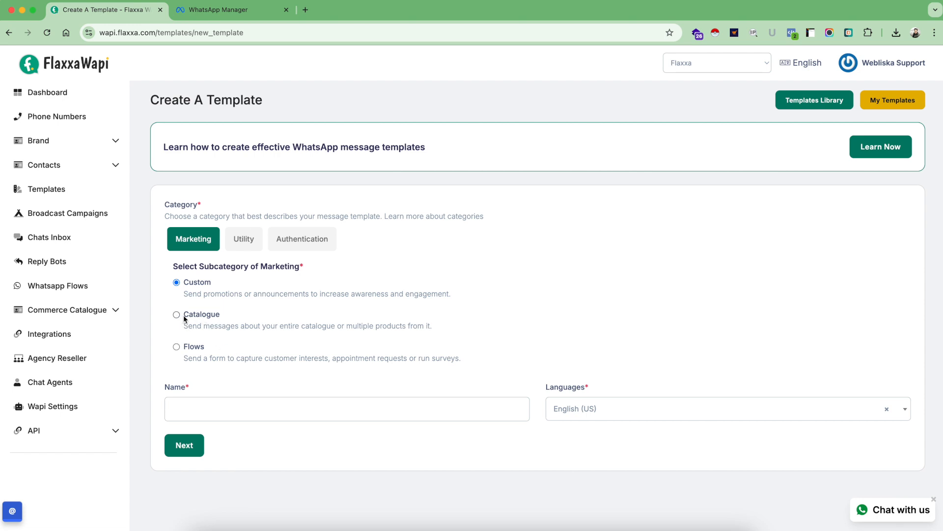
mouse_move(209, 351)
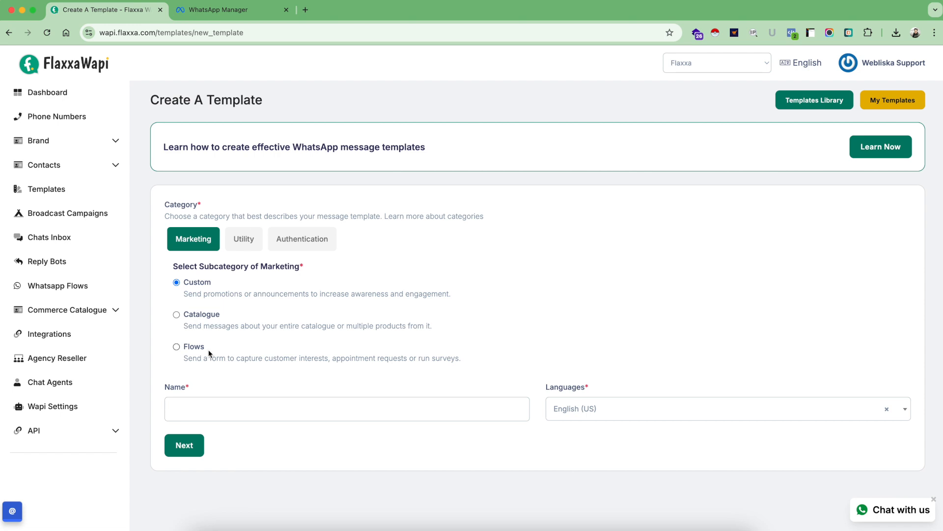
mouse_move(208, 318)
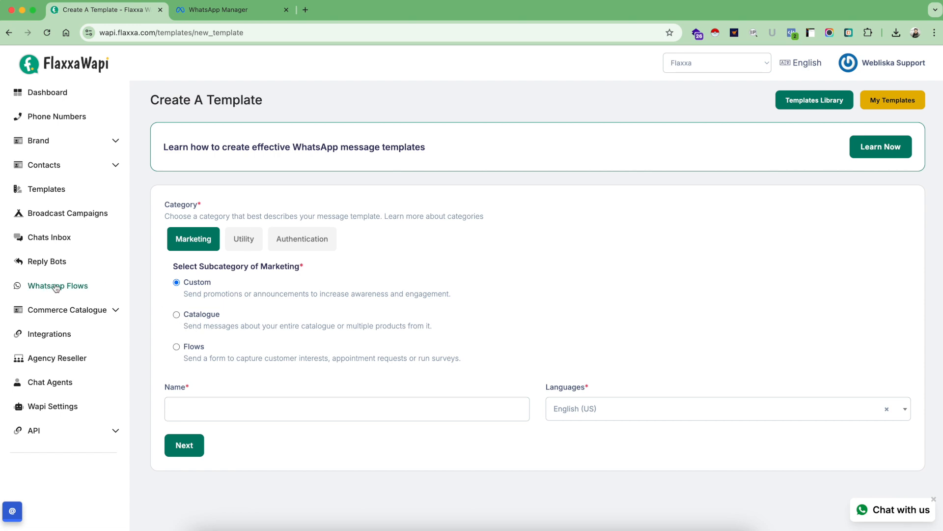
mouse_move(101, 315)
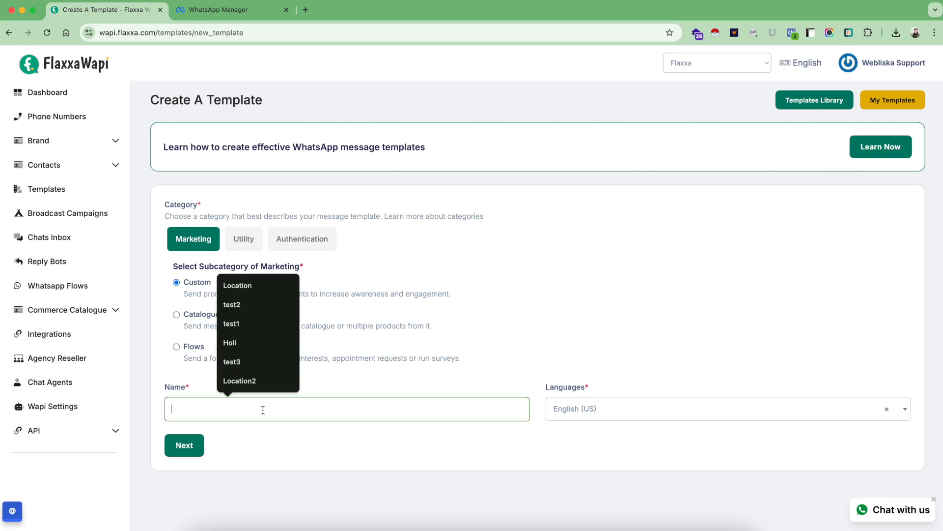
Name the template 'Test marketing template 1' in English (US) and continue to the body stage
type("Test marketing template 1")
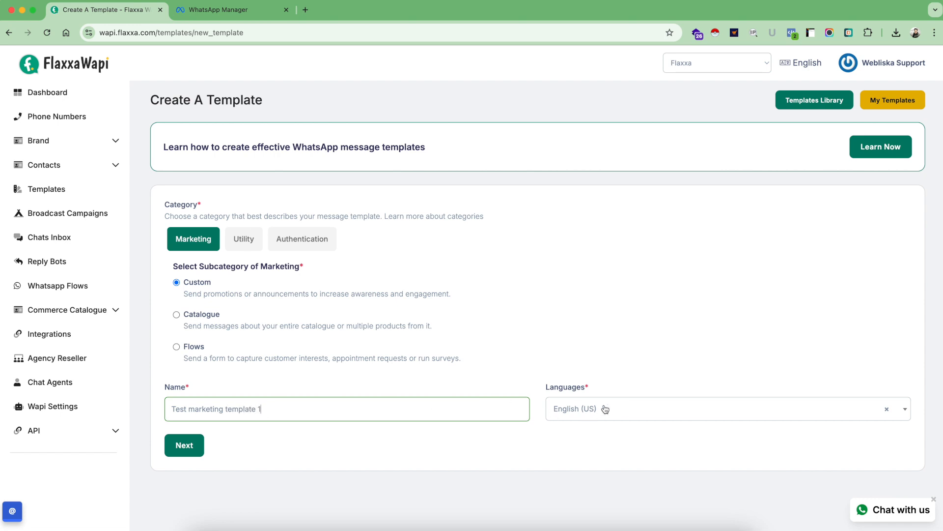
mouse_move(574, 413)
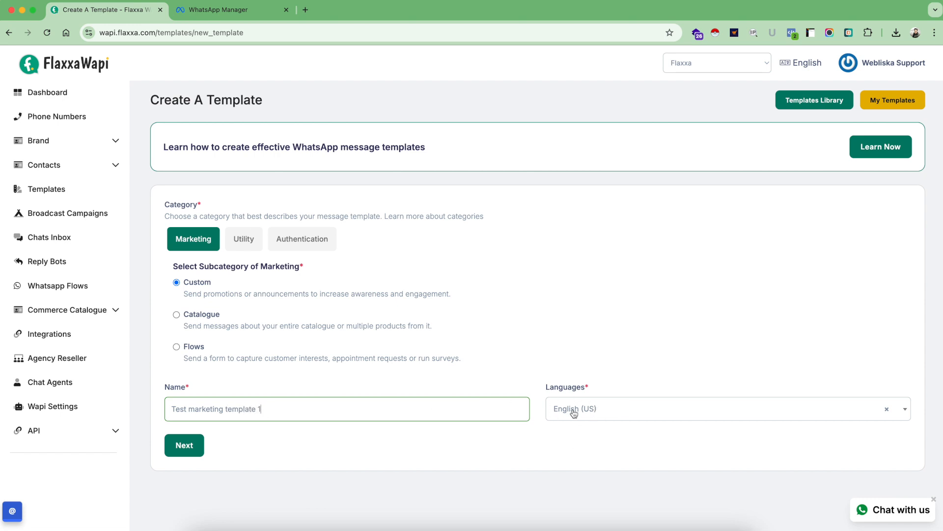
left_click(184, 445)
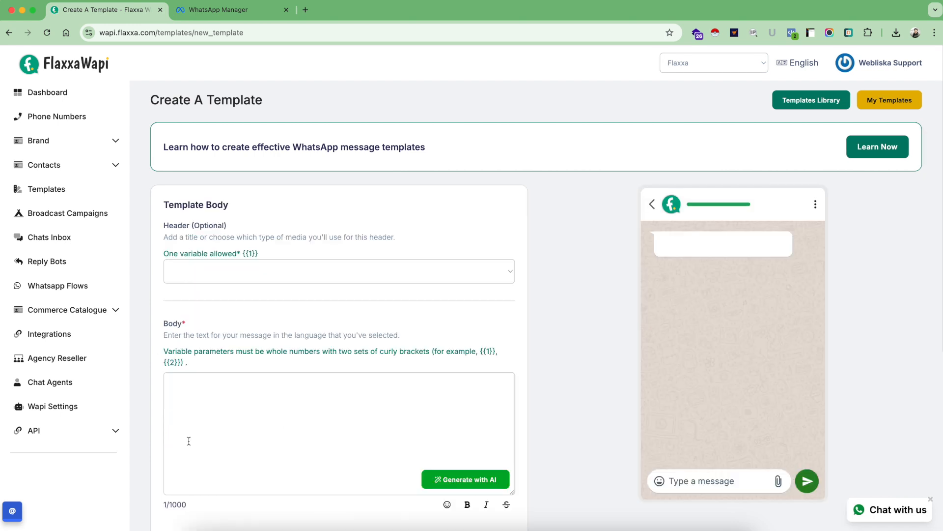
scroll("down", 3)
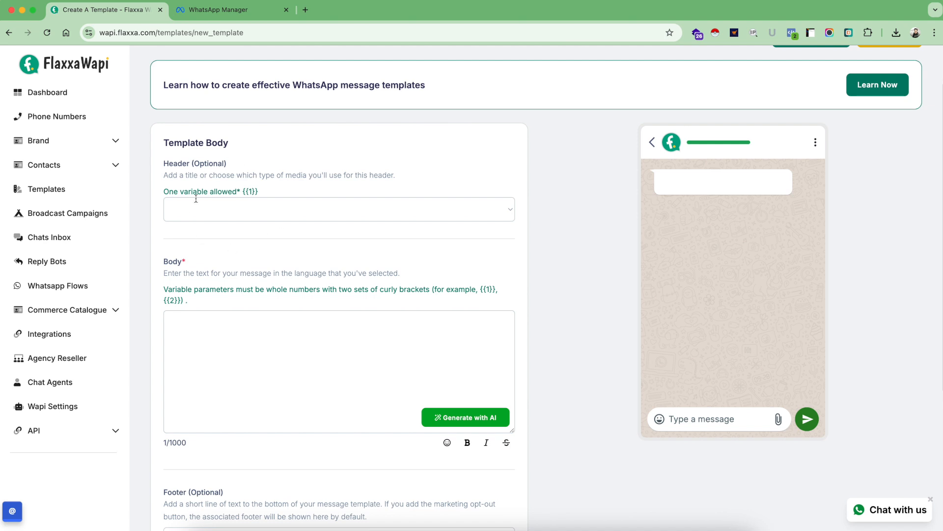
mouse_move(831, 132)
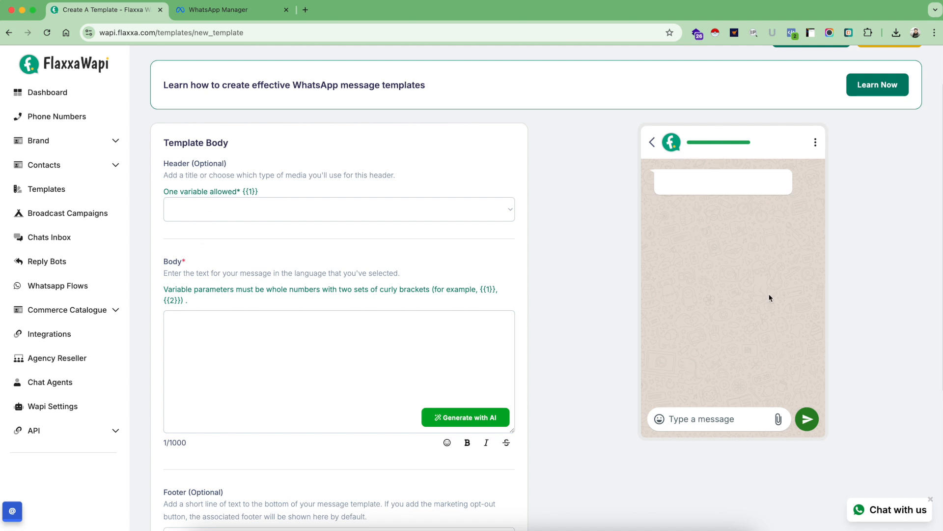
mouse_move(249, 212)
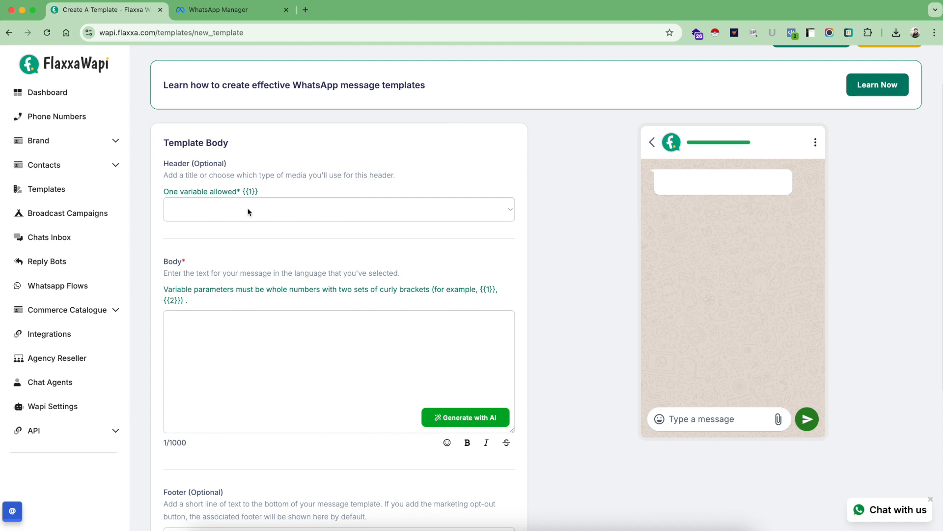
Give the template a text header reading 'Hello Welcome to Flaxxa Wapi'
left_click(337, 208)
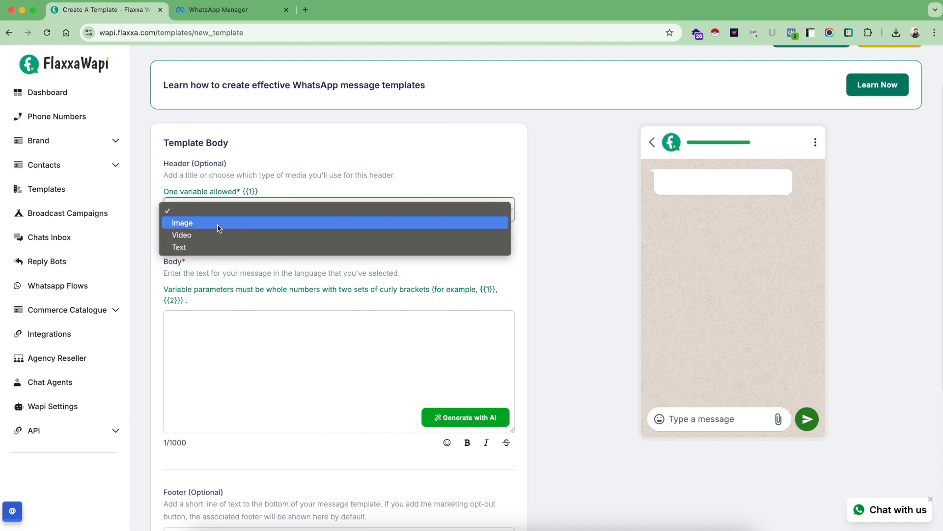
left_click(183, 222)
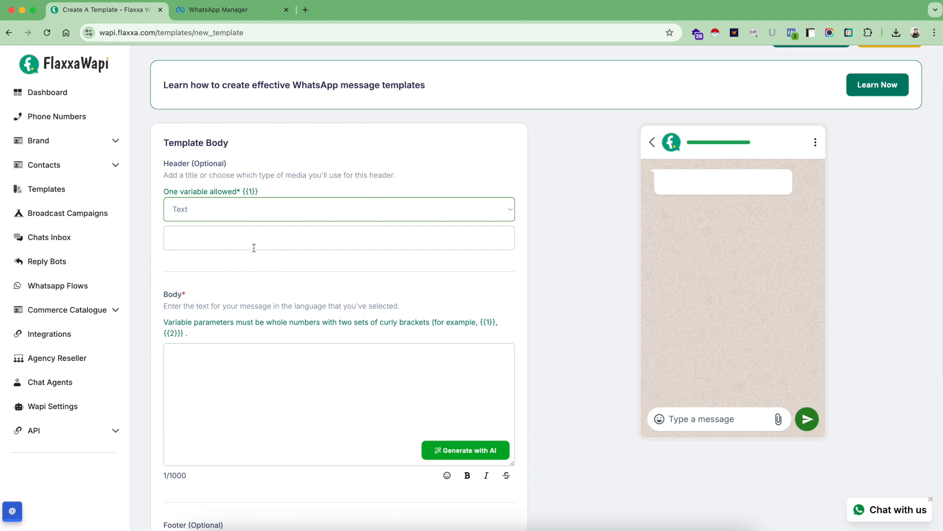
type("H")
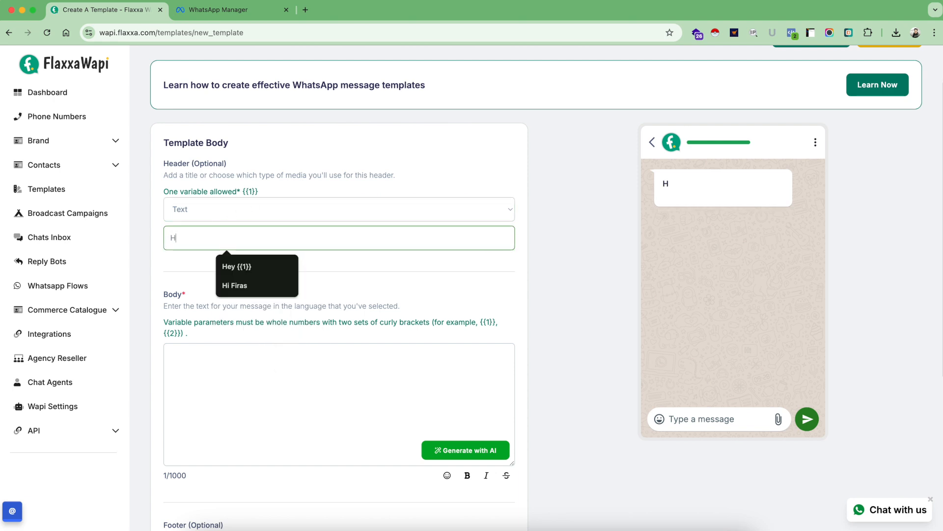
type("ello Welco")
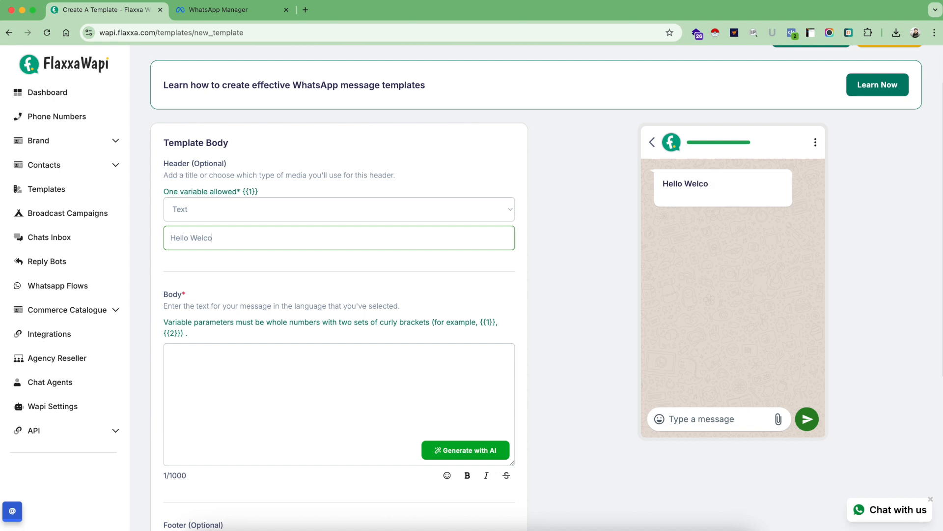
type("me to Flaxxa")
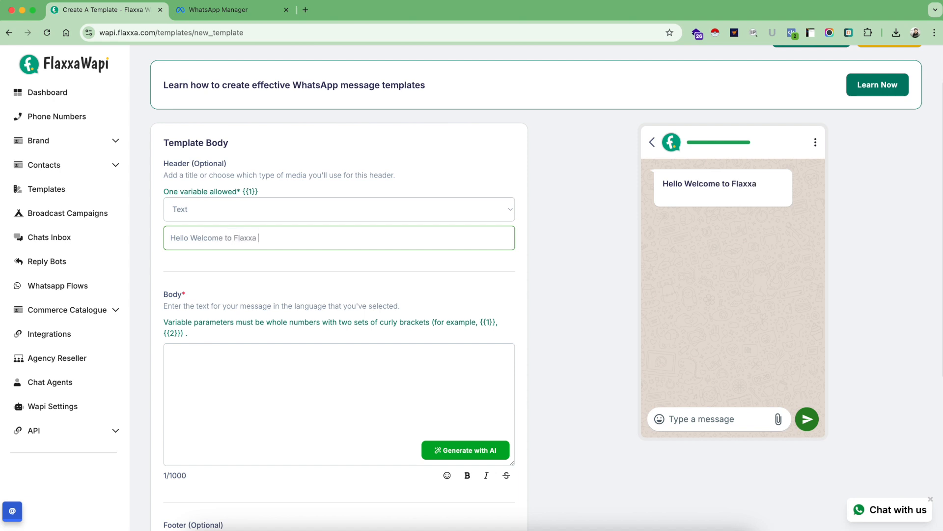
type("Wapi")
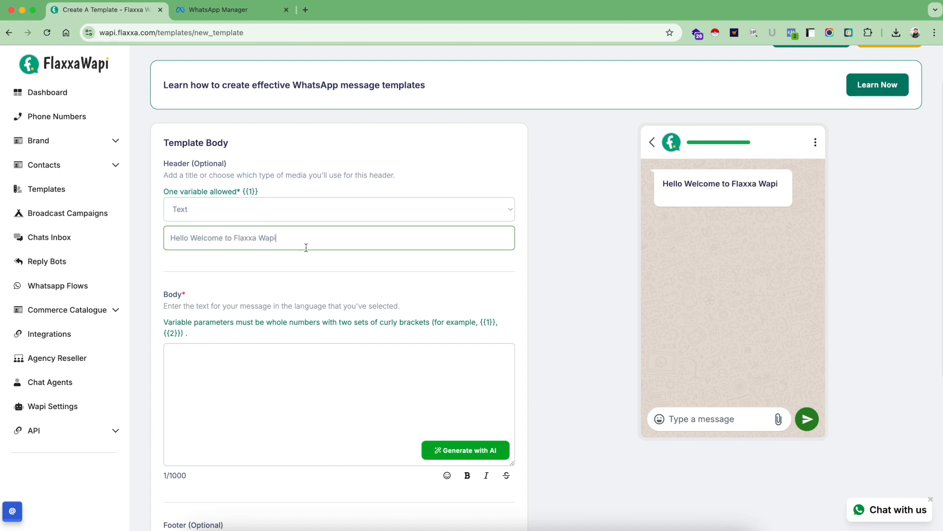
mouse_move(495, 239)
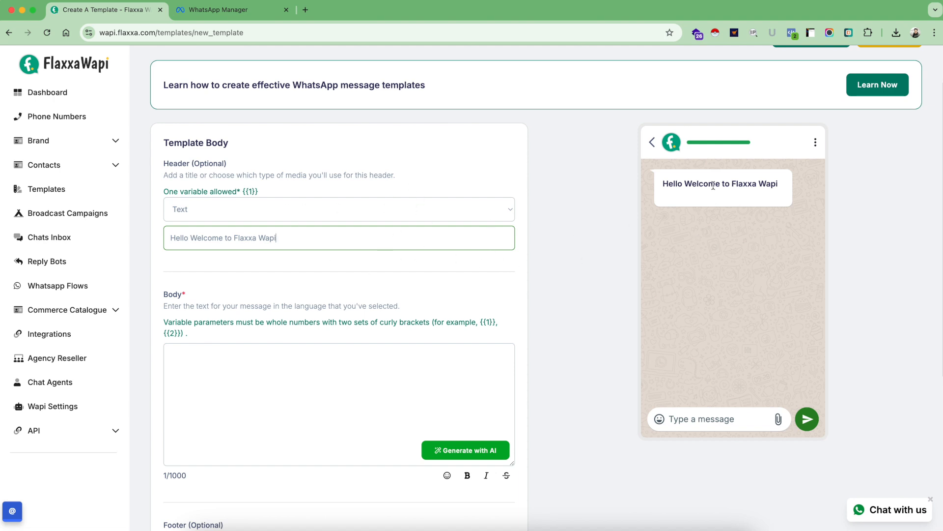
mouse_move(706, 276)
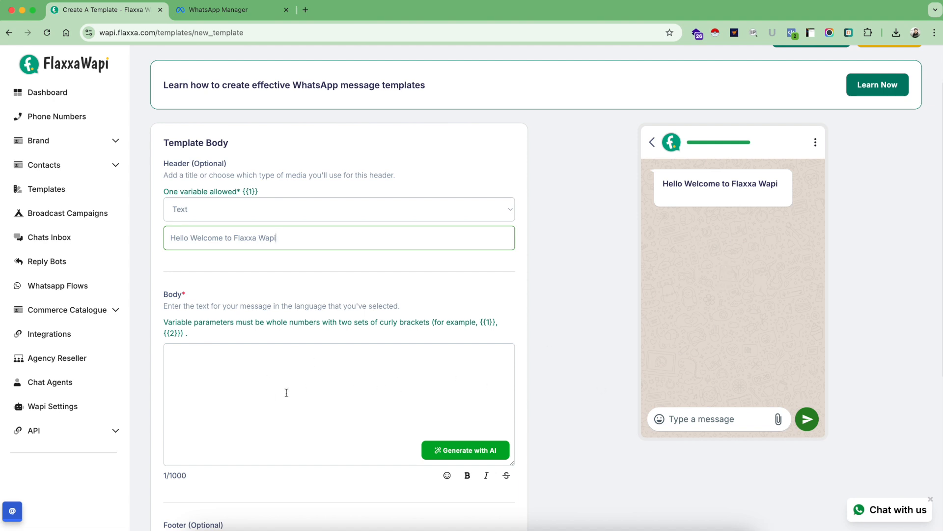
Write an AI prompt for a short WhatsApp template about Flaxxa Wapi marketing automation software
scroll("down", 3)
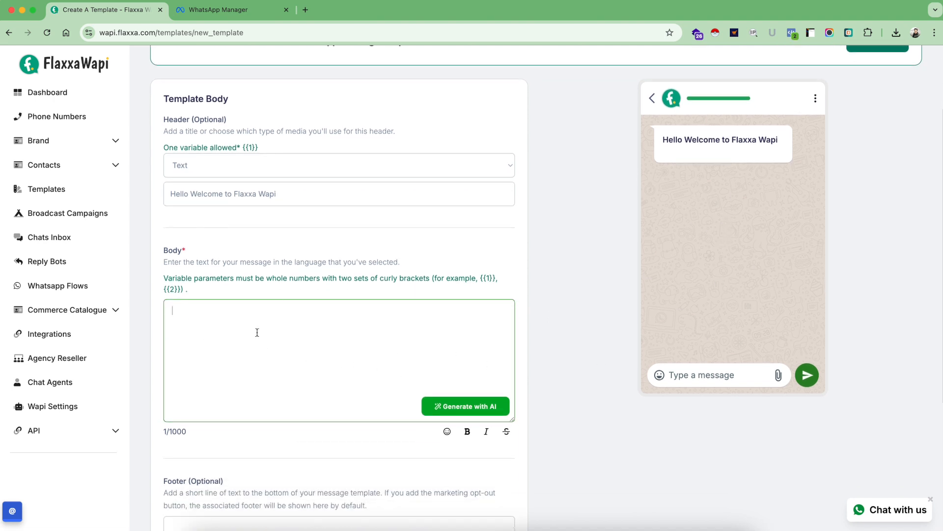
mouse_move(428, 397)
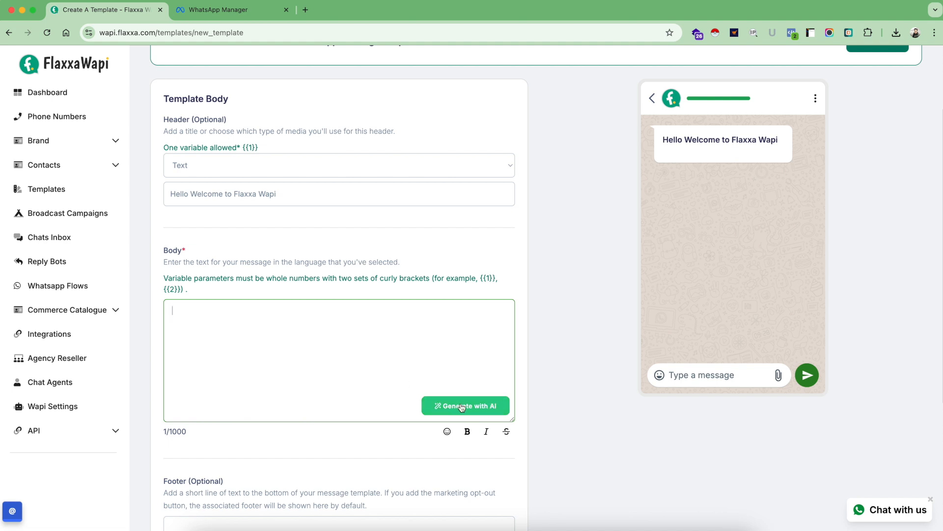
left_click(465, 405)
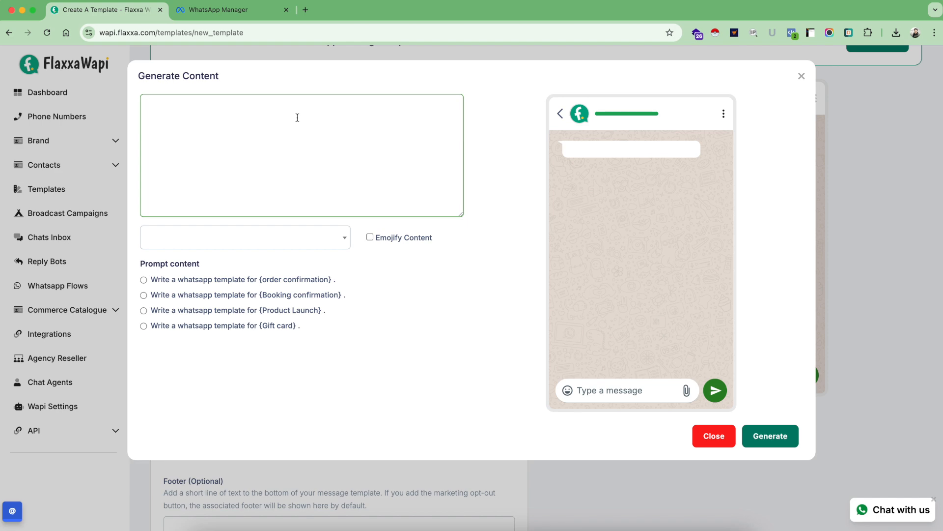
type("Fla")
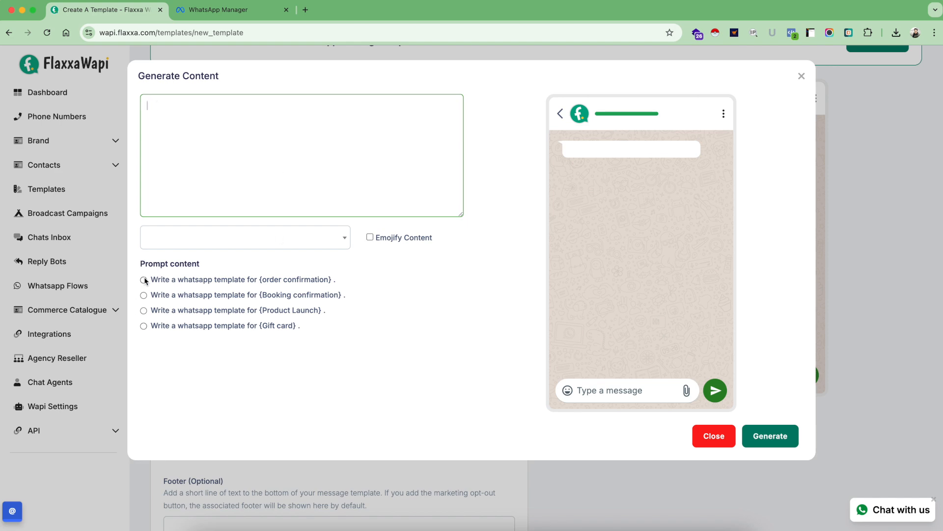
left_click(143, 279)
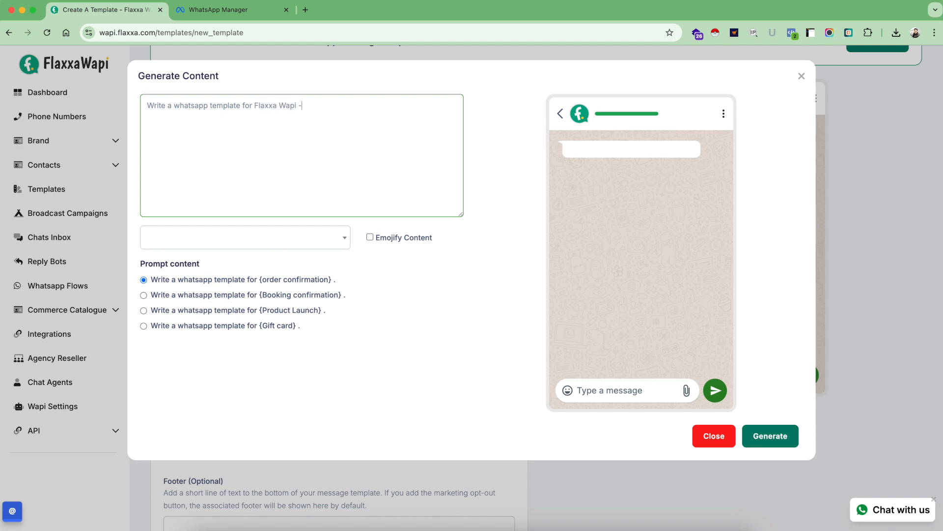
type("A")
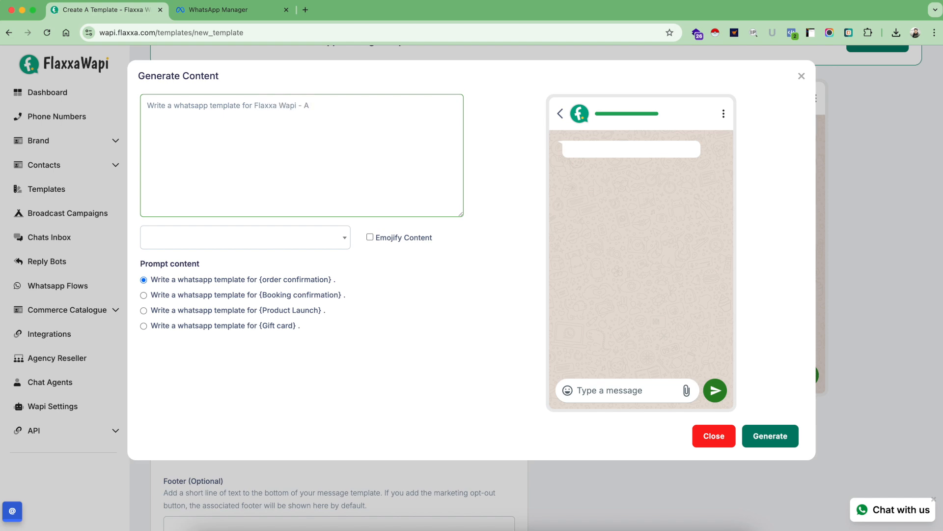
type("Whatsapp")
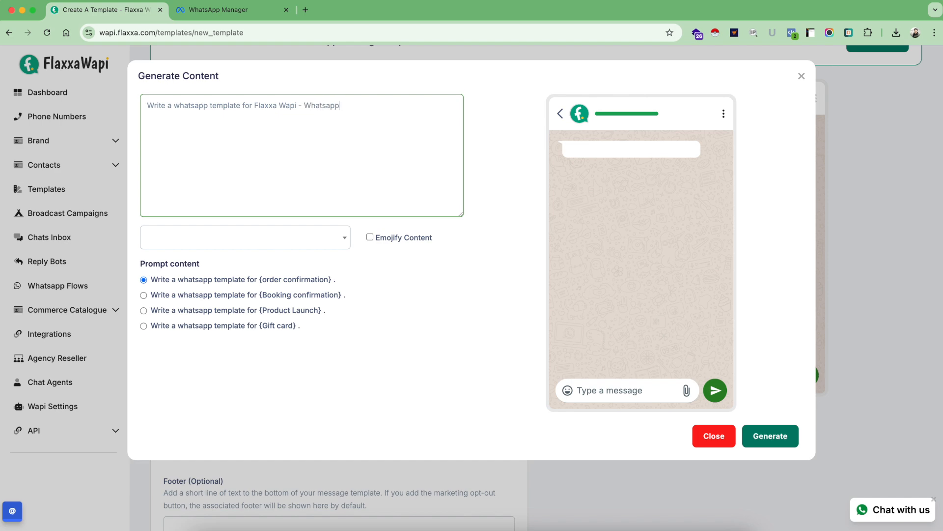
type("Marketing automation software")
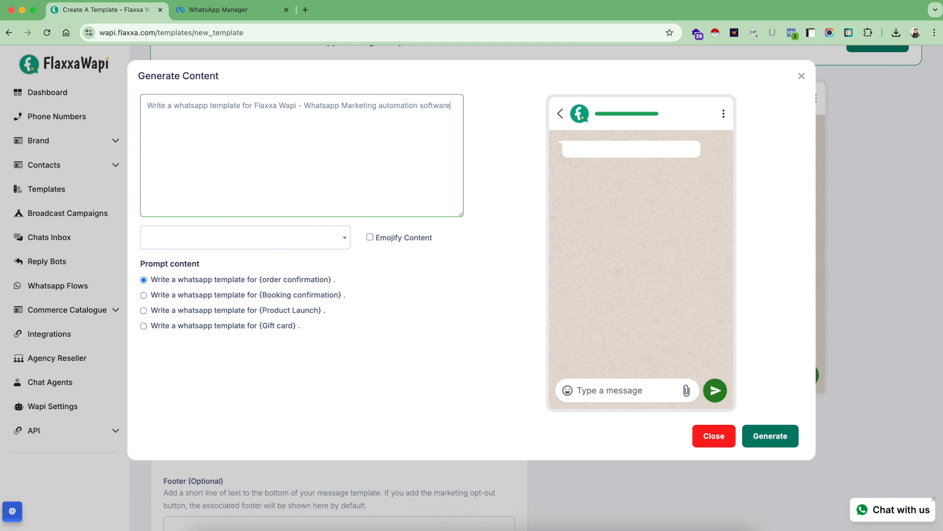
type("in short")
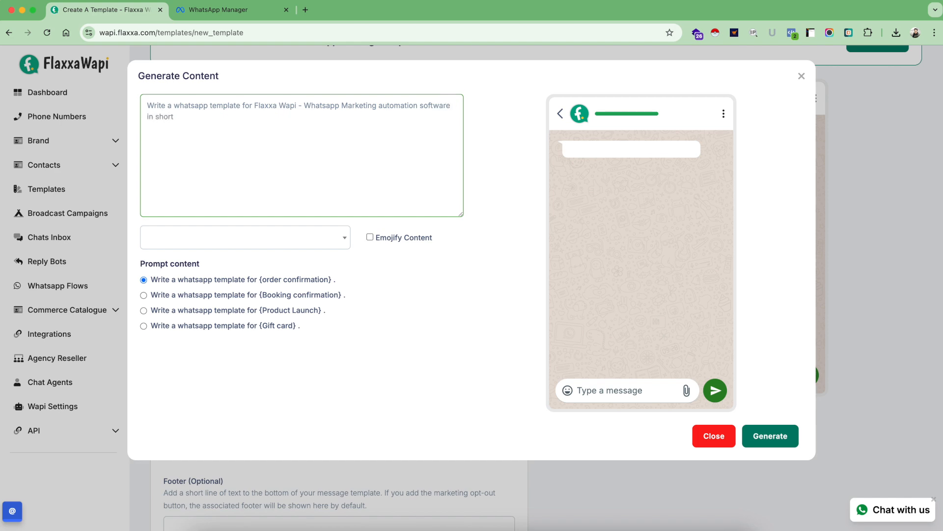
type("length.")
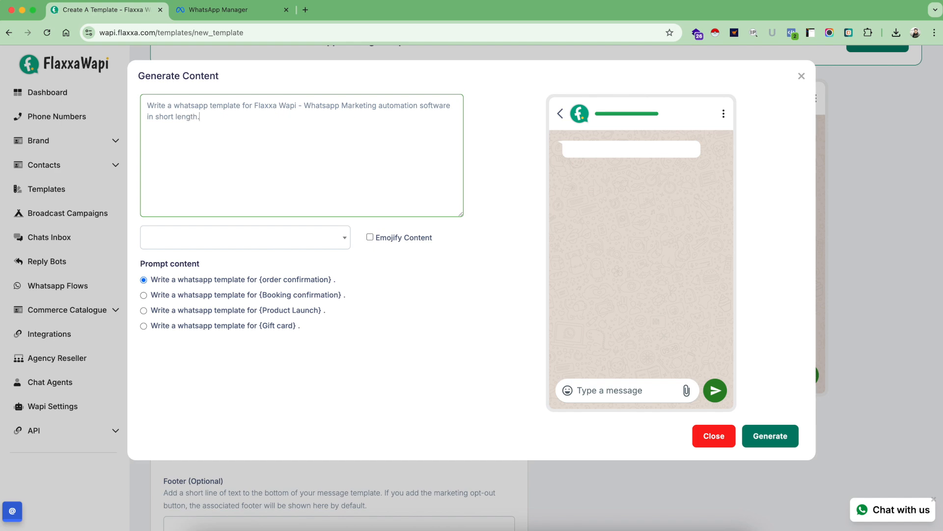
Choose English, enable Emojify Content and generate the template content
left_click(245, 237)
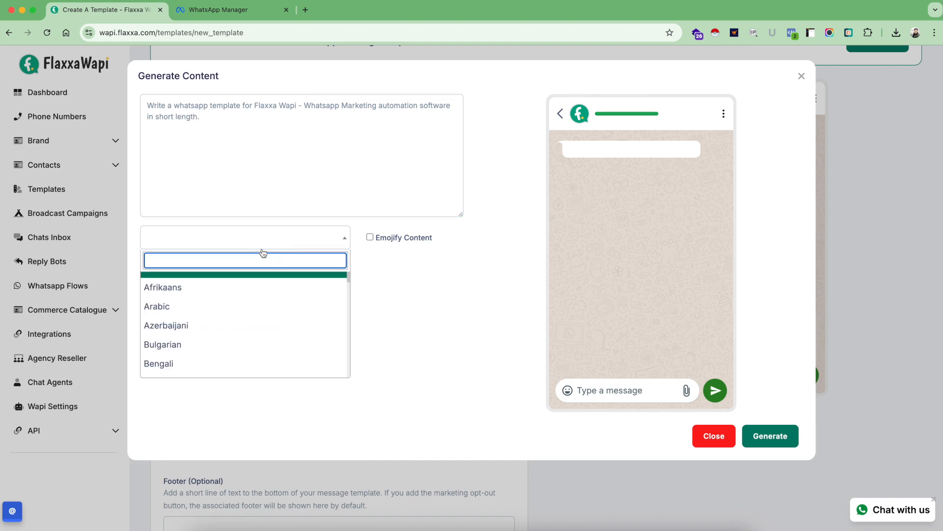
type("eng")
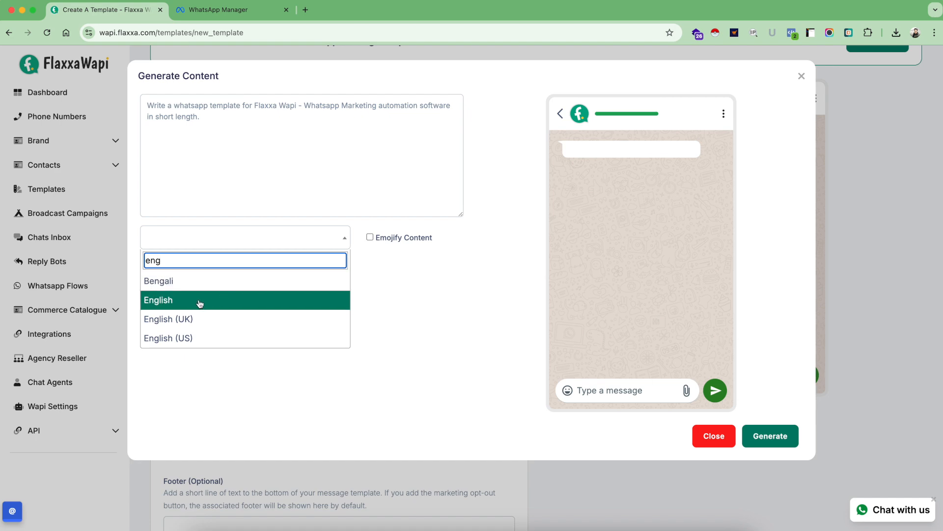
left_click(159, 300)
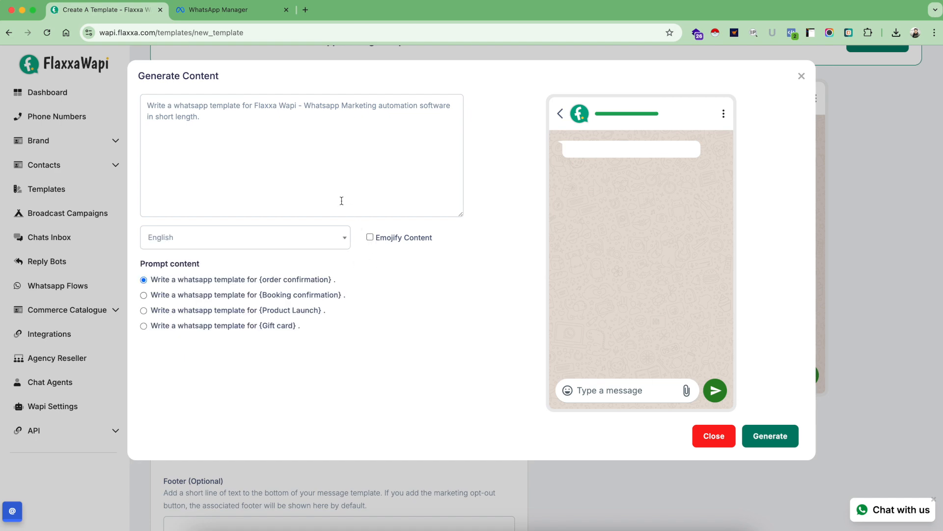
left_click(369, 237)
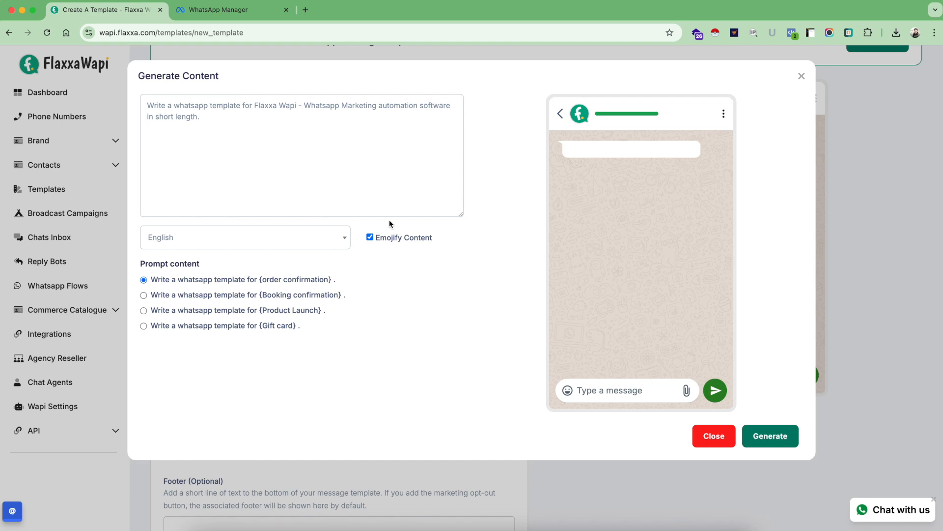
left_click(770, 437)
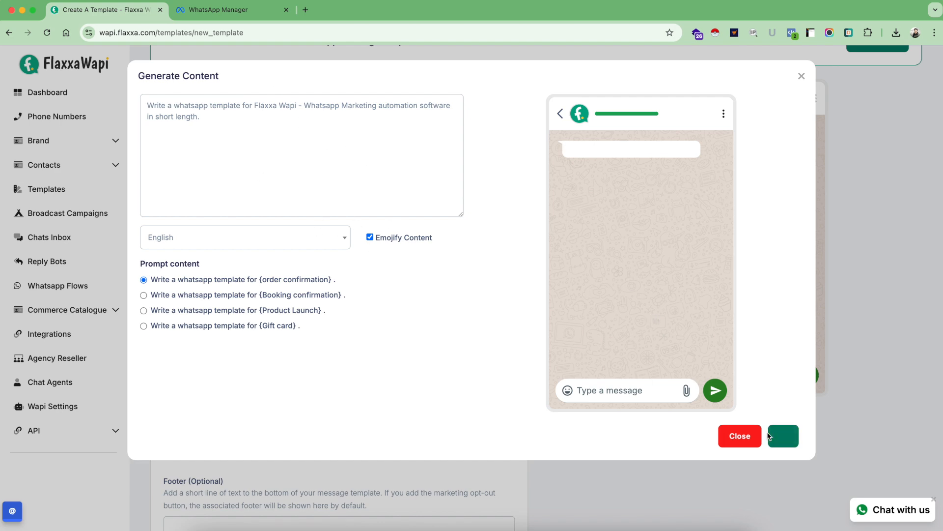
mouse_move(764, 285)
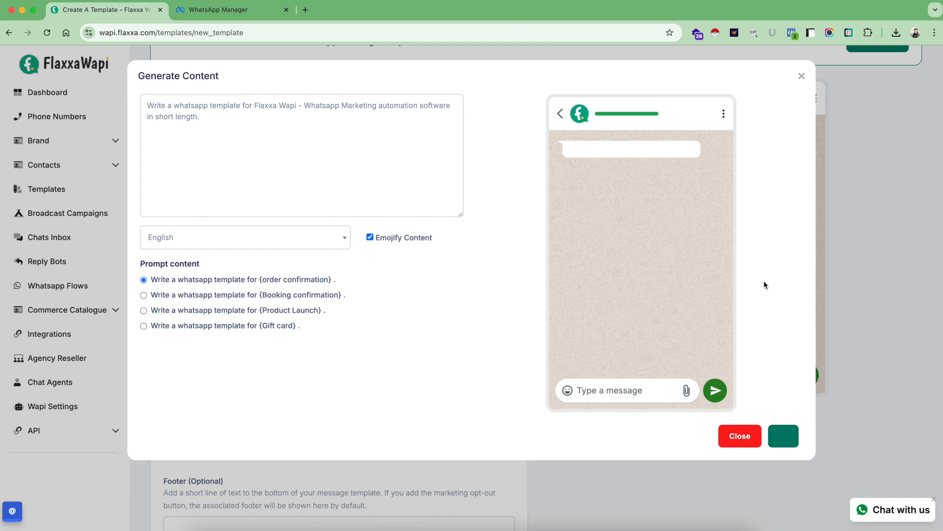
Review the generated message beginning 'Hello from Flaxxa Wapi!' and use it as the template body
left_click(784, 436)
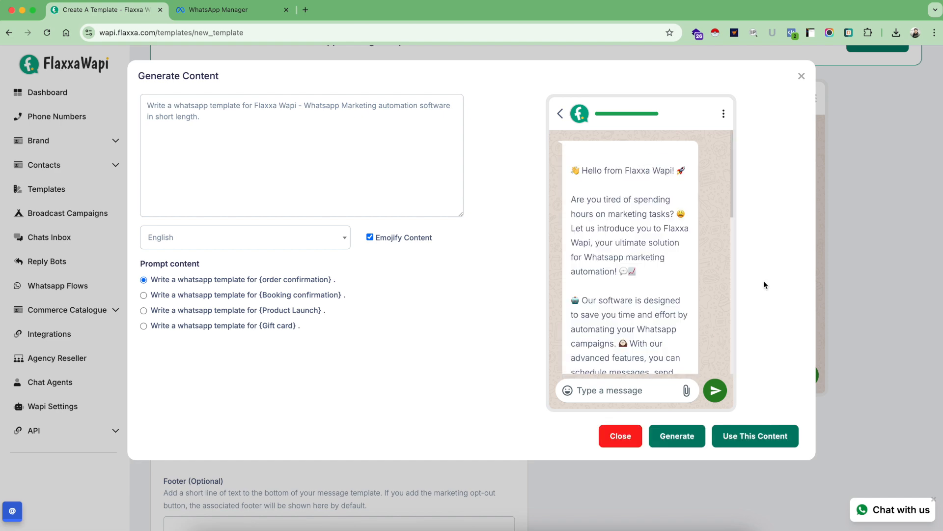
scroll("down", 3)
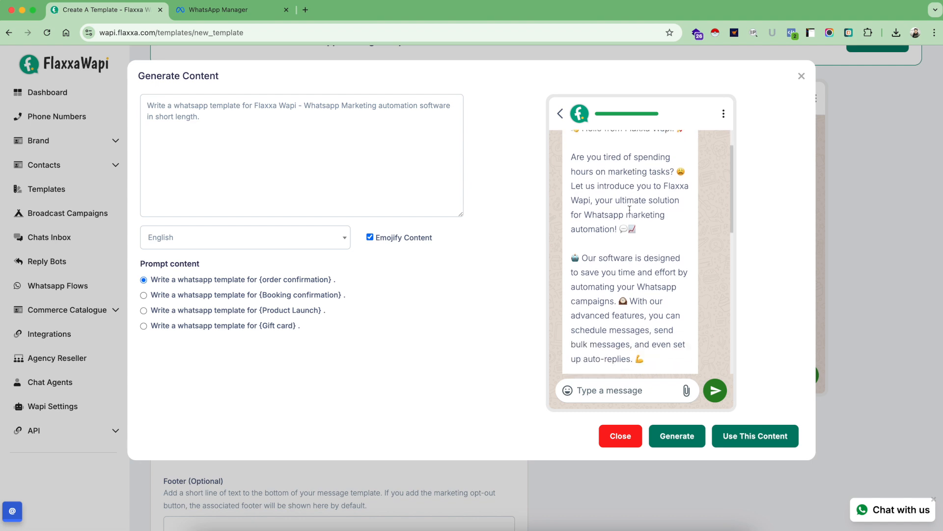
scroll("down", 3)
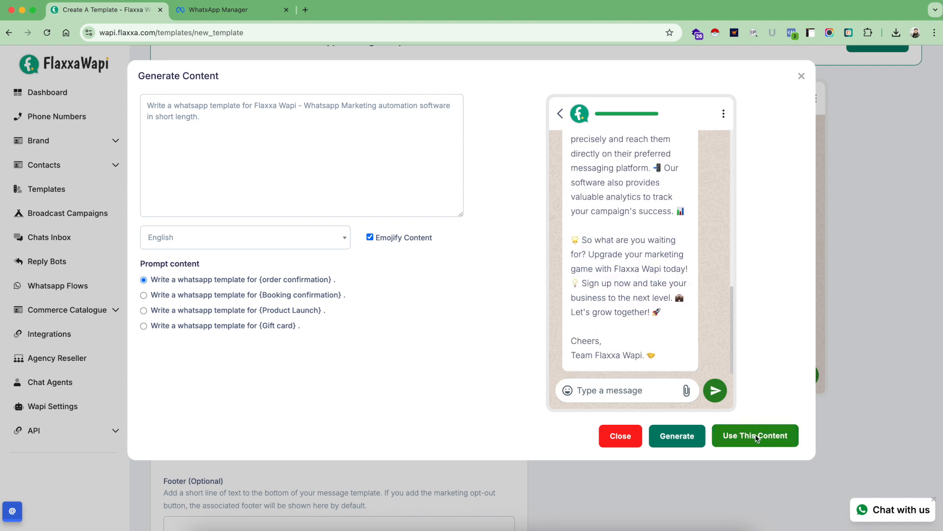
left_click(755, 435)
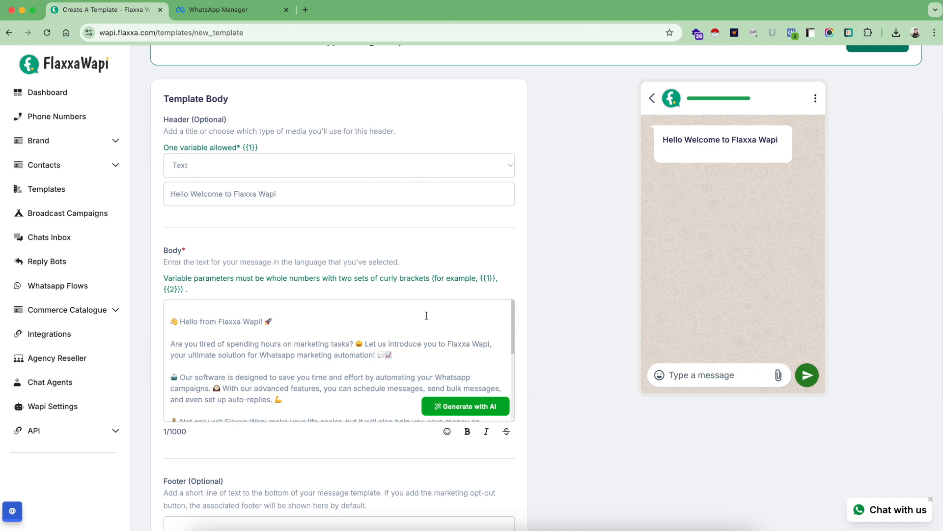
scroll("down", 3)
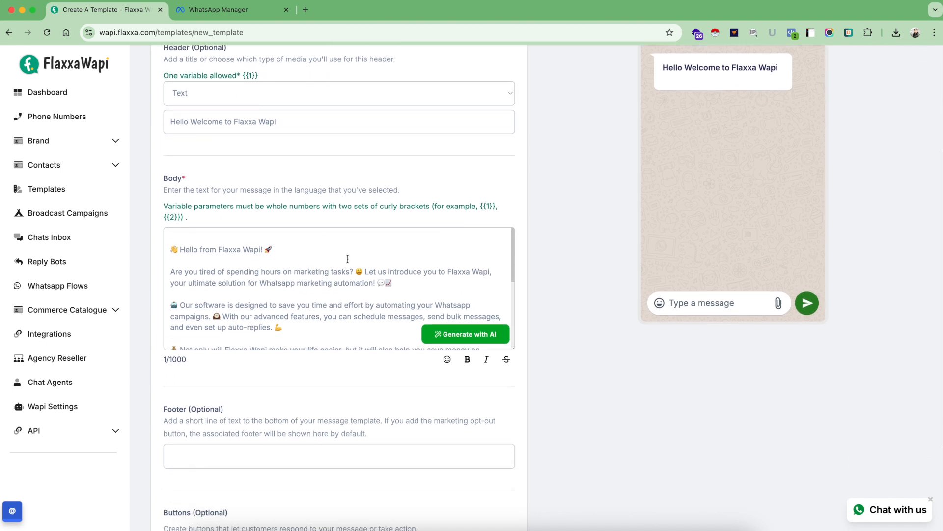
scroll("down", 3)
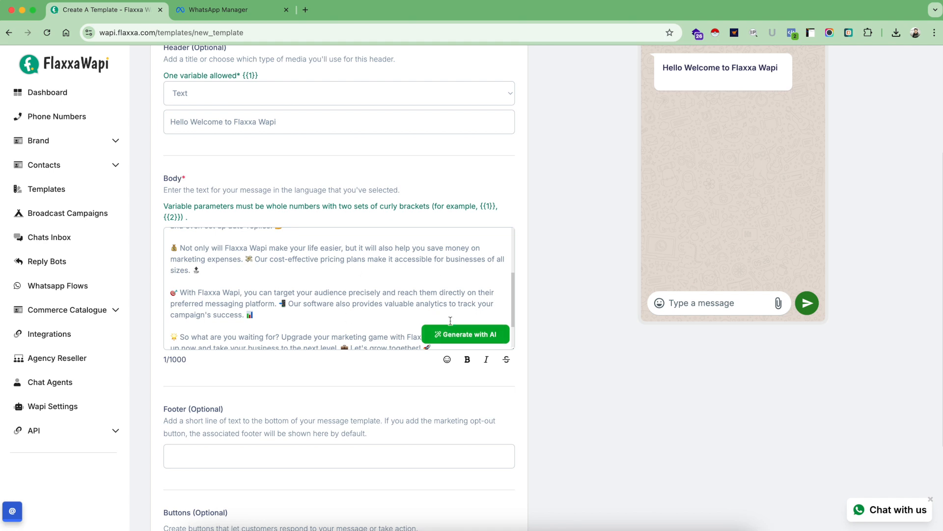
mouse_move(275, 274)
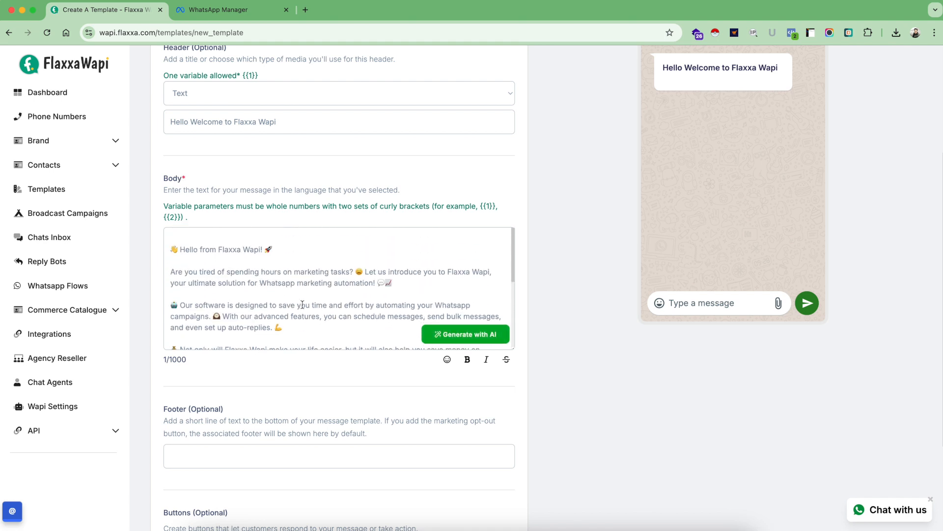
Replace the AI body with 'Flaxxa Wapi is an official meta recognized partner and provides you full fledged wh…'
key("cmd+a")
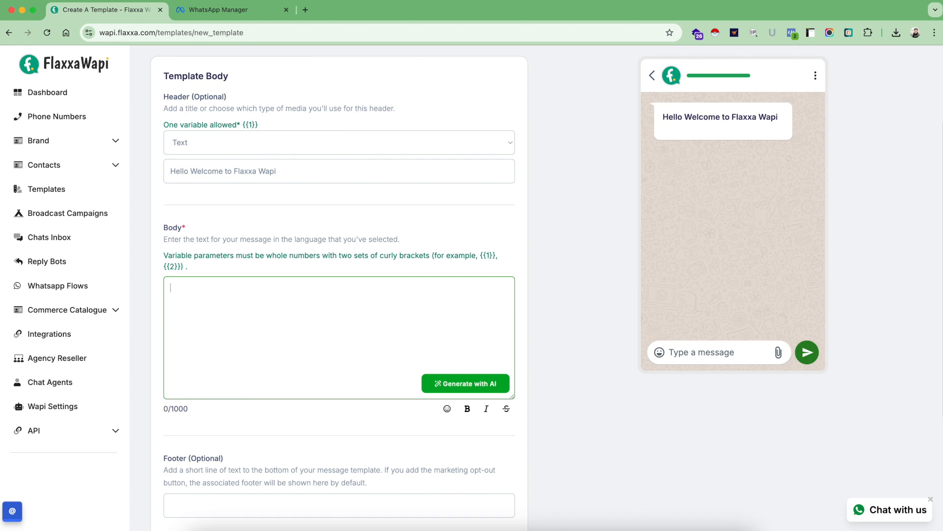
type("Flaxxa Wapi")
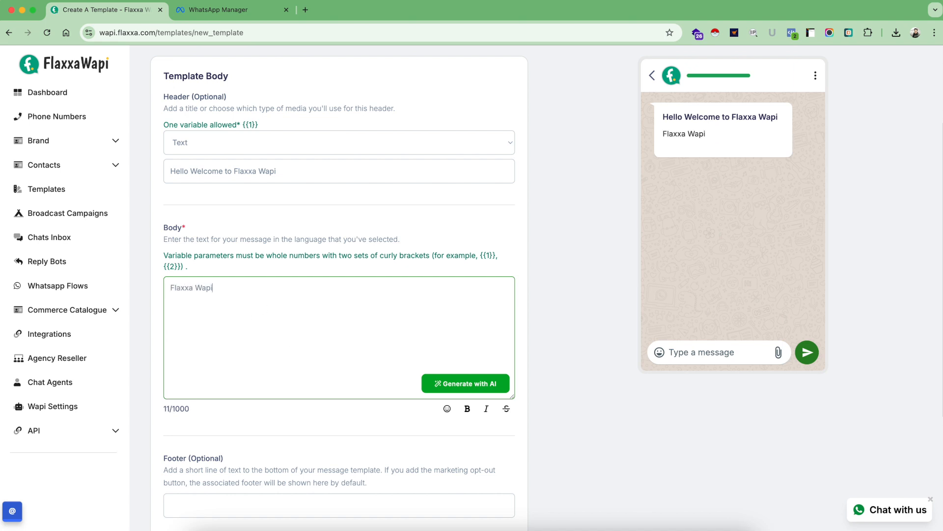
type("is an offi")
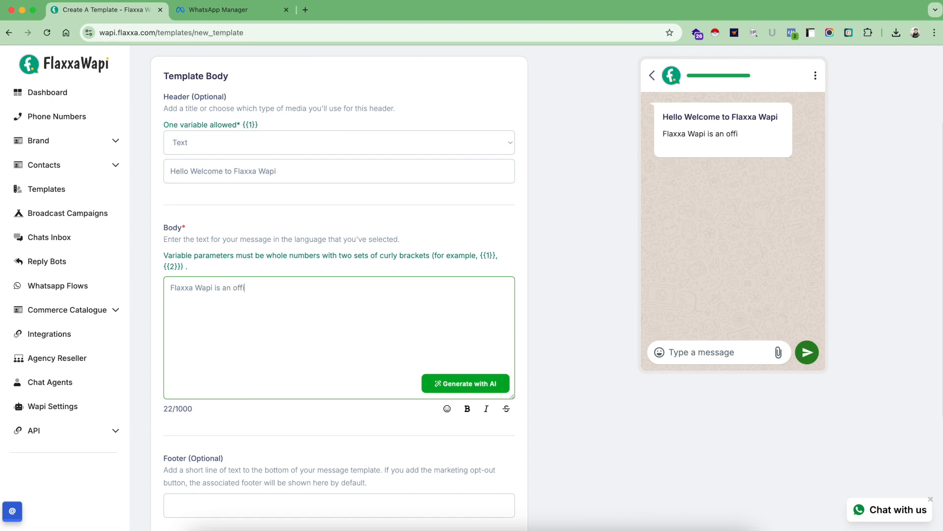
type("cial")
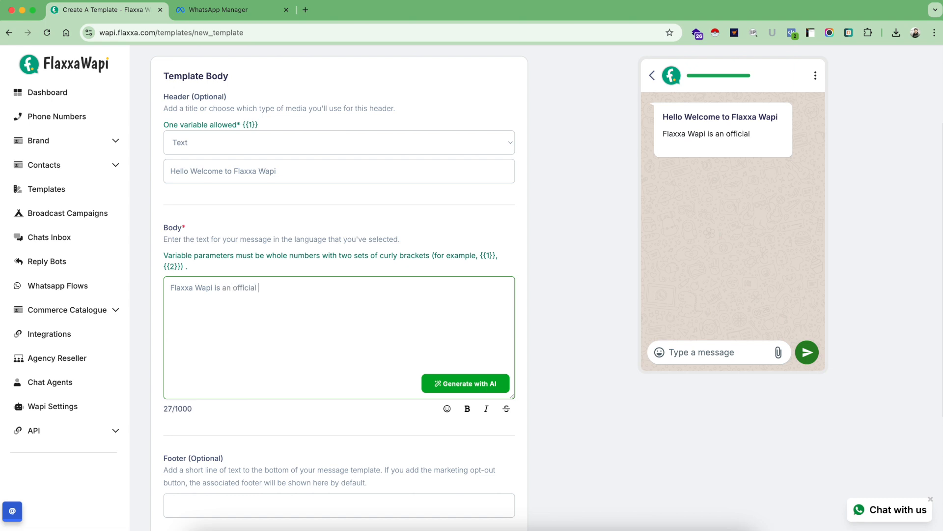
type("meta recognized par")
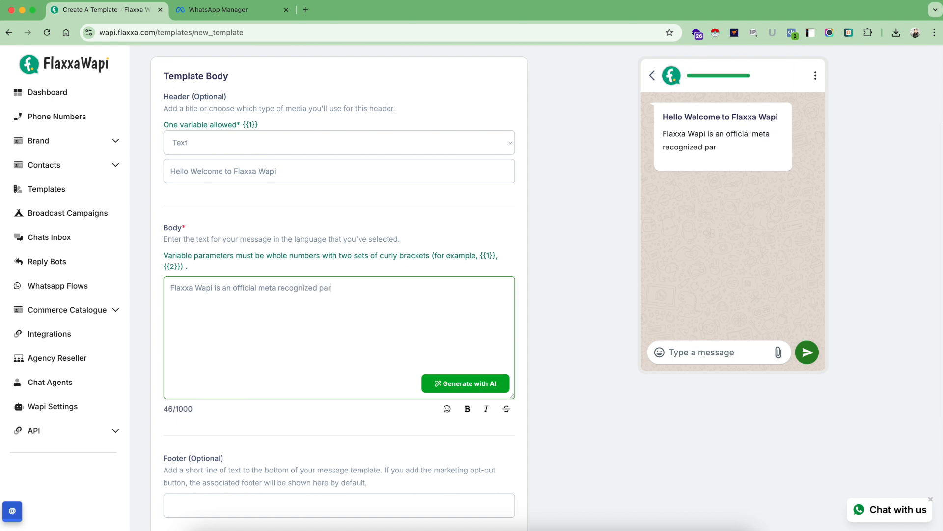
type("tner and prov")
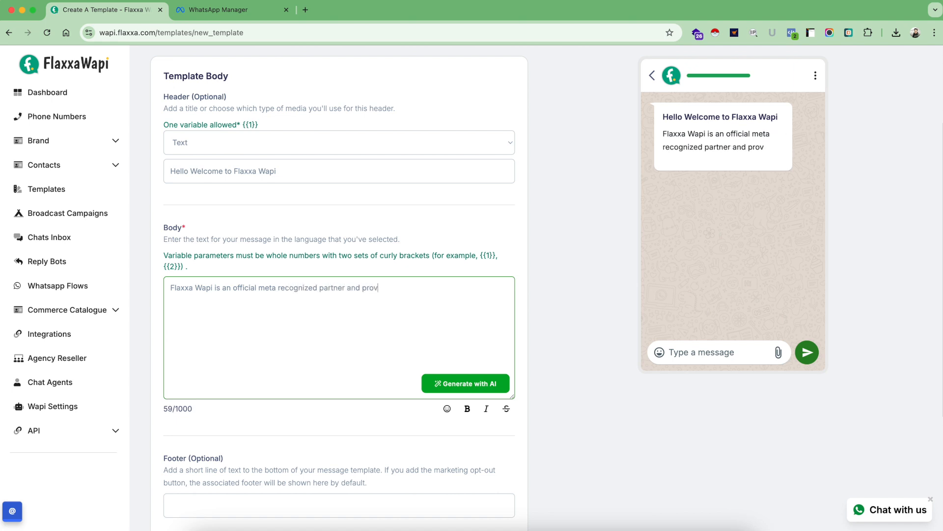
type("ides you f")
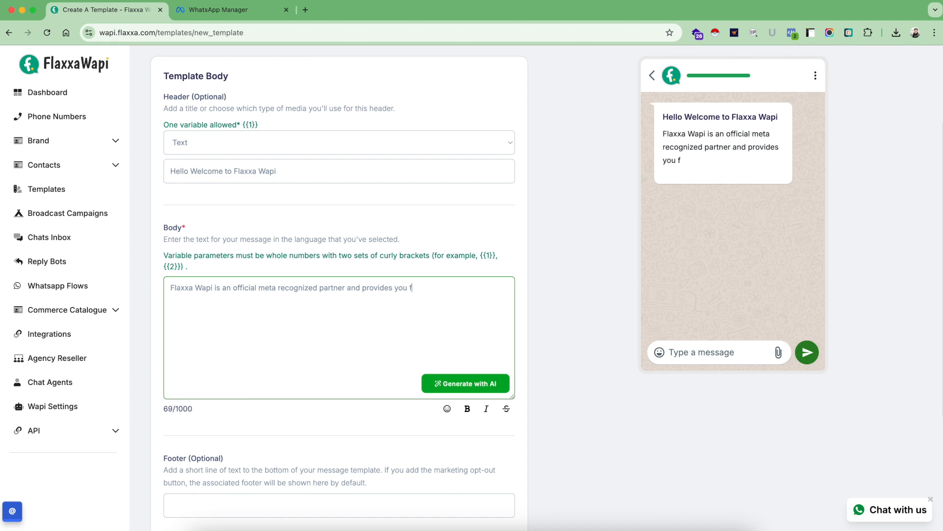
type("ull fle")
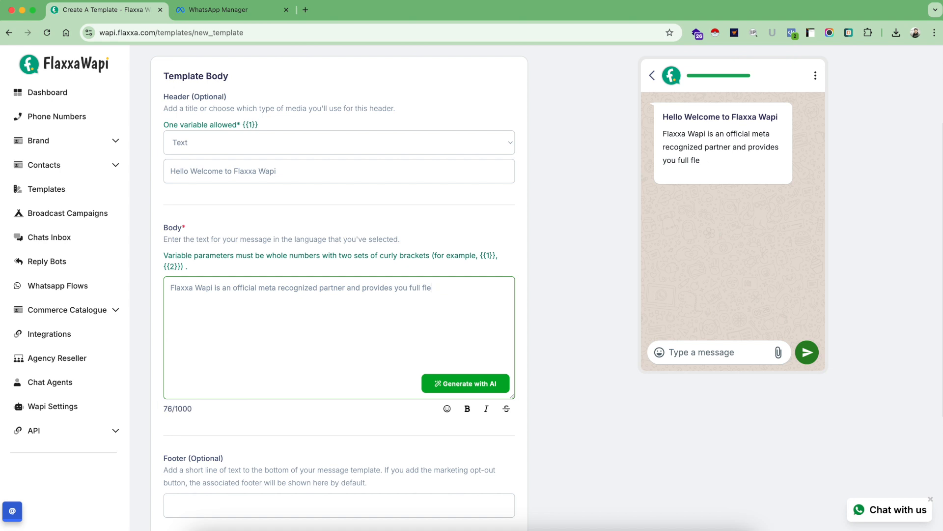
type("dged wh")
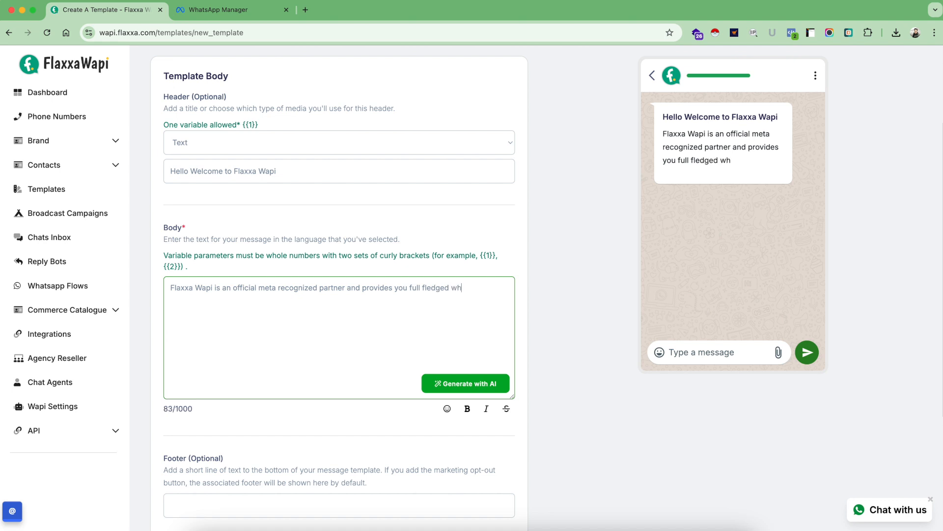
Finish the body with '…whatsapp automation software and marketing suite.' and bold 'whatsapp automation software'
type("atsapp automati")
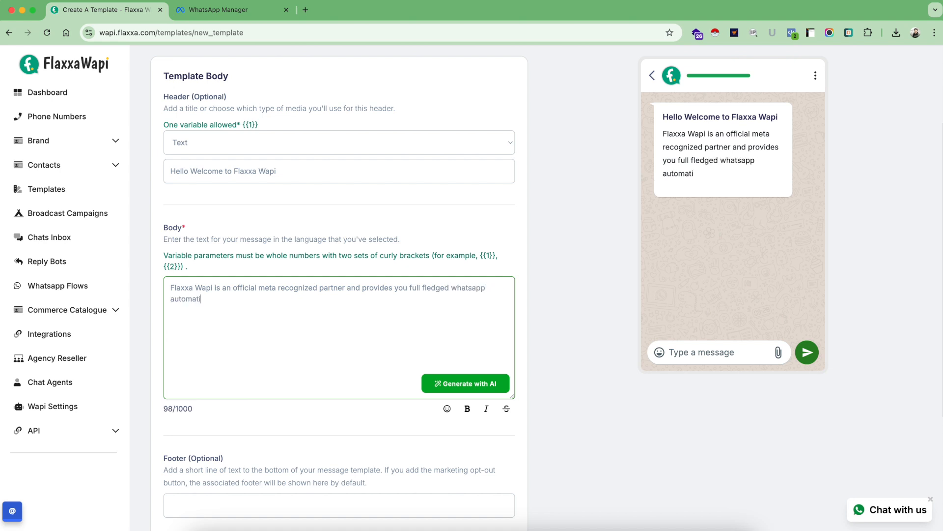
type("on software and")
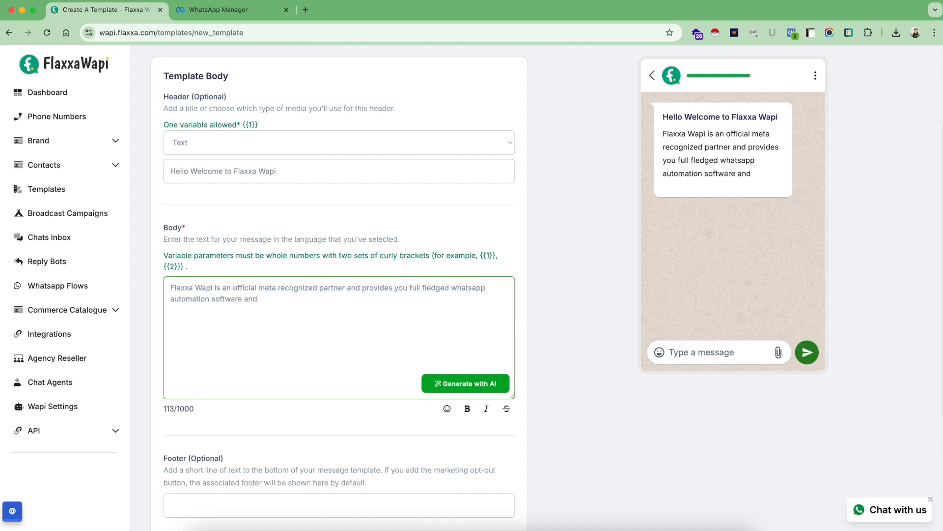
type("marketing suite")
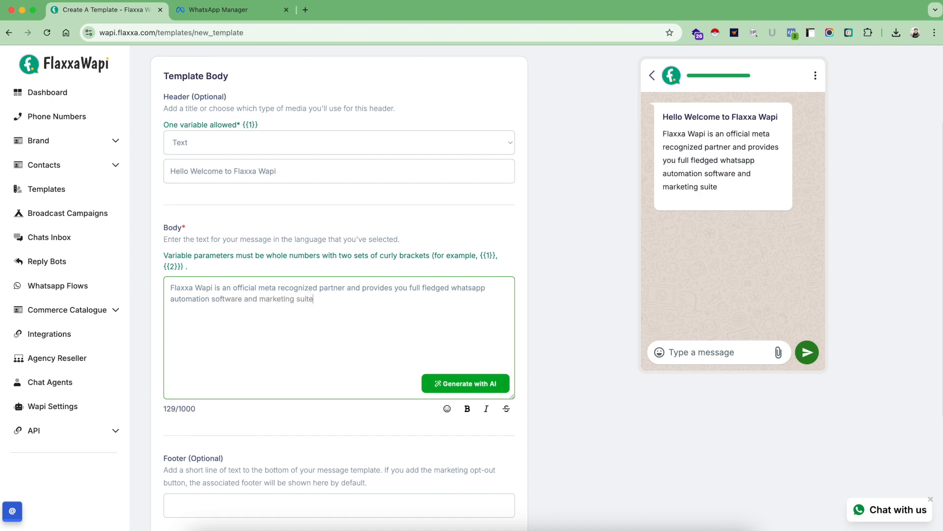
type(".")
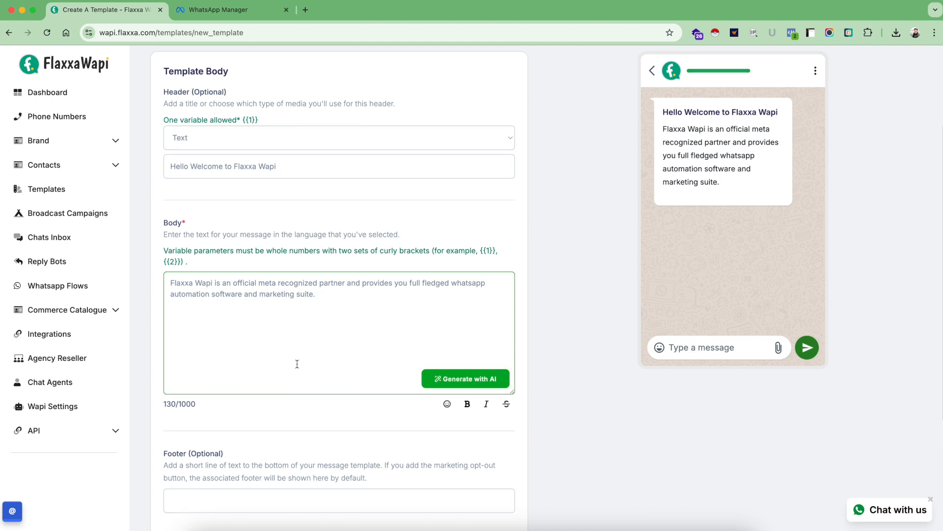
scroll("down", 3)
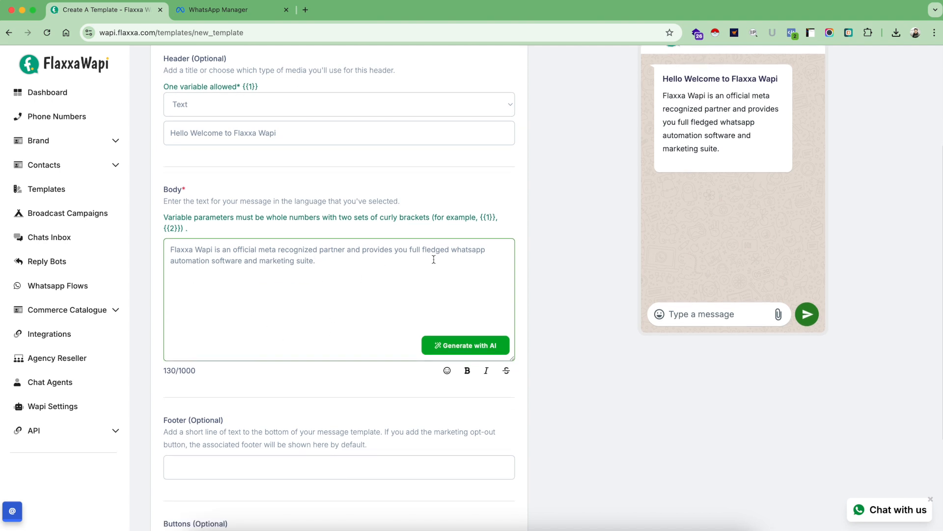
left_click_drag(452, 249, 241, 260)
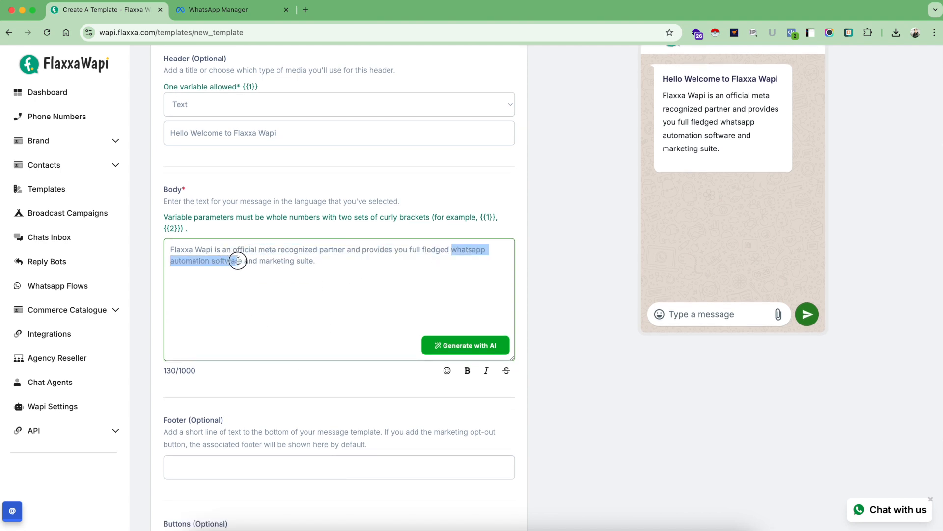
left_click(468, 371)
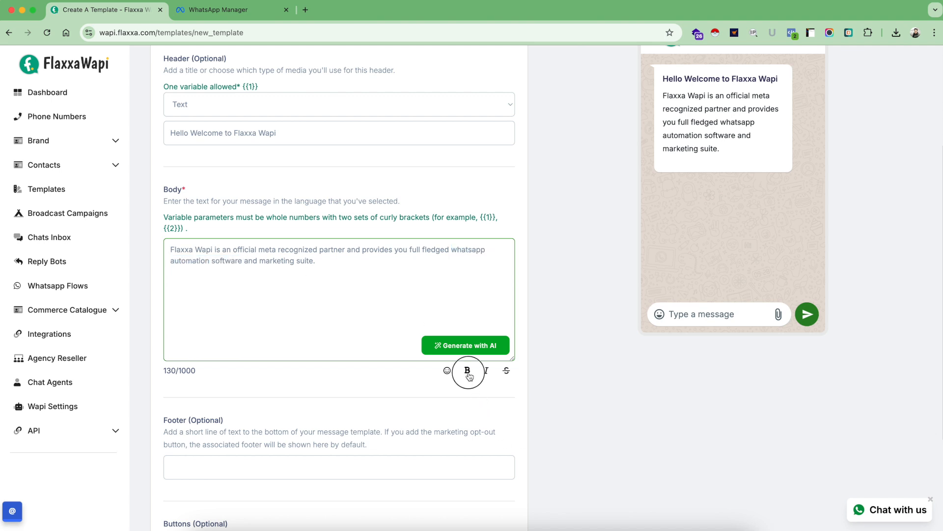
left_click(468, 372)
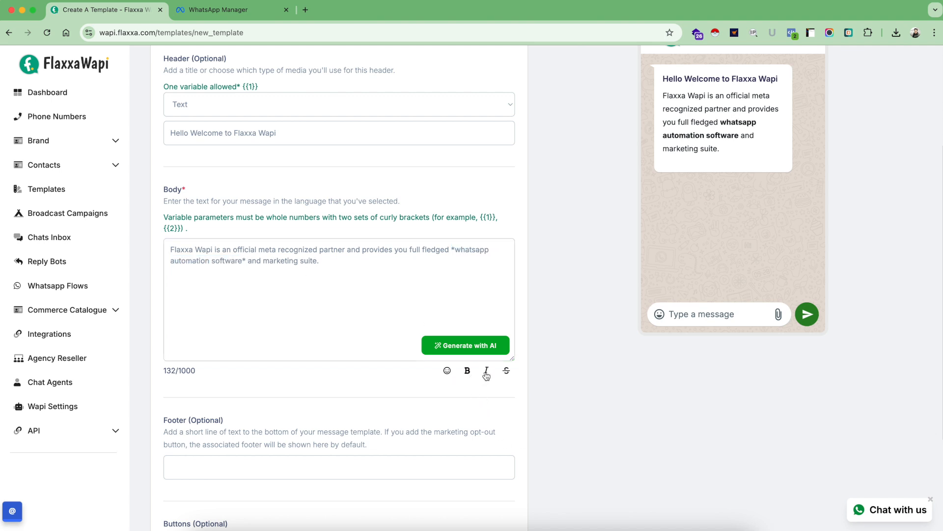
mouse_move(487, 371)
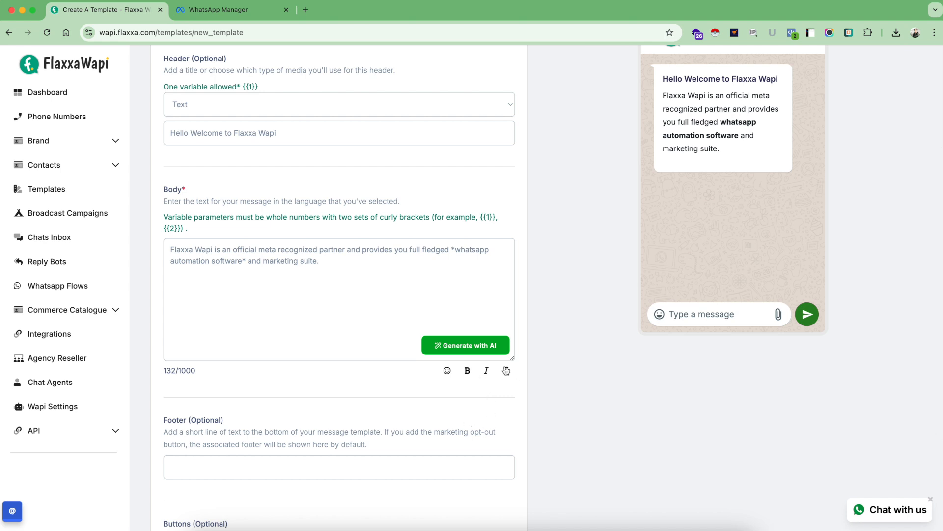
Add a grinning emoji after 'marketing suite.' at the end of the body
left_click(336, 261)
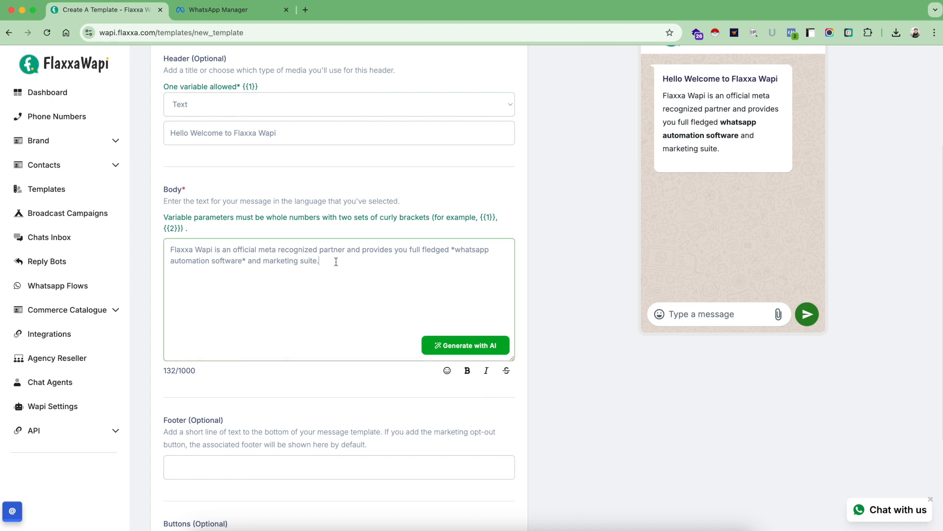
left_click(447, 370)
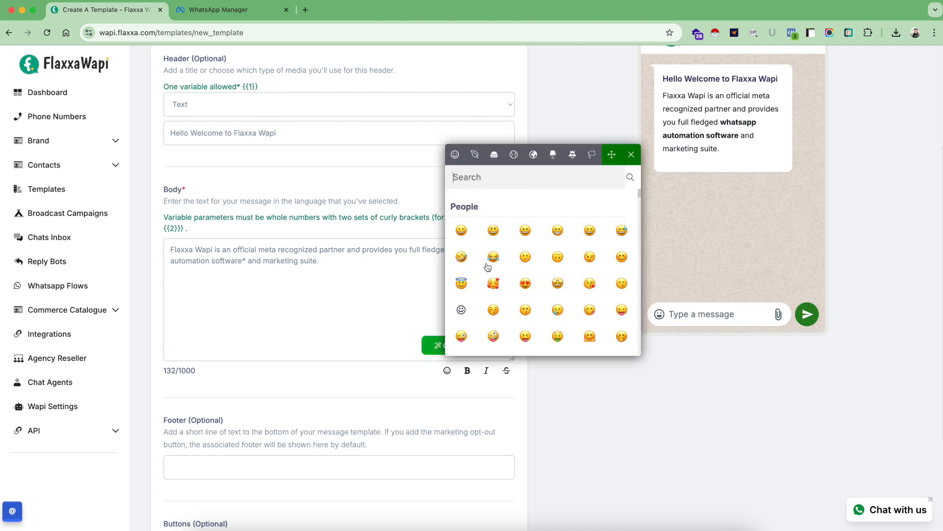
left_click(494, 257)
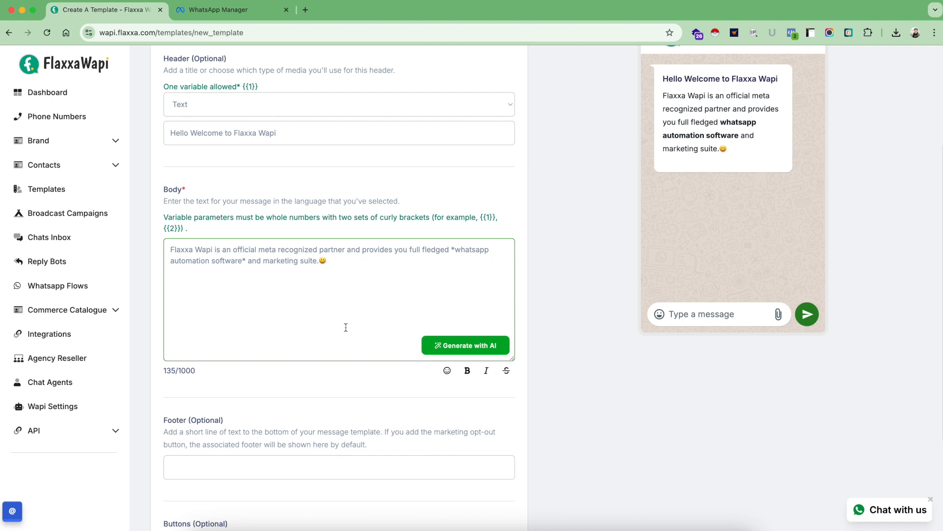
scroll("down", 3)
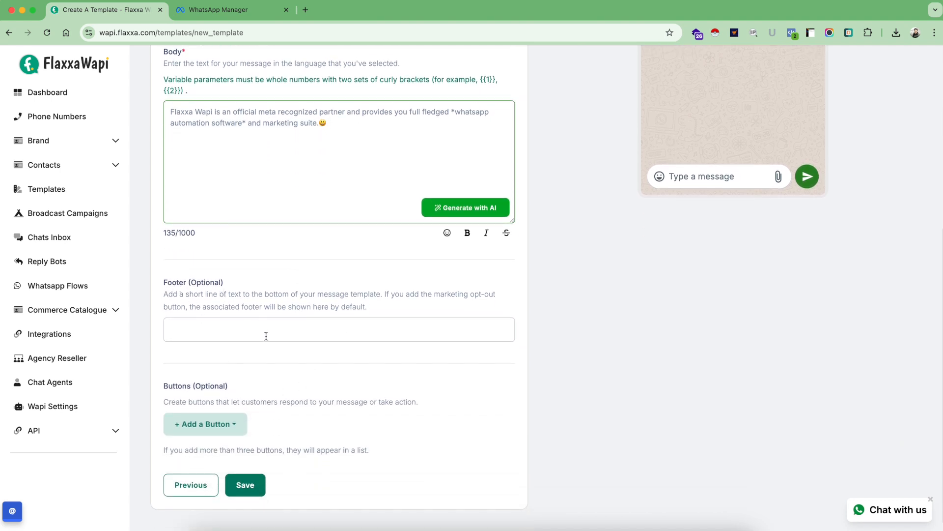
Enter the footer text 'Type Stop to Opt Out.' after the 'This message is sent via Flaxxa Wapi' line
type("This message is sent via Flaxxa Wapi")
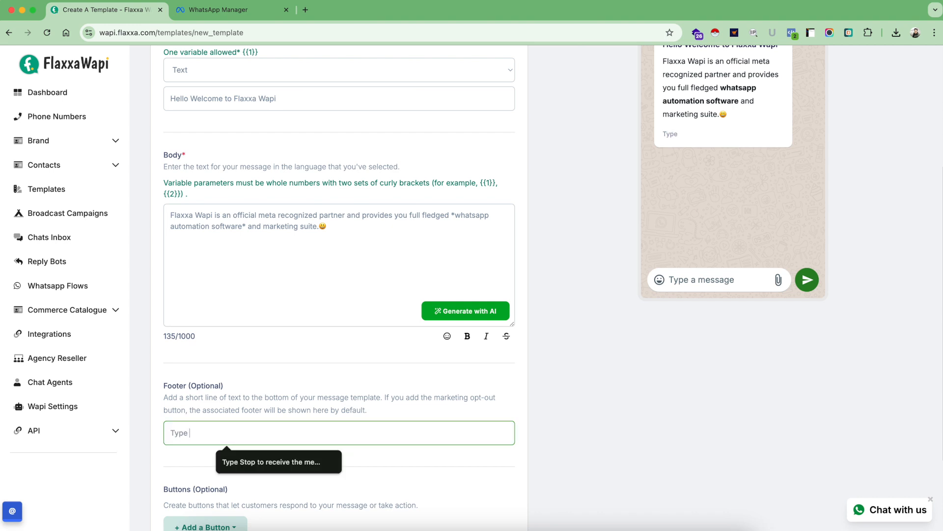
type("Stop to")
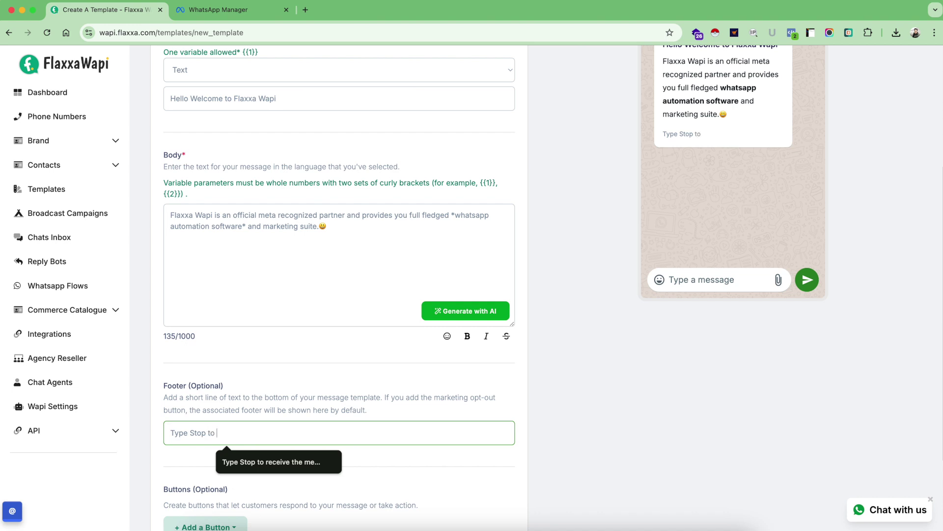
type("Opt O")
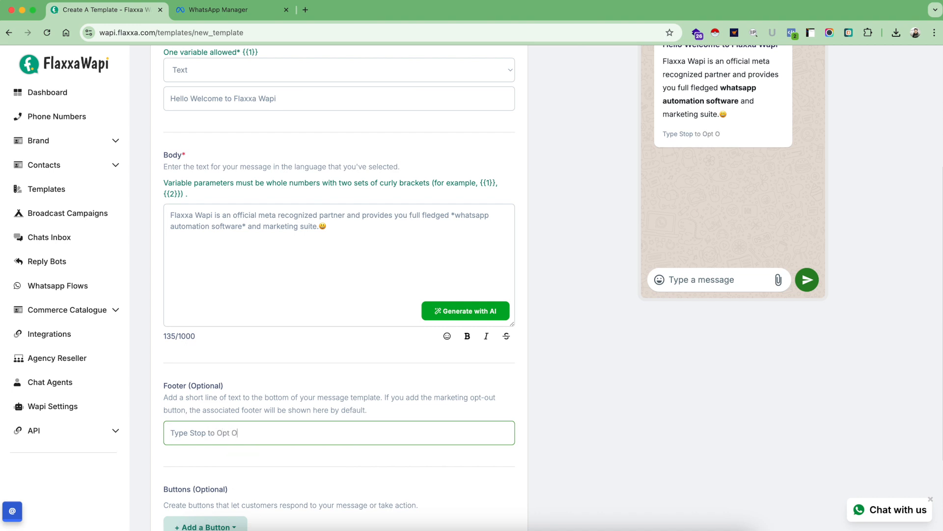
type("ut.")
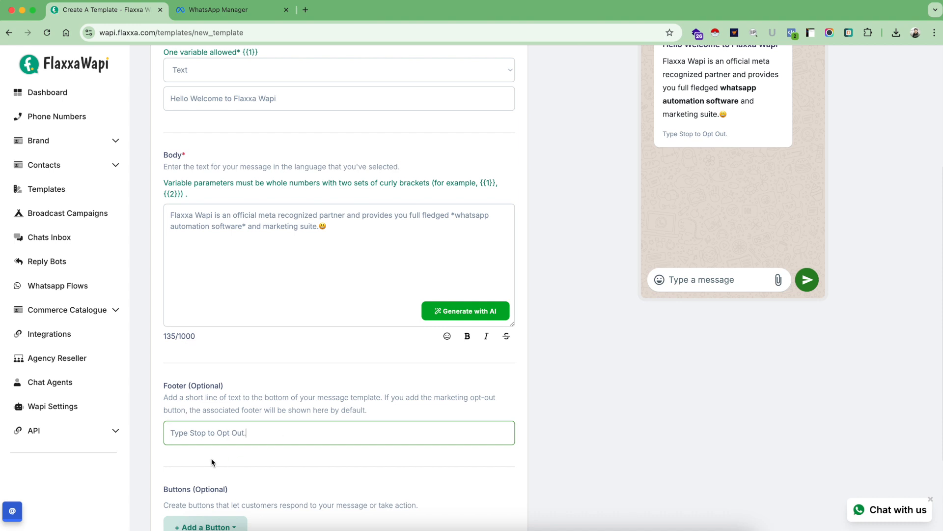
double_click(199, 433)
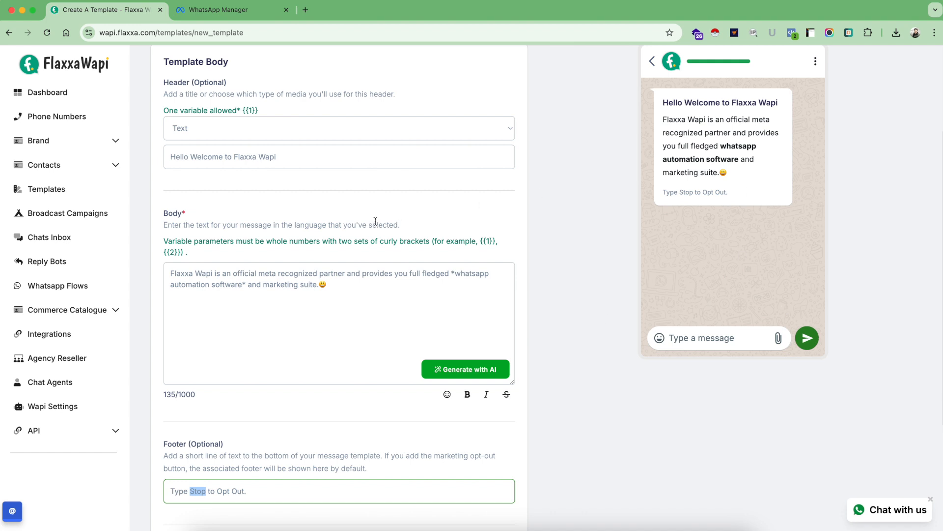
mouse_move(753, 190)
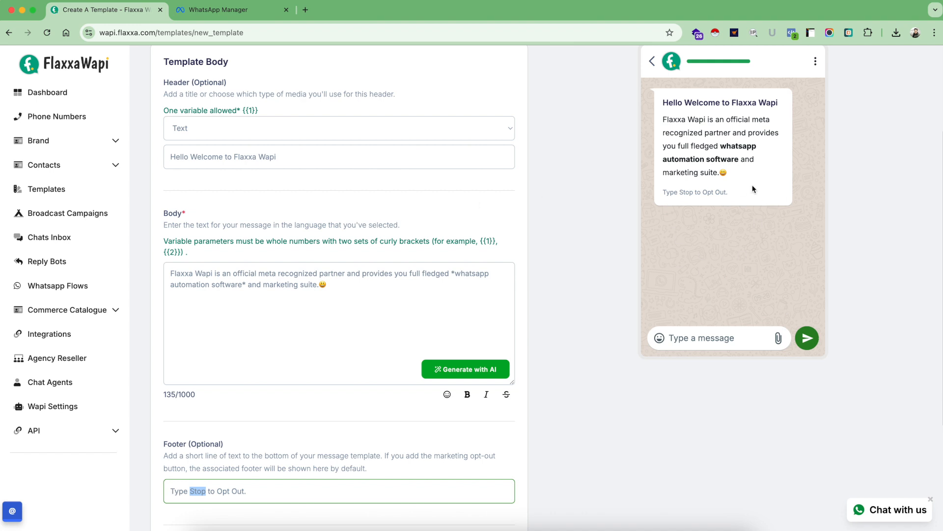
scroll("down", 3)
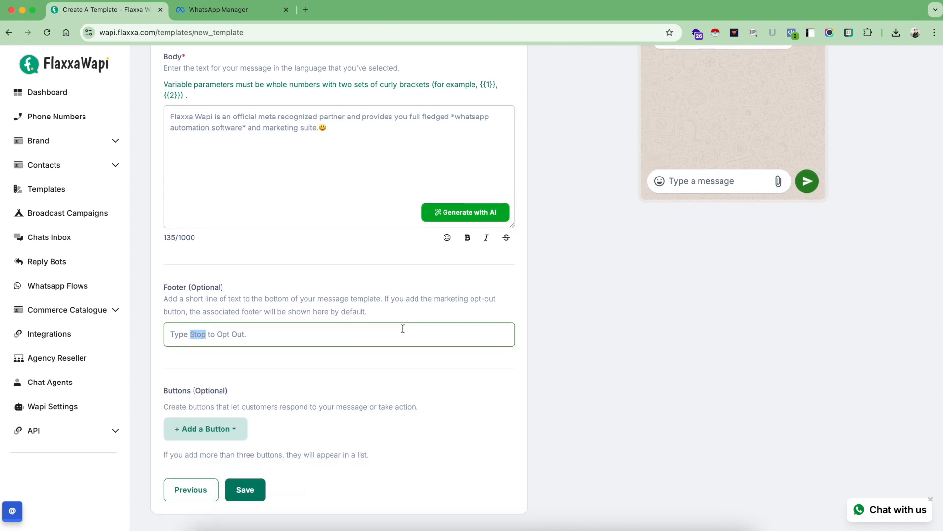
scroll("down", 3)
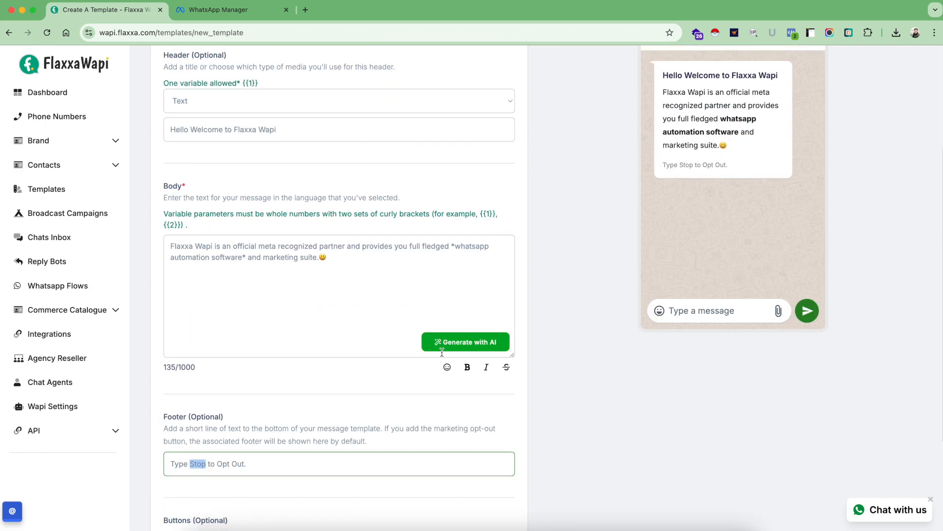
Show the Add a Button dropdown with Custom Button, Visit Website and Call Phone Number
left_click(205, 407)
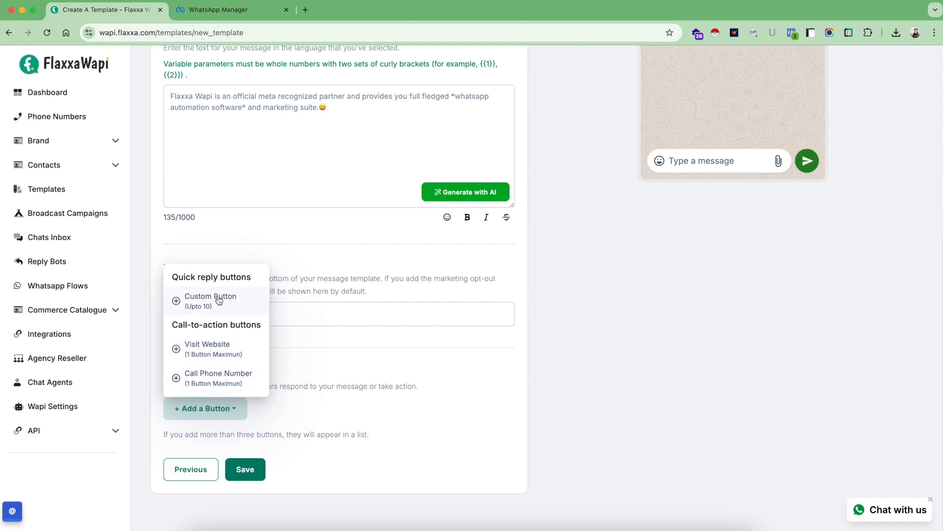
mouse_move(190, 302)
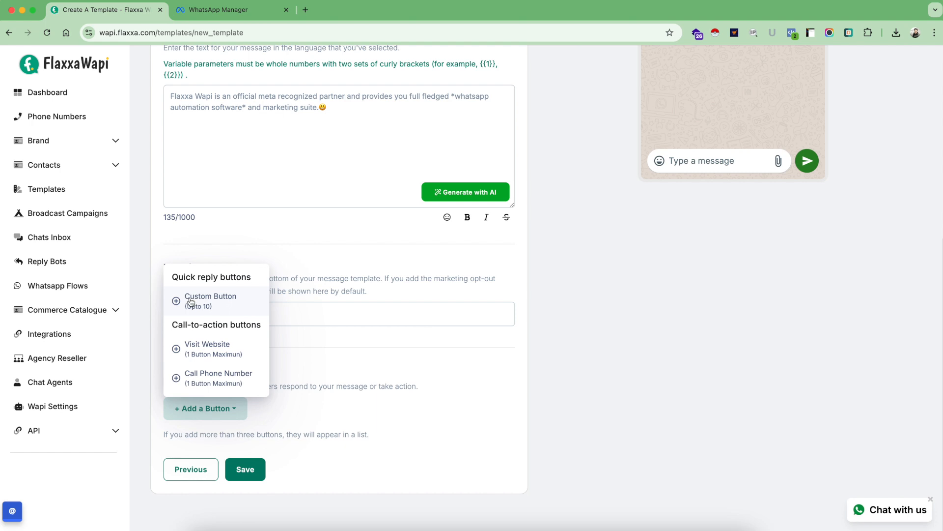
mouse_move(601, 176)
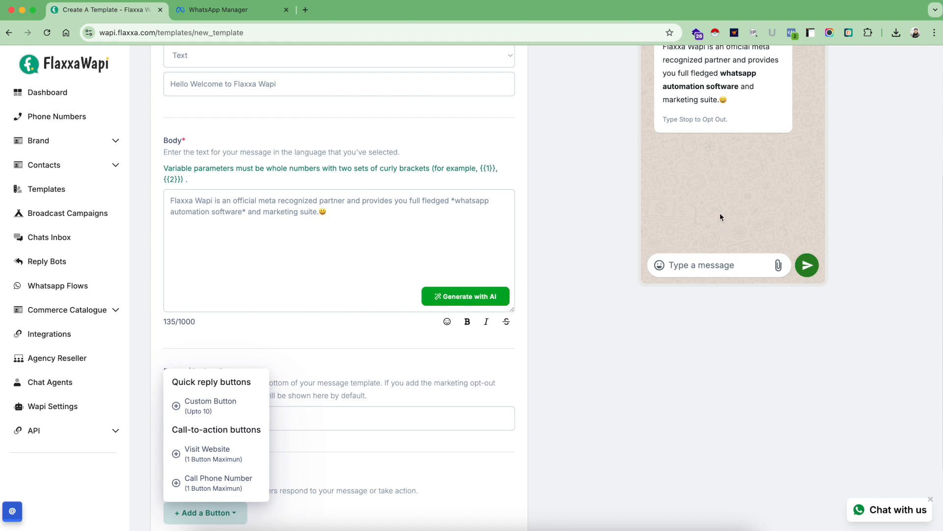
scroll("down", 3)
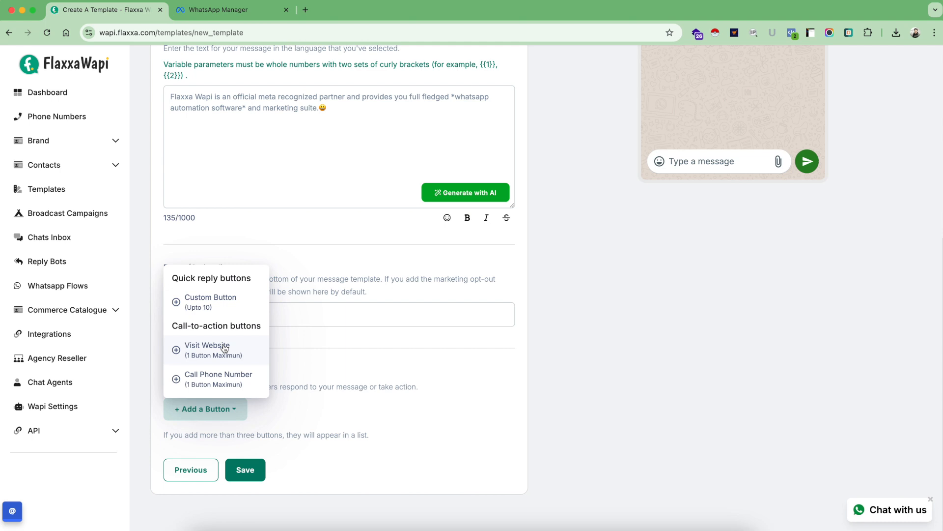
mouse_move(219, 360)
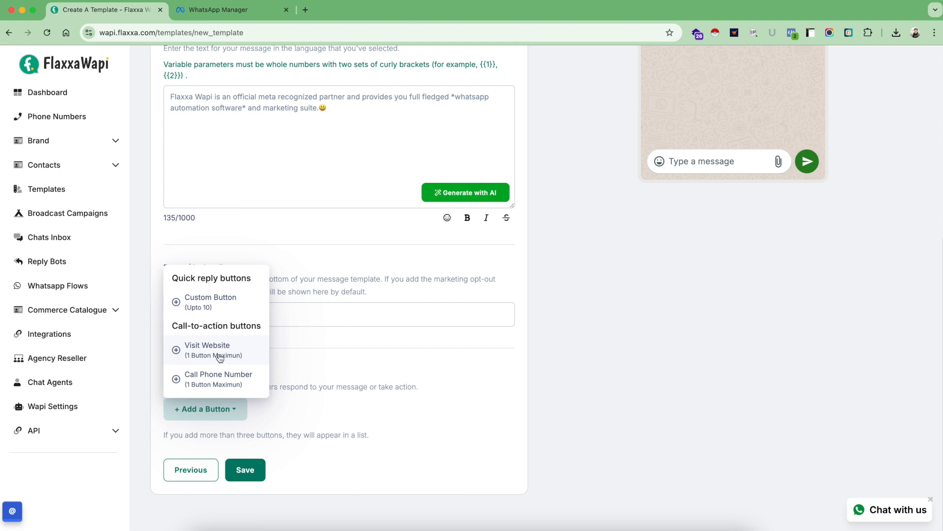
mouse_move(216, 377)
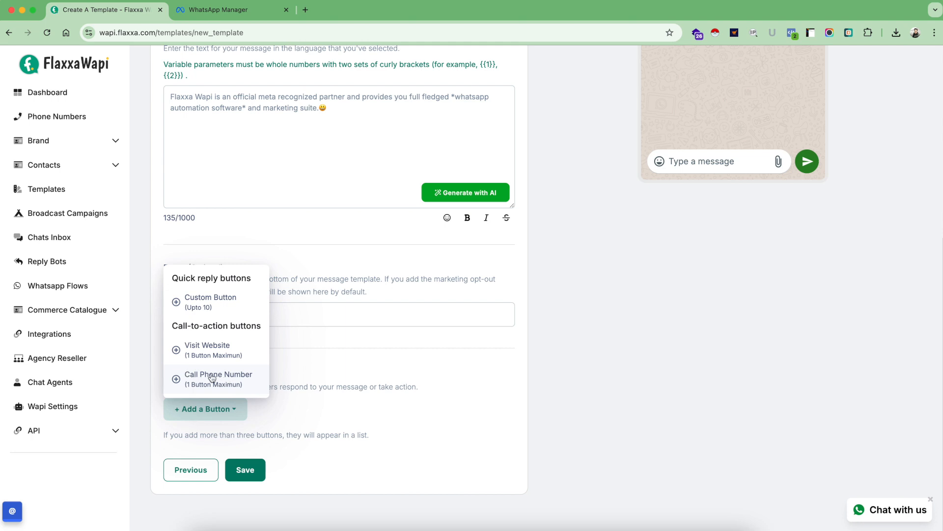
mouse_move(211, 367)
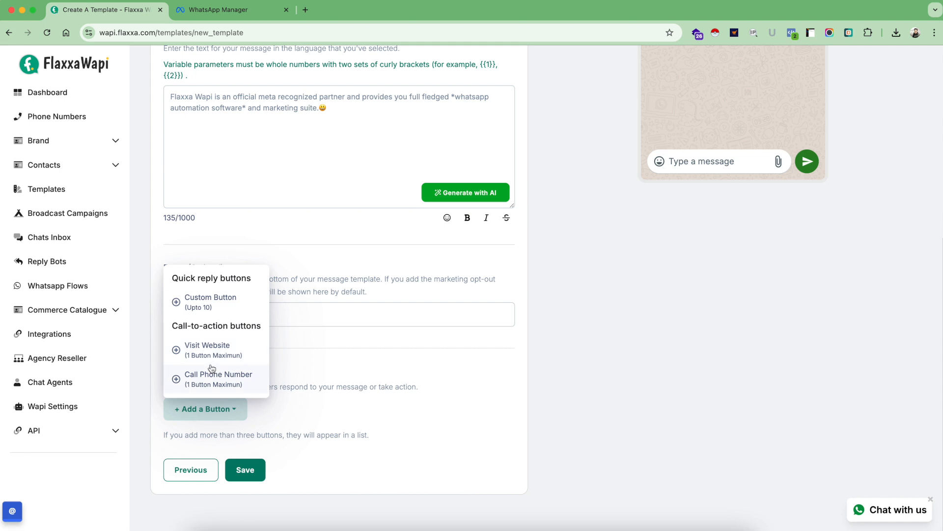
mouse_move(216, 359)
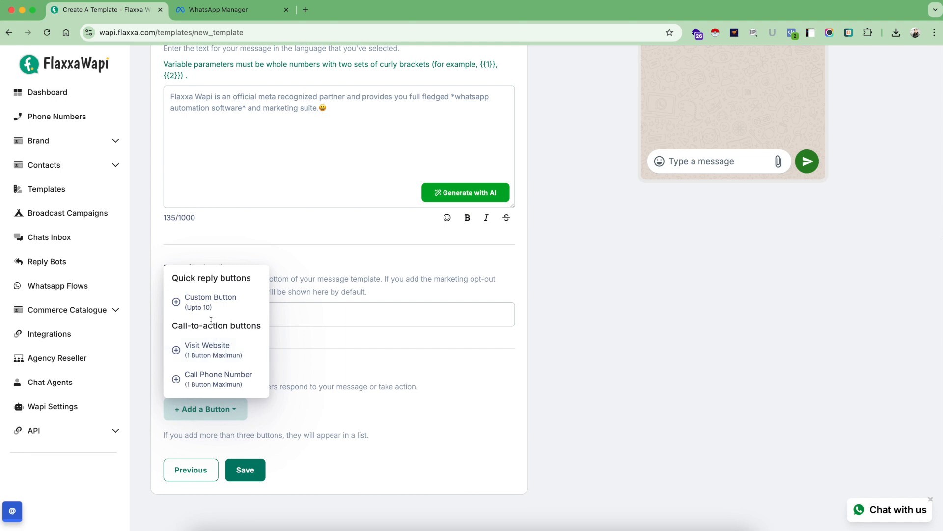
mouse_move(204, 306)
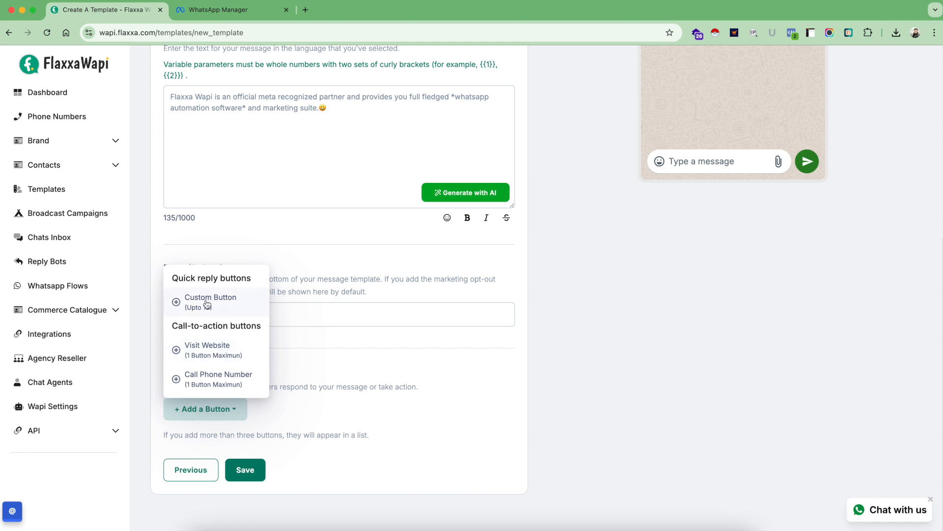
mouse_move(206, 301)
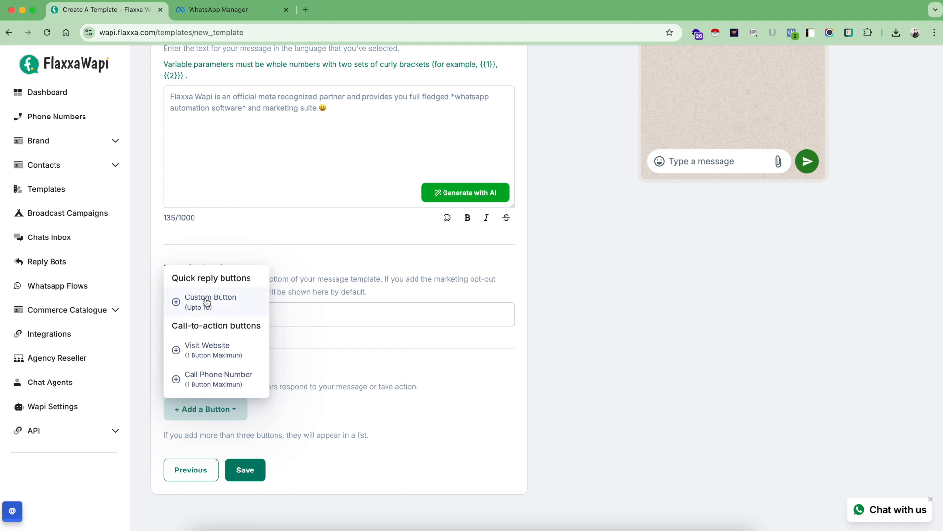
Add a Visit Website button to flaxxa.co and a Call Us phone button with number 9185109
left_click(207, 345)
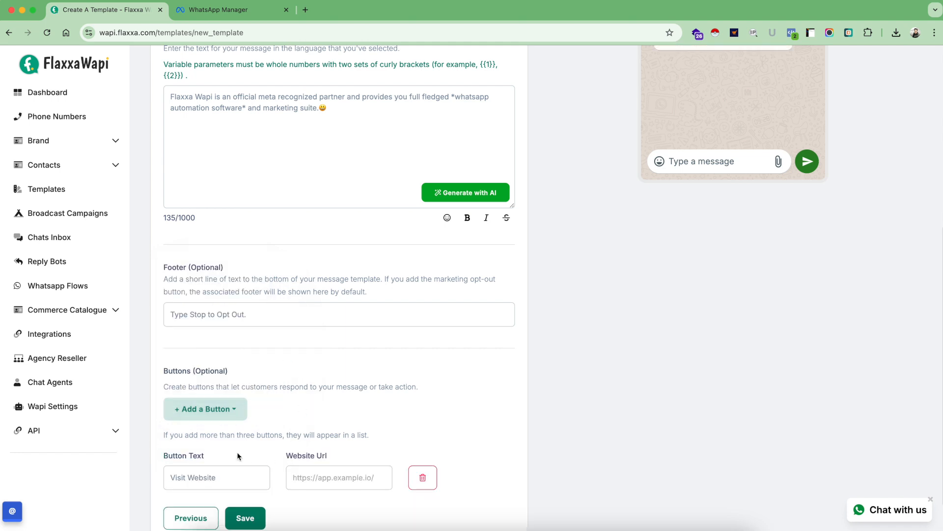
type("https://wapi.")
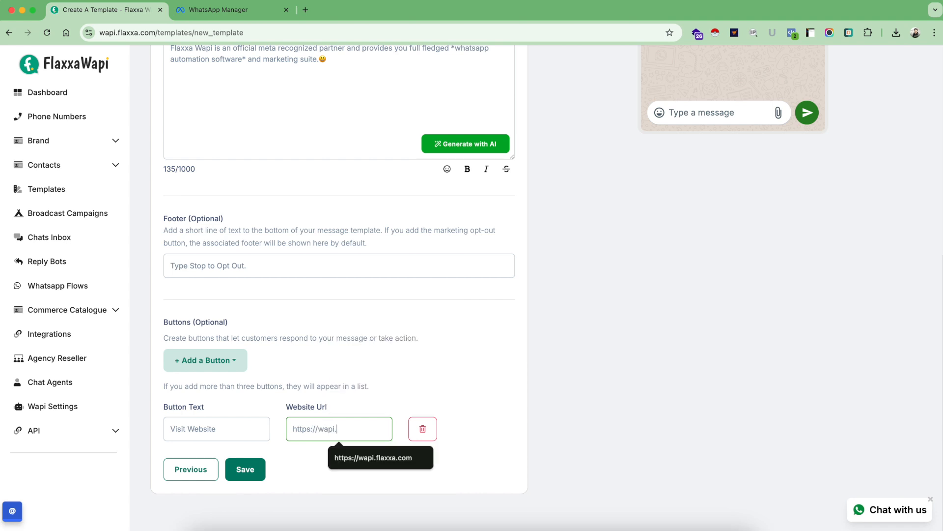
type("flaxxa.com")
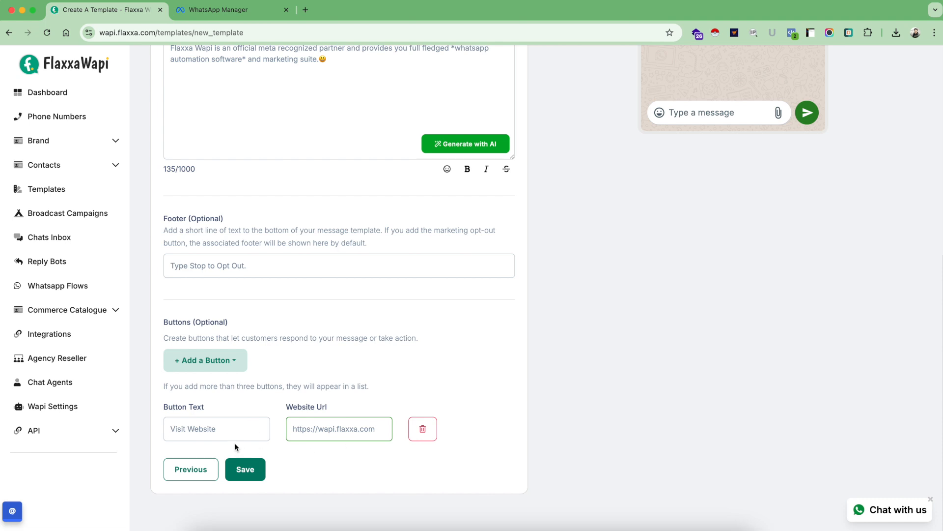
left_click(205, 360)
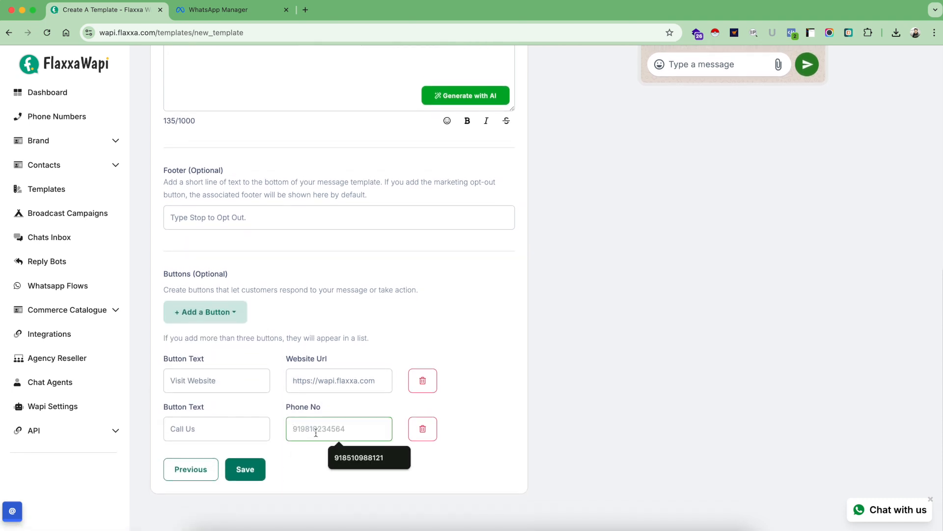
type("9185109")
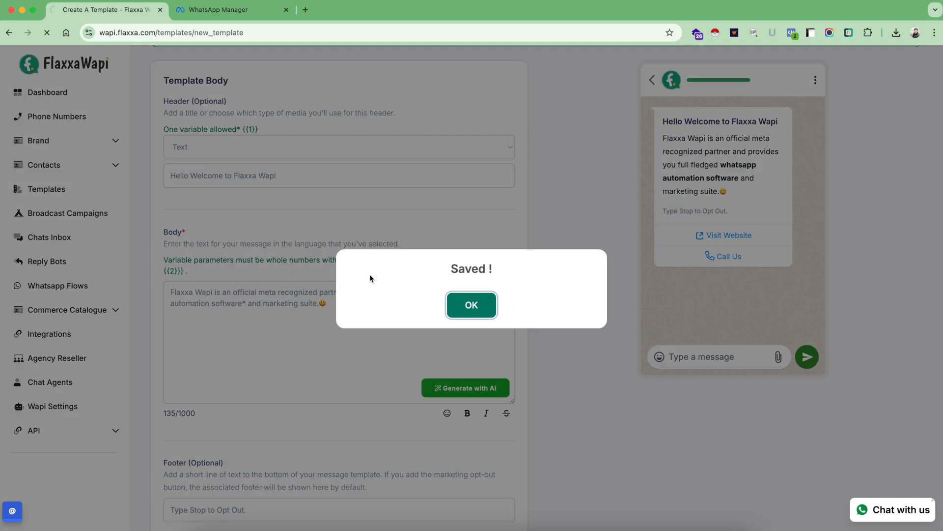
Dismiss the Saved dialog and locate test_marketing_template_1 marked Send for approval in the list
left_click(472, 305)
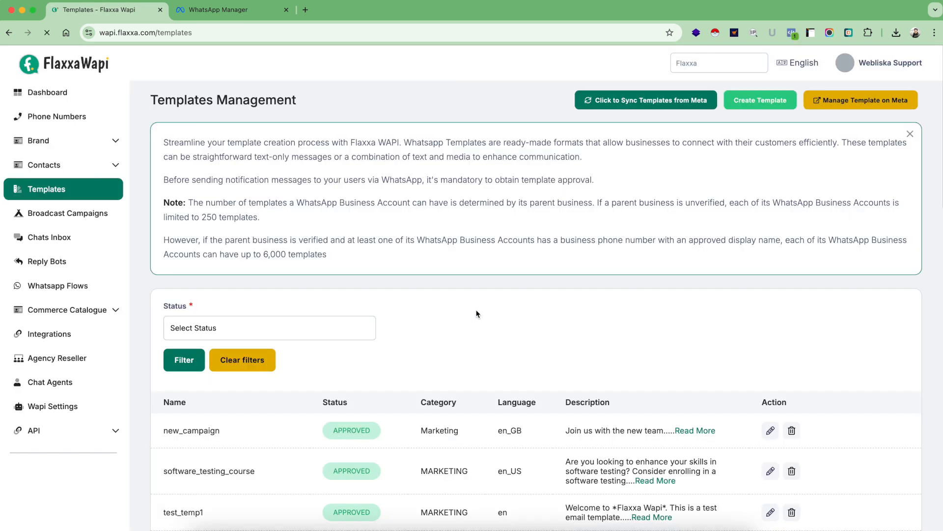
scroll("down", 3)
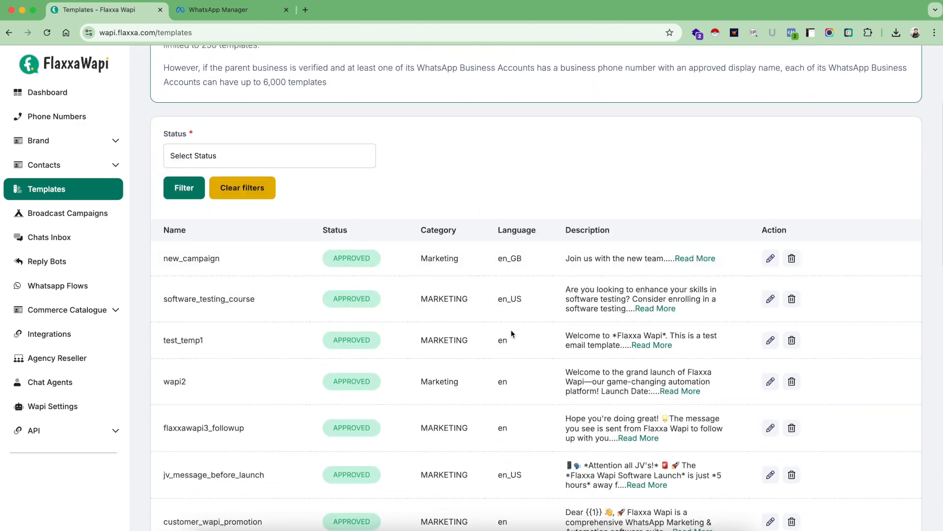
scroll("down", 3)
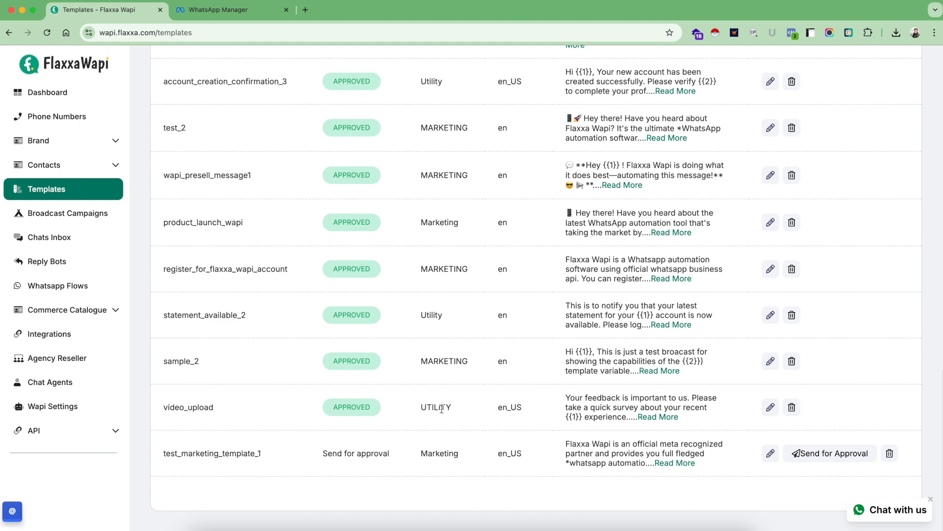
mouse_move(746, 450)
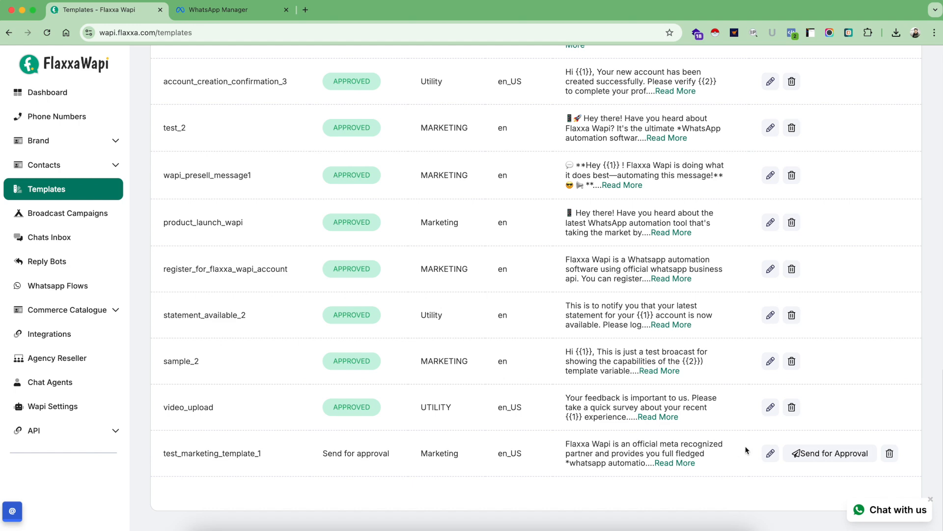
Send test_marketing_template_1 to Meta for approval and acknowledge the pending-review notice
left_click(829, 453)
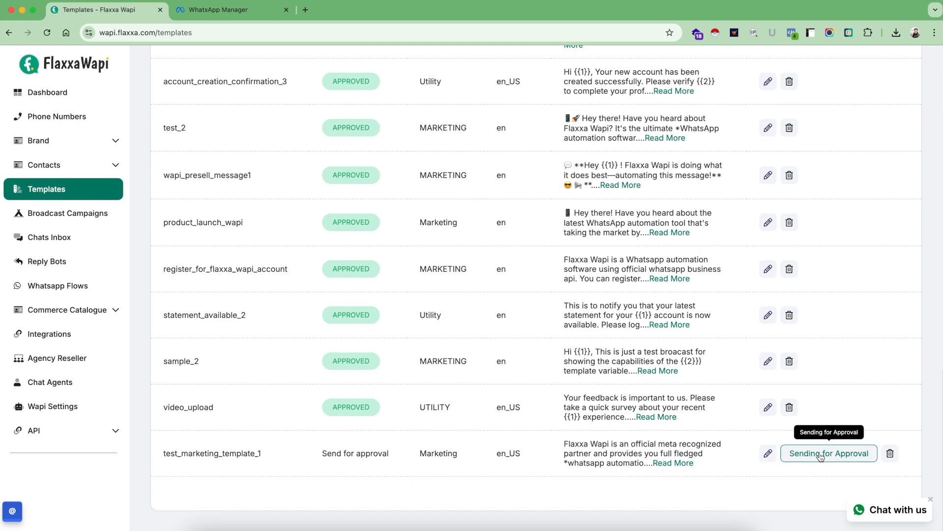
left_click(830, 453)
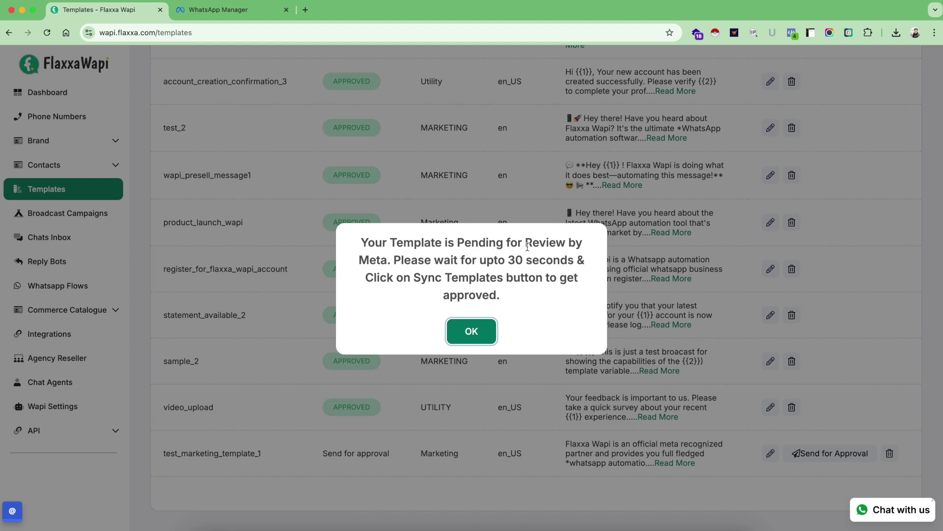
mouse_move(370, 214)
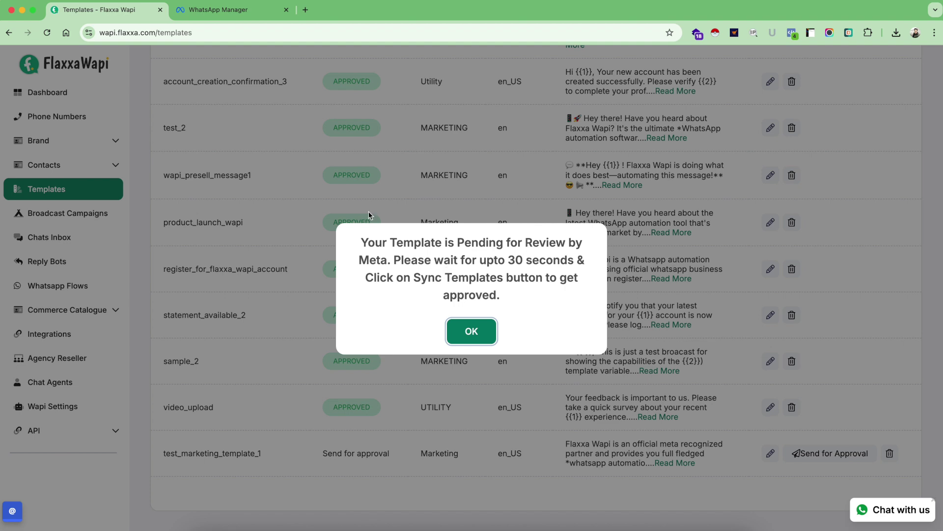
mouse_move(295, 297)
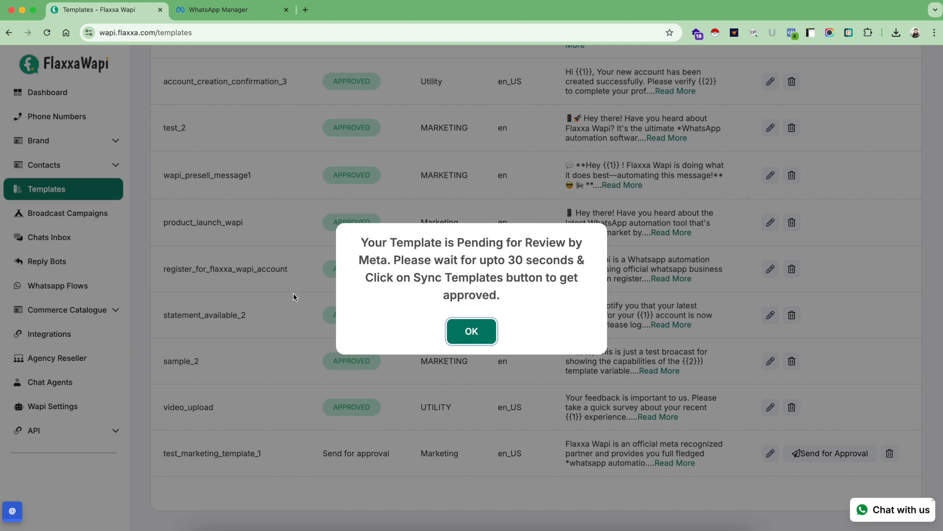
mouse_move(300, 269)
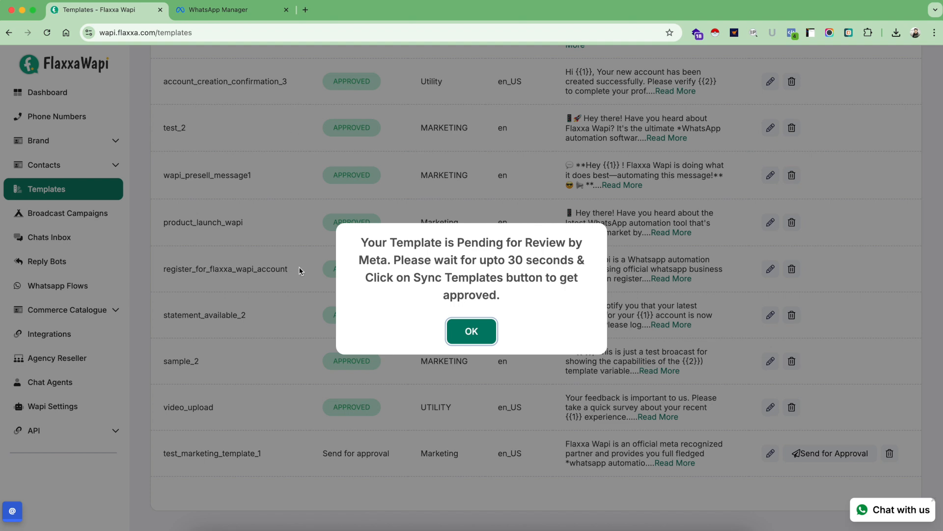
mouse_move(550, 261)
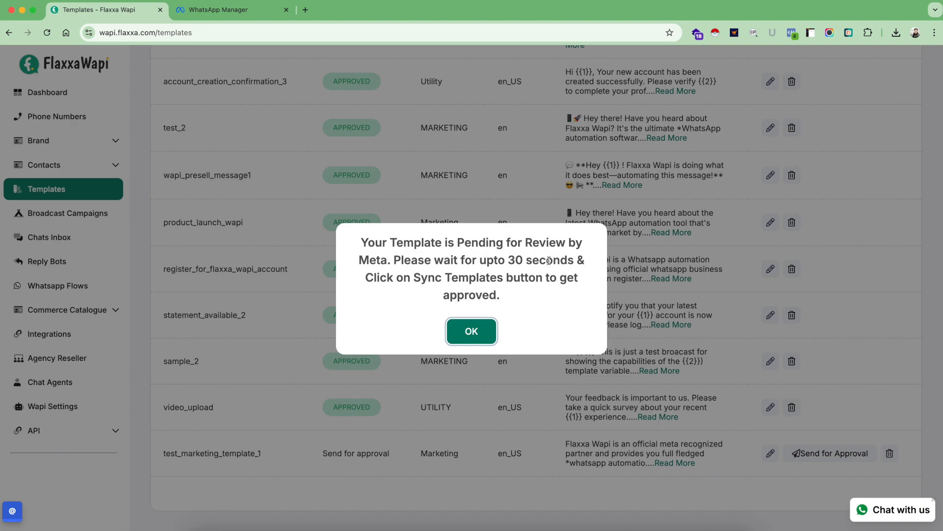
left_click(471, 331)
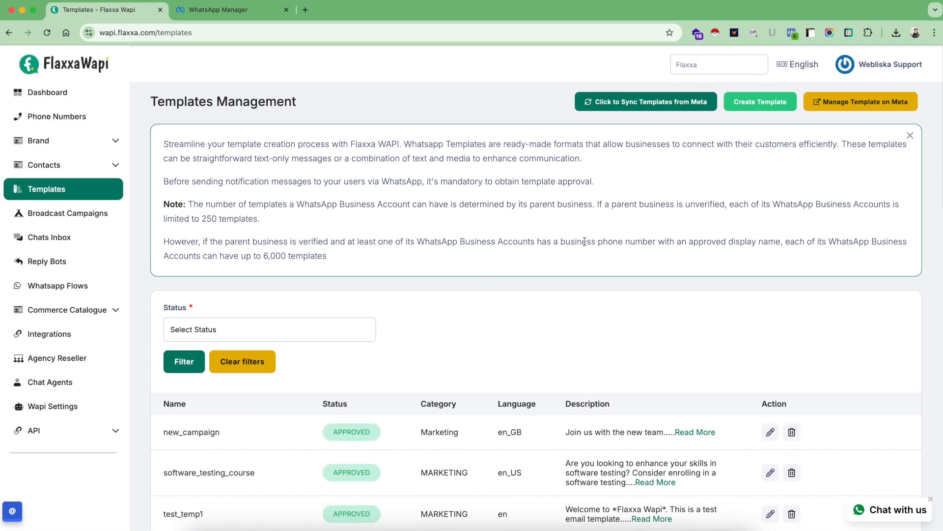
scroll("down", 3)
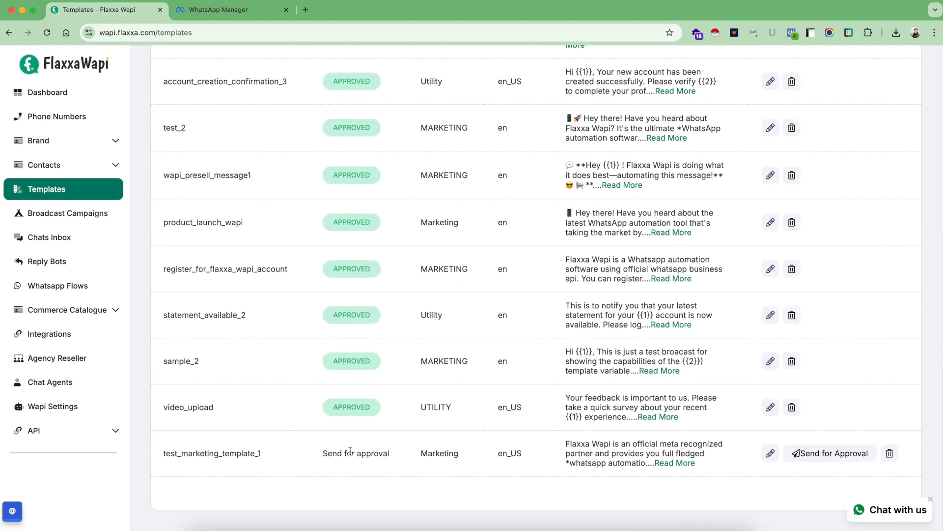
scroll("up", 3)
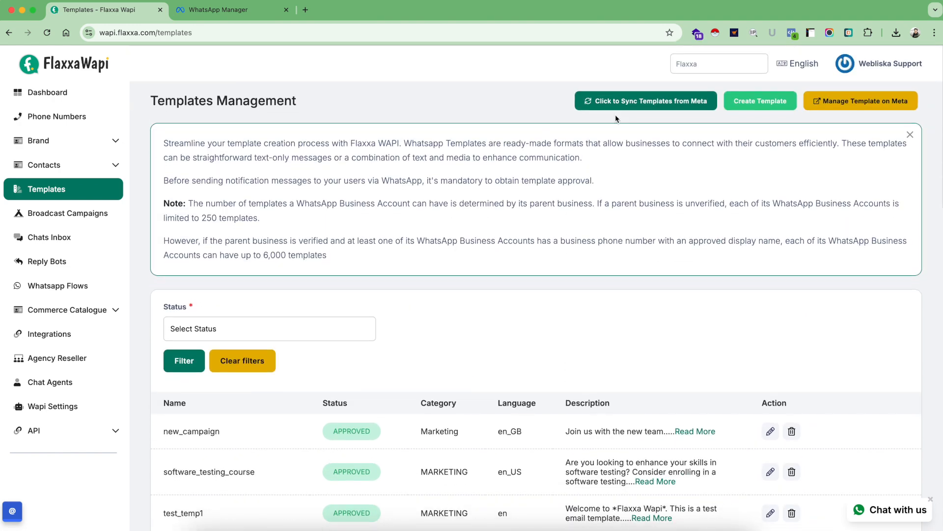
mouse_move(632, 103)
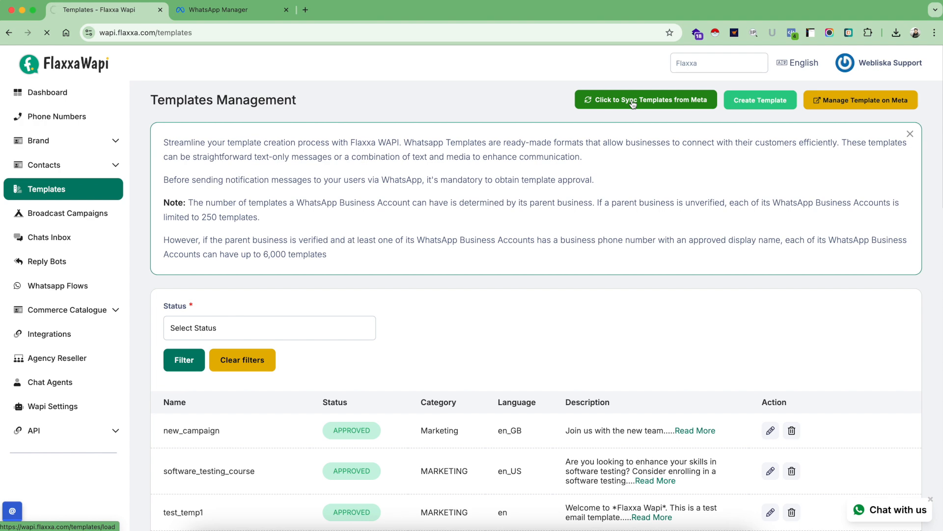
Sync template statuses from Meta and scan the list for test_marketing_template_1's Approved status
left_click(632, 99)
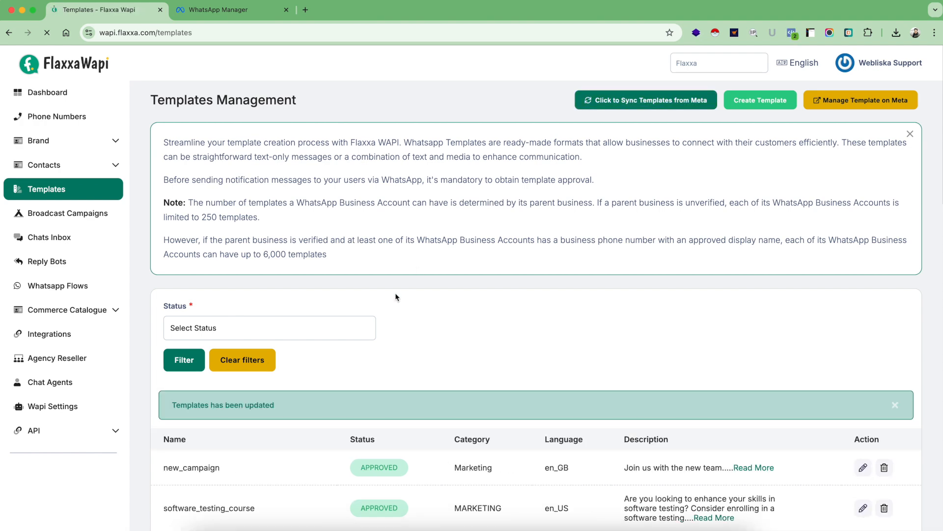
scroll("down", 3)
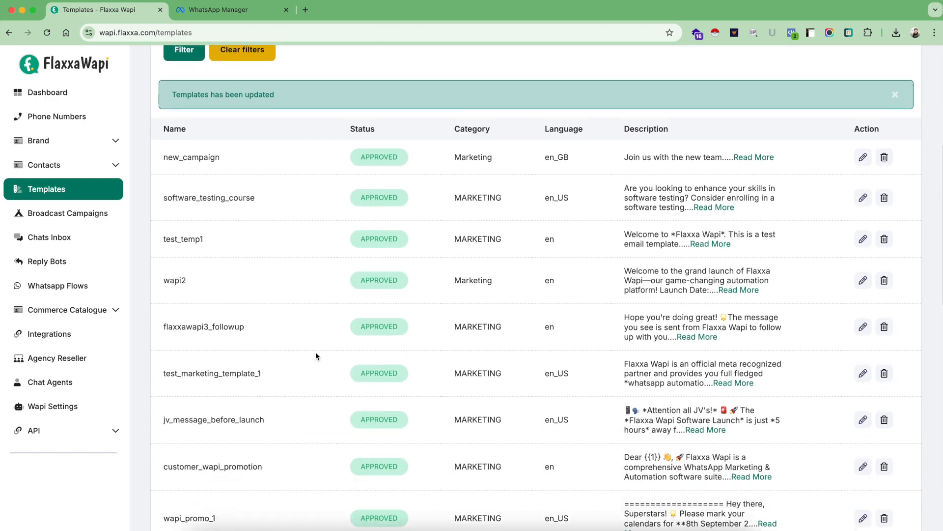
scroll("down", 3)
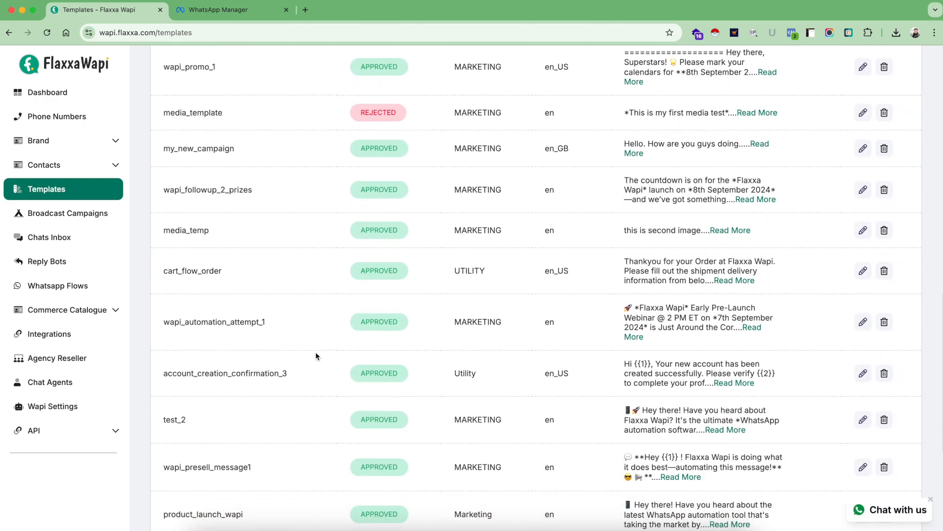
scroll("down", 3)
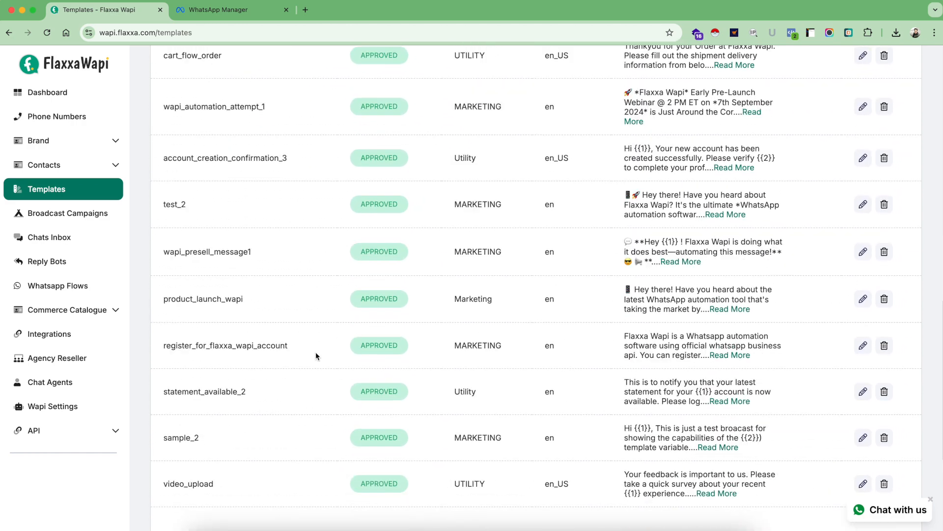
scroll("up", 3)
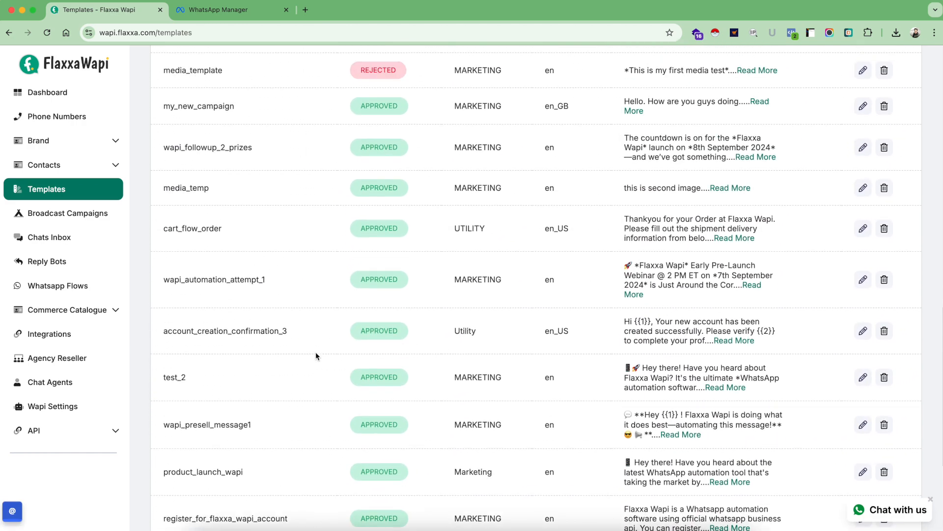
scroll("up", 3)
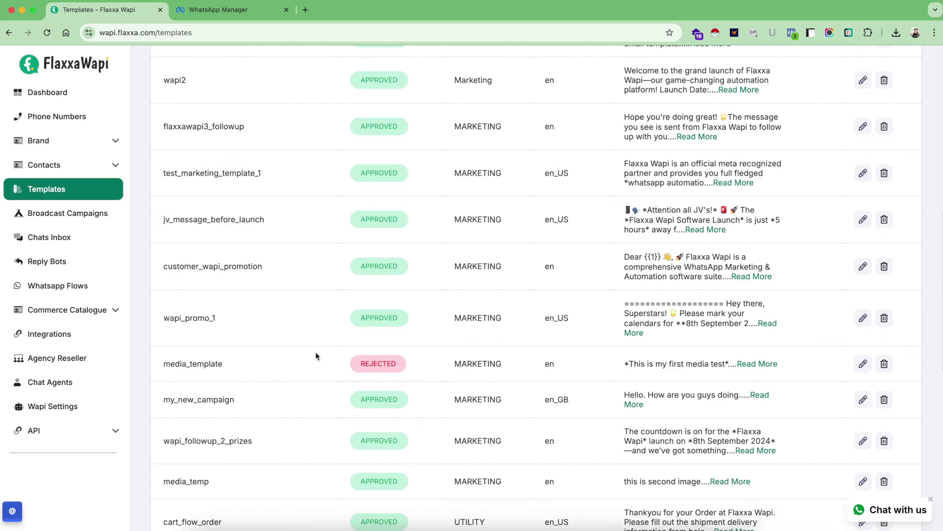
scroll("up", 3)
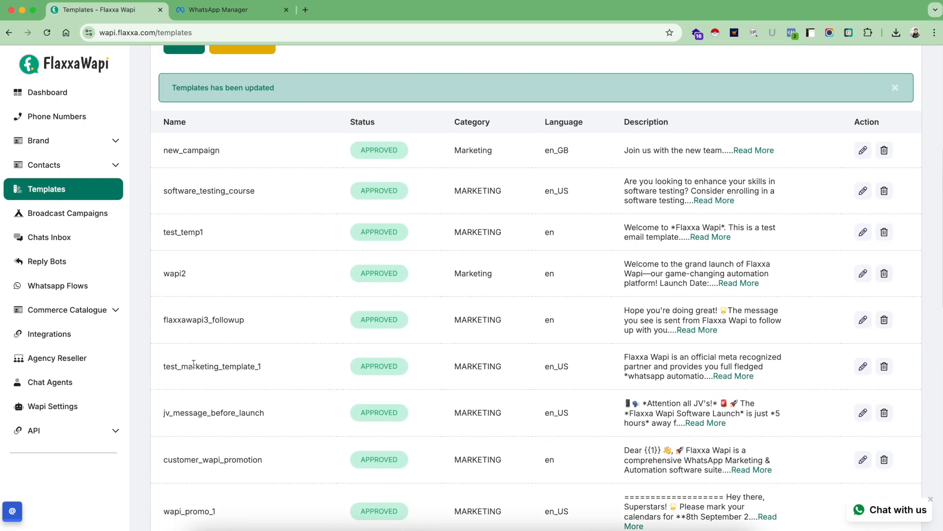
Preview the approved test_marketing_template_1 message with header, body, footer and buttons, then close it
double_click(212, 366)
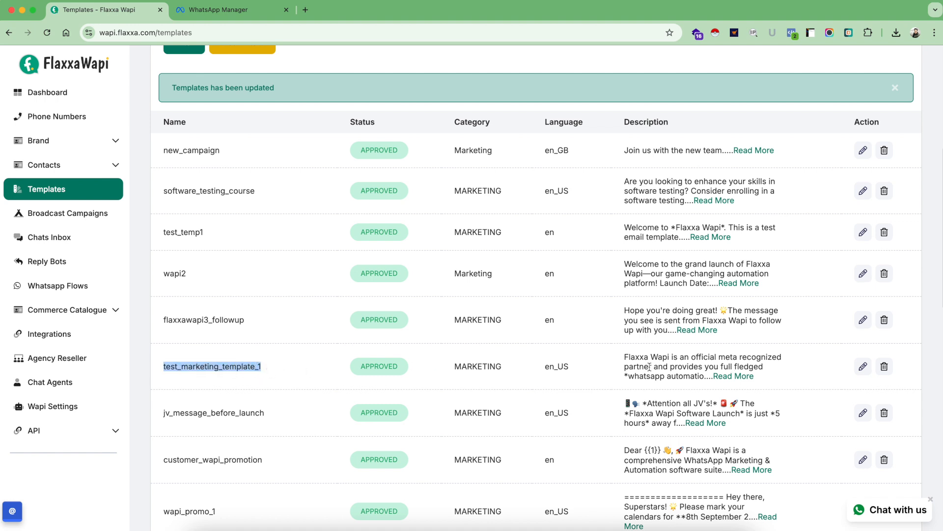
mouse_move(732, 380)
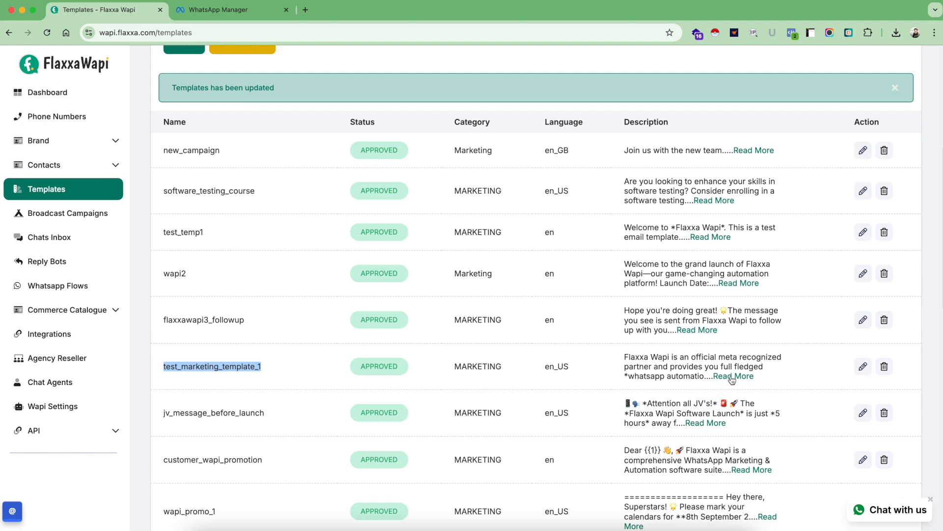
left_click(732, 375)
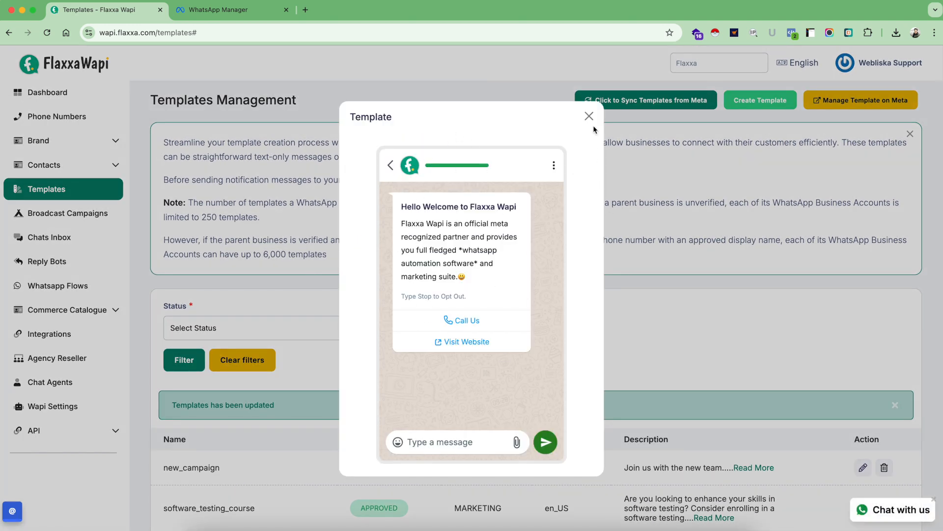
left_click(588, 116)
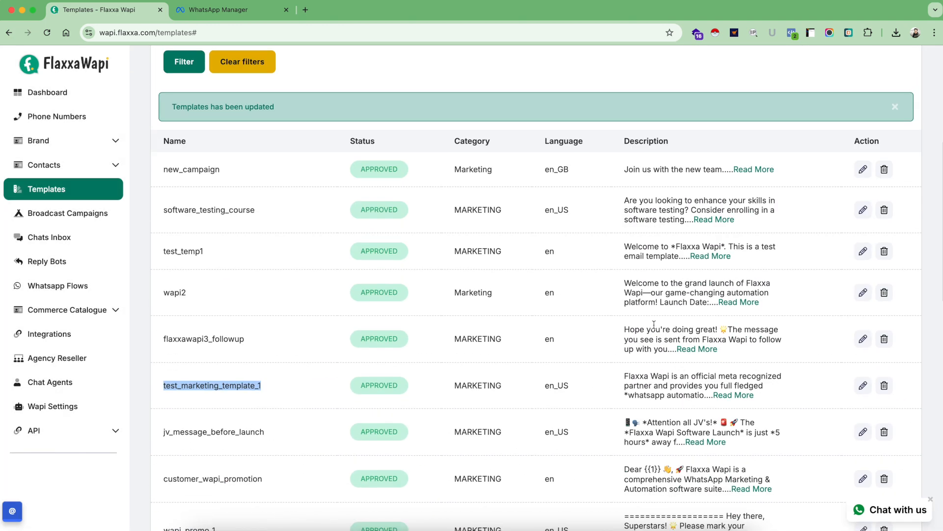
mouse_move(431, 377)
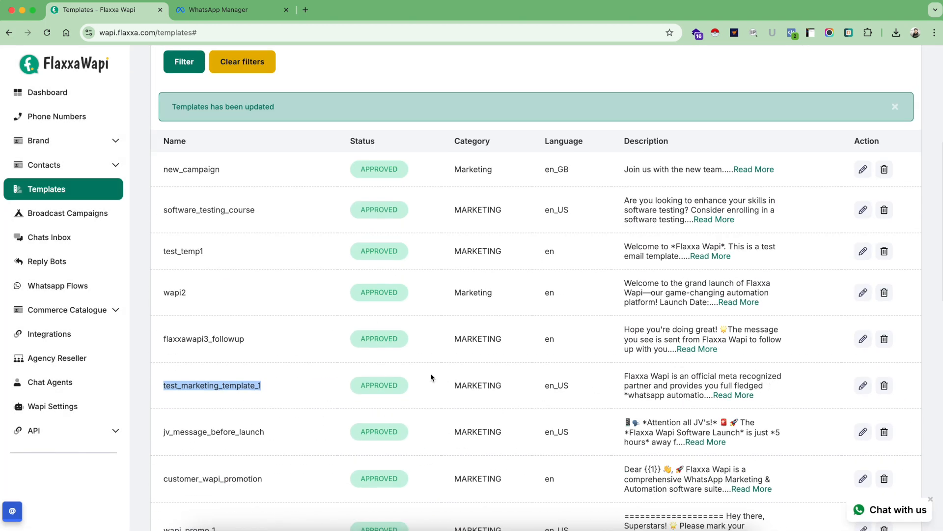
mouse_move(498, 395)
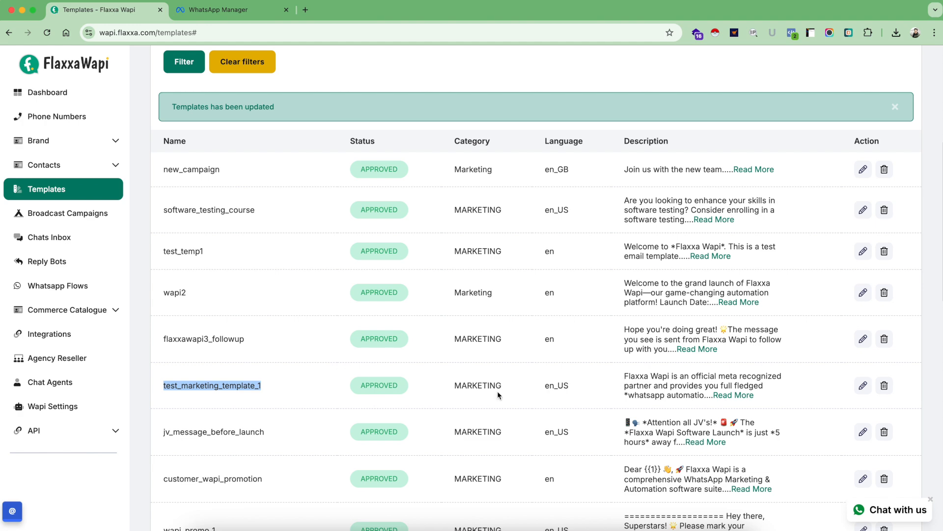
mouse_move(370, 373)
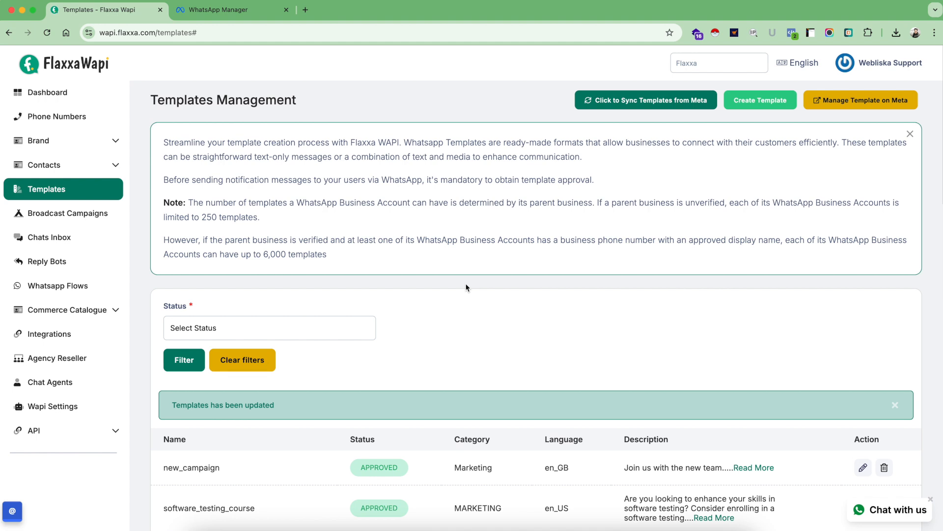
mouse_move(809, 122)
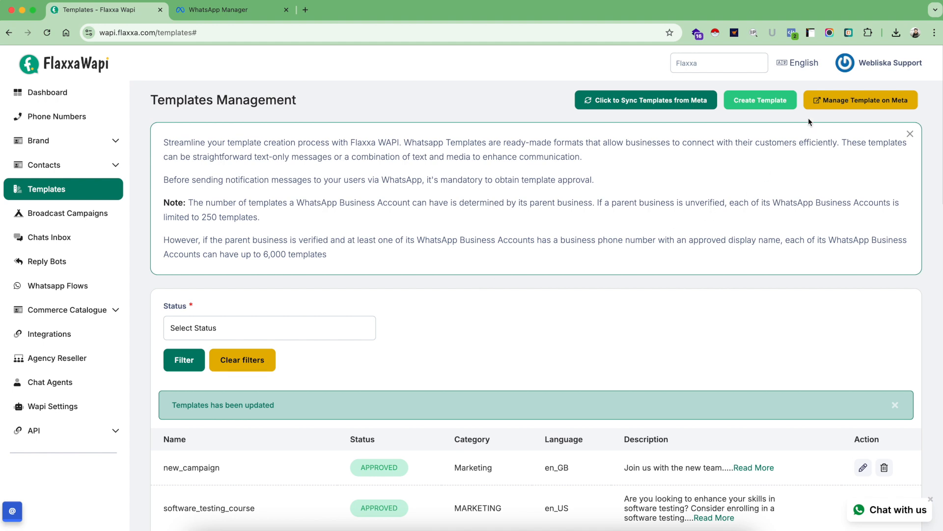
mouse_move(857, 100)
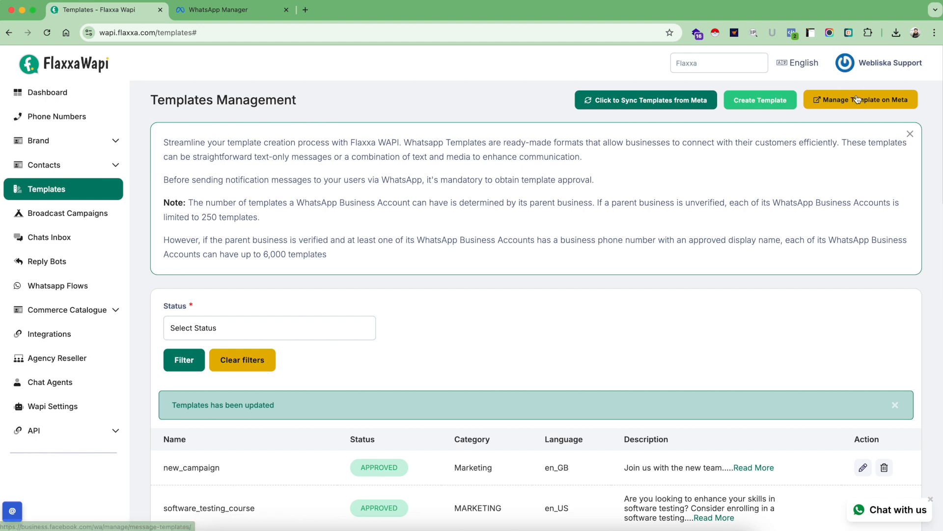
View Meta's Utility template library in WhatsApp Manager, then return to the Flaxxa WAPI tab
left_click(860, 99)
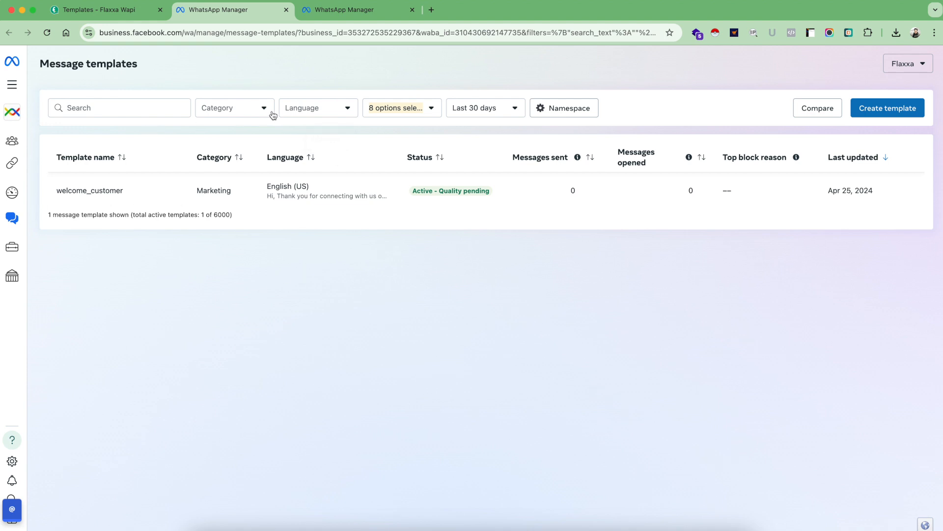
mouse_move(273, 121)
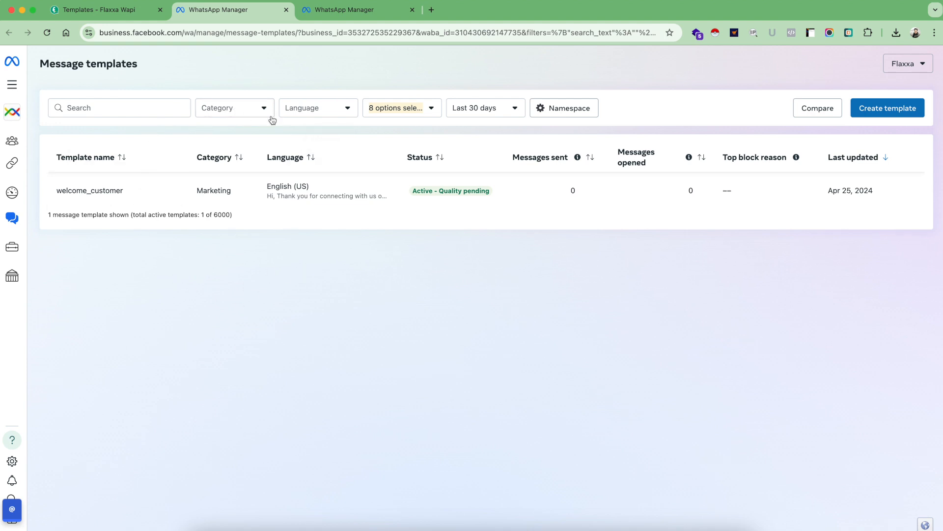
mouse_move(231, 289)
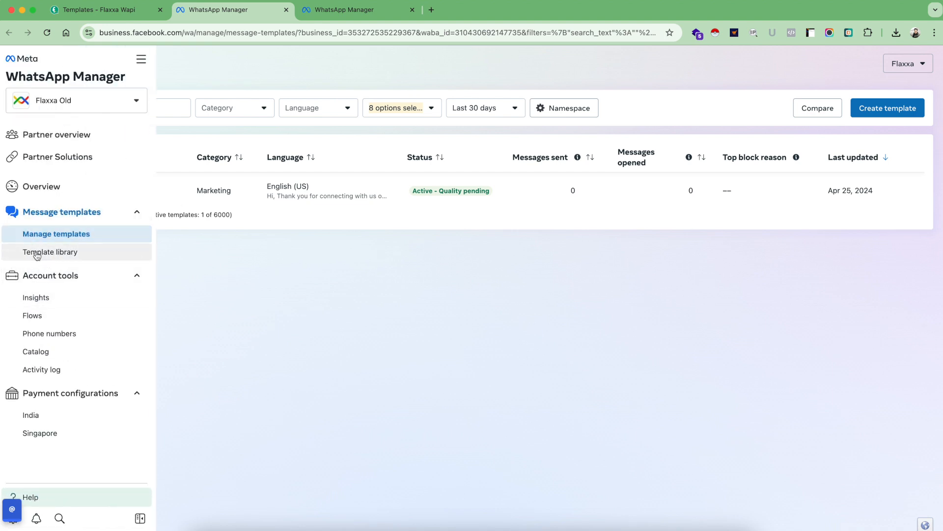
mouse_move(54, 254)
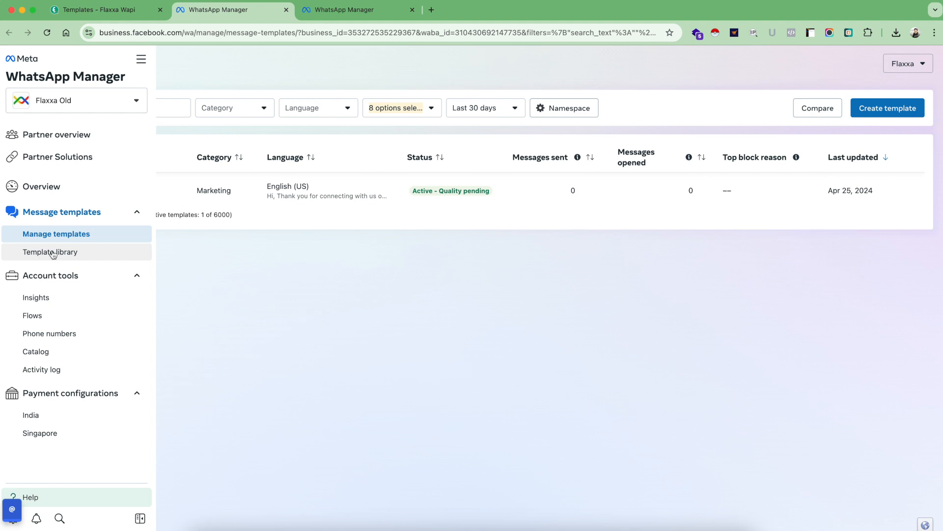
left_click(51, 251)
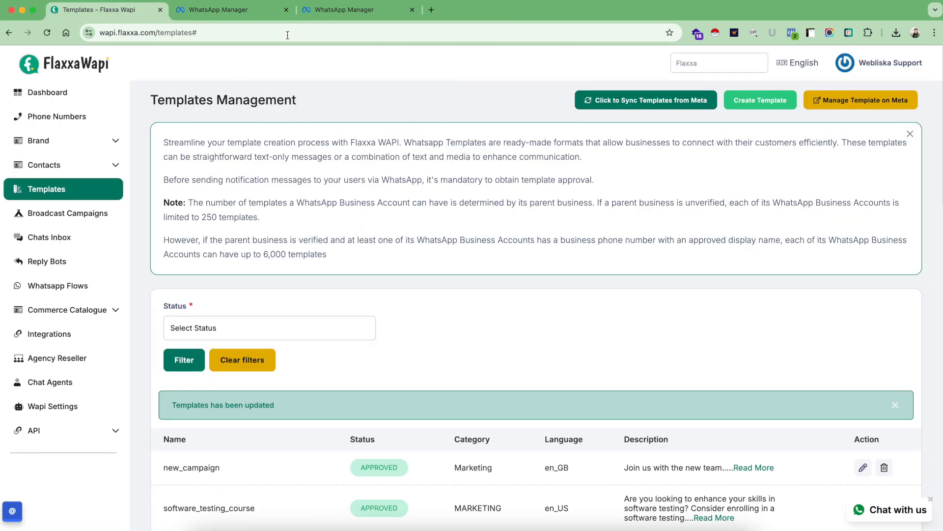
left_click(226, 10)
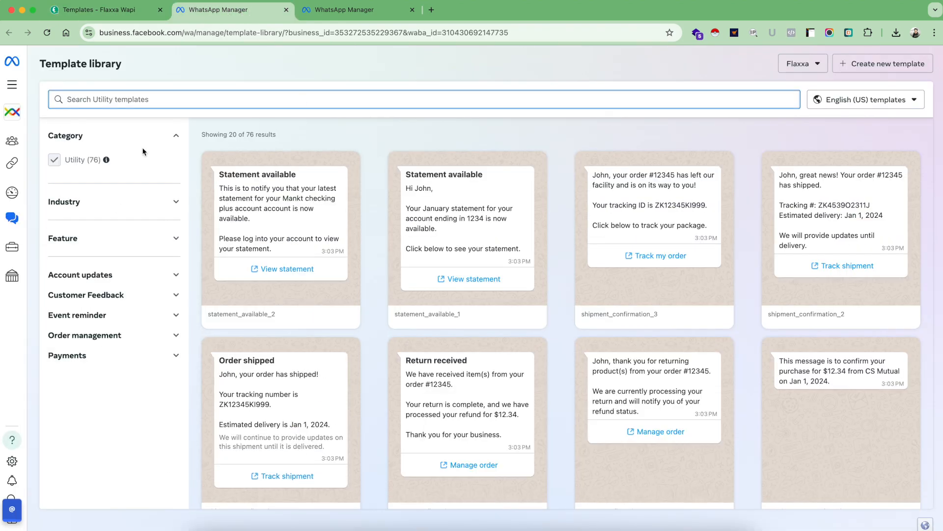
mouse_move(185, 118)
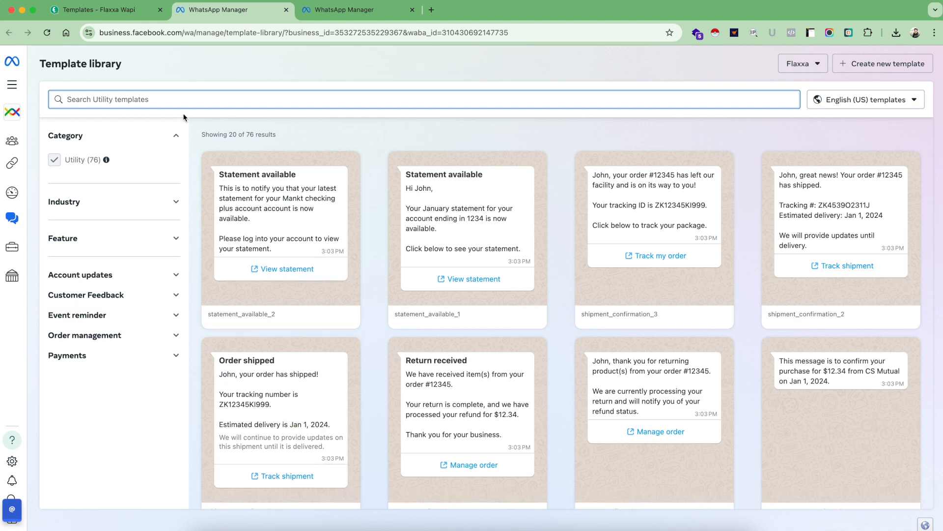
left_click(98, 10)
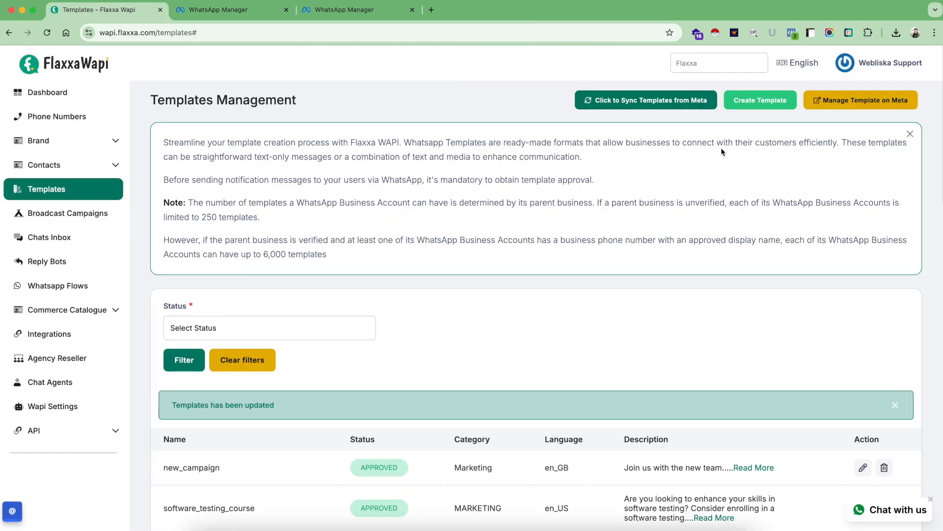
From Browse Template under All categories, use the Catalan 'Extracte disponible' template statement_available_2
left_click(761, 100)
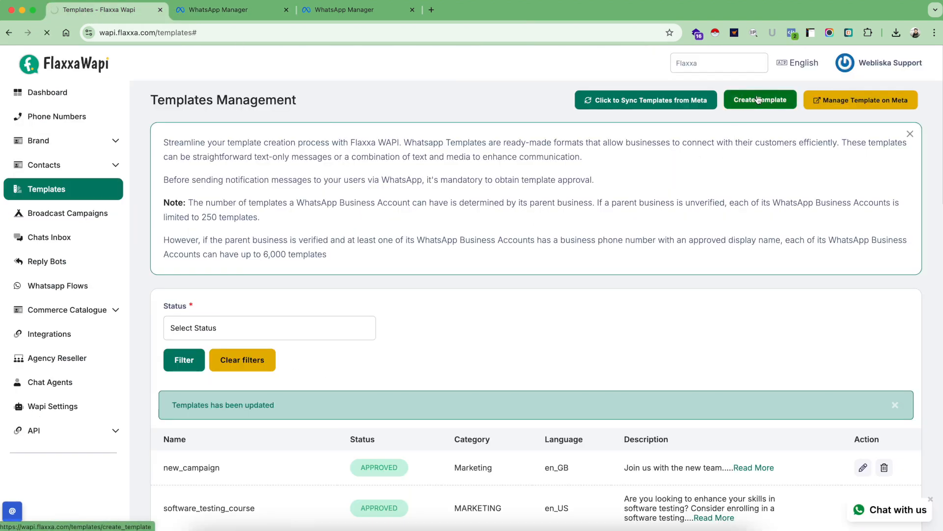
left_click(760, 100)
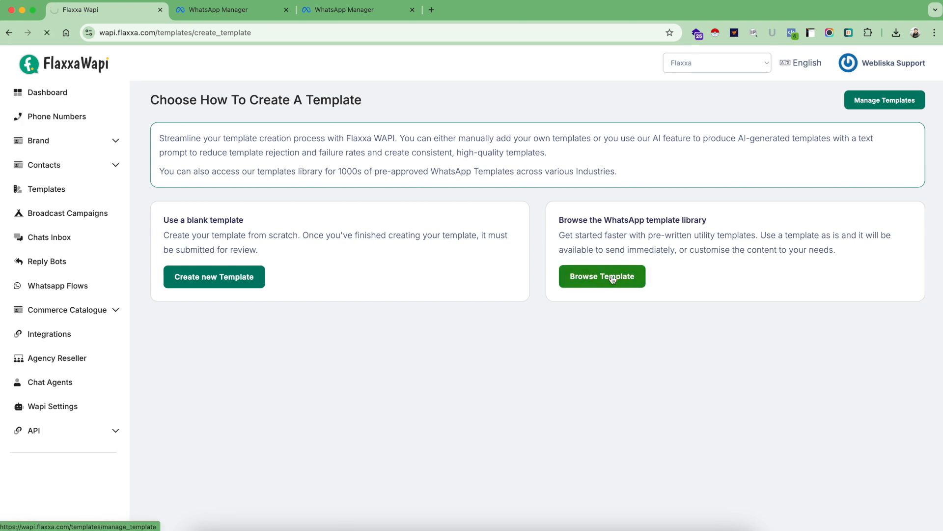
left_click(601, 276)
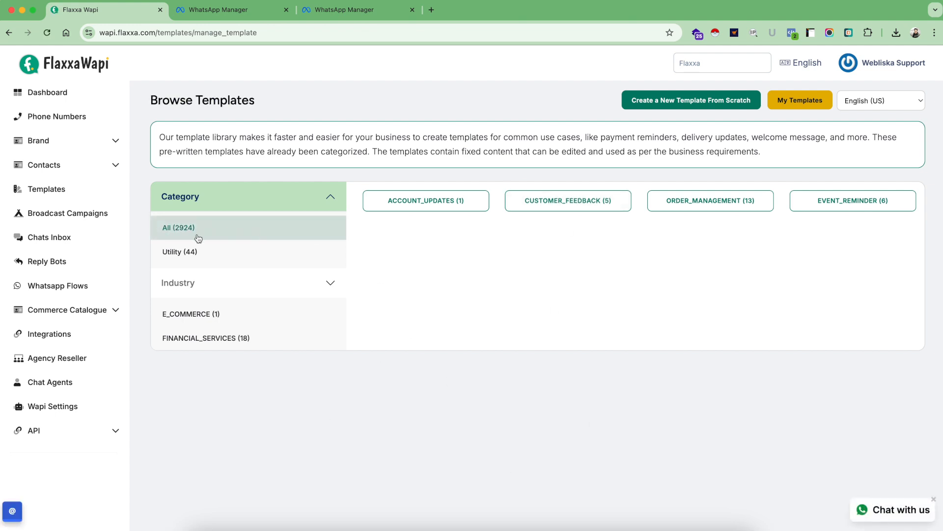
left_click(177, 228)
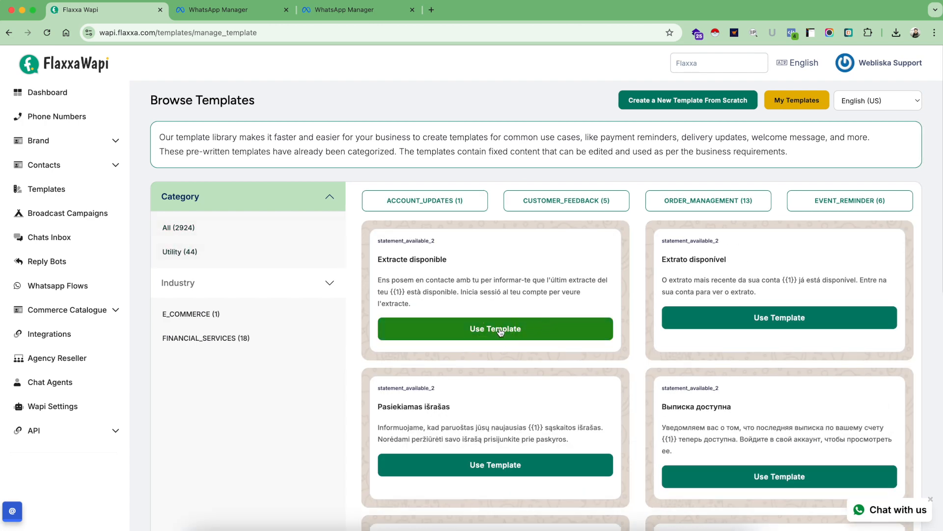
left_click(495, 328)
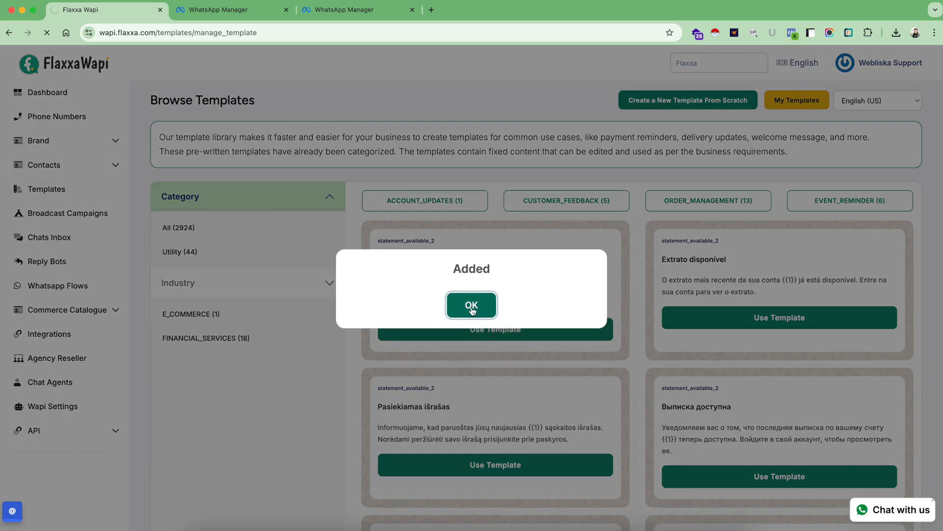
left_click(471, 305)
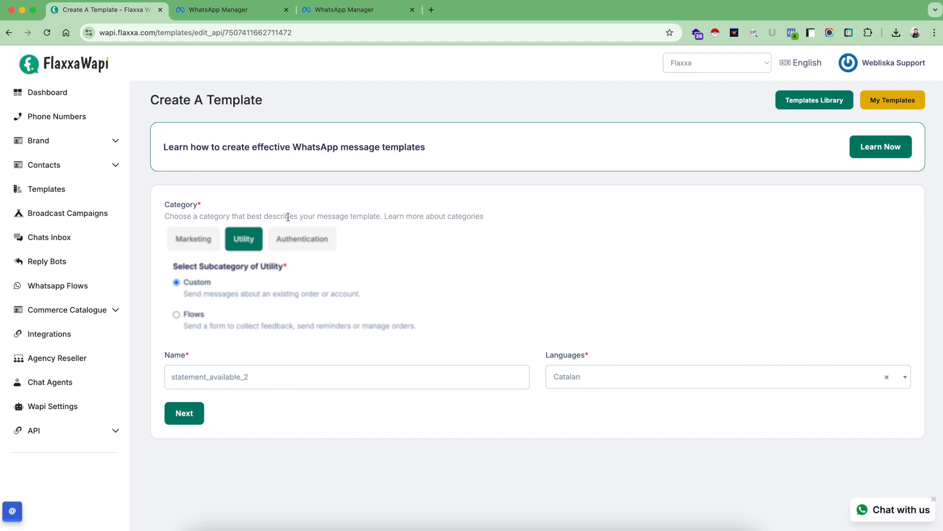
mouse_move(232, 309)
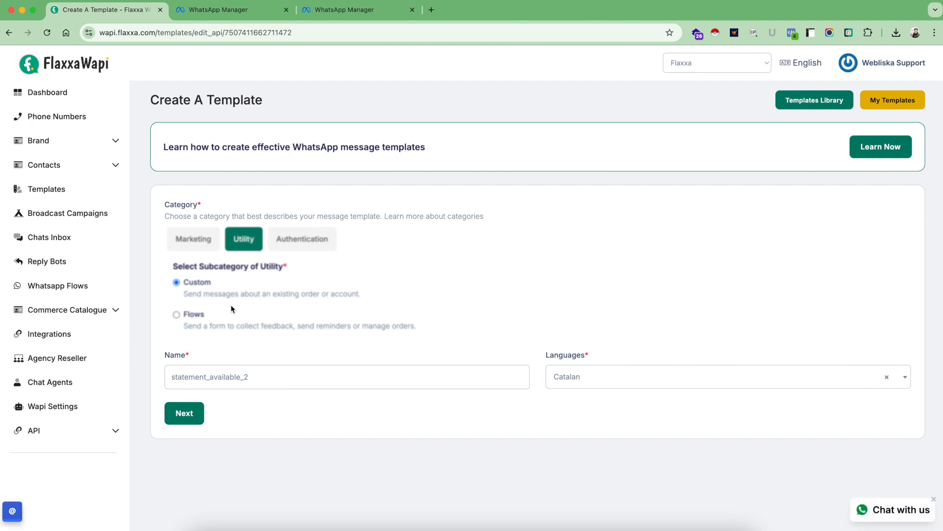
mouse_move(267, 258)
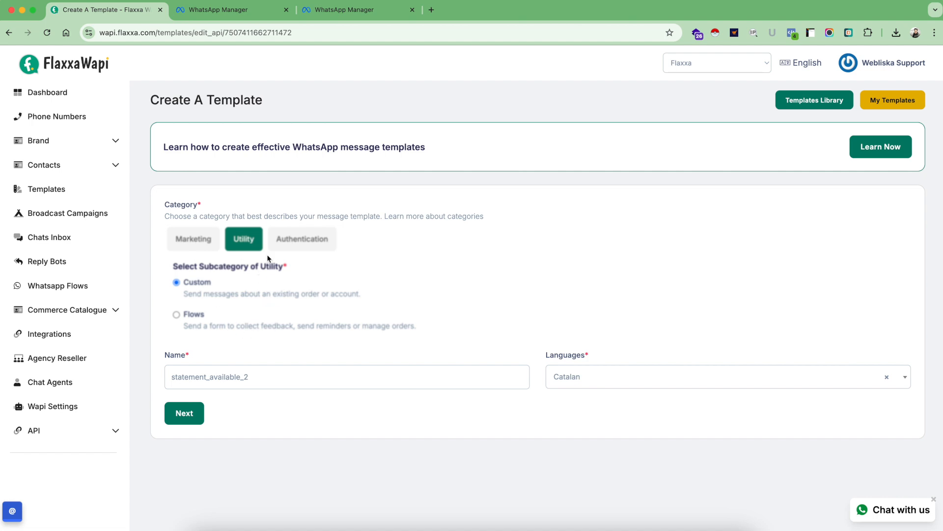
mouse_move(246, 344)
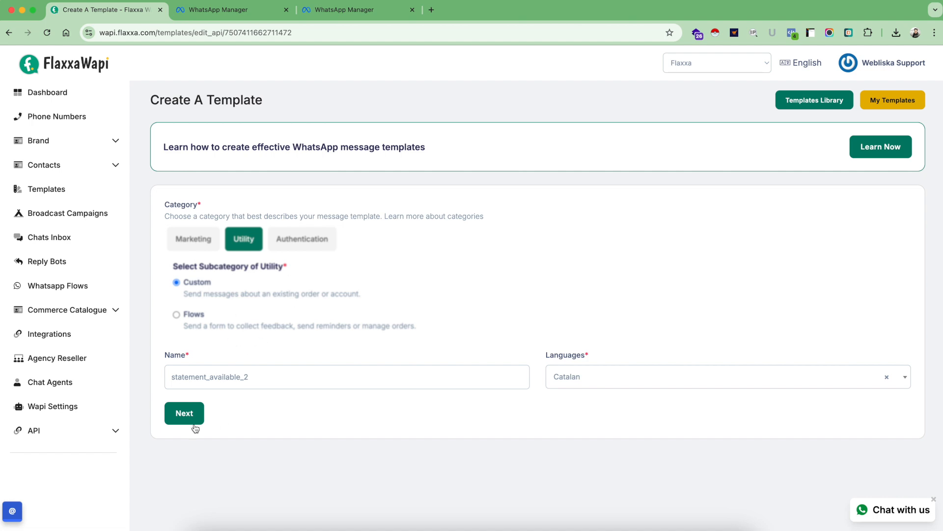
mouse_move(217, 404)
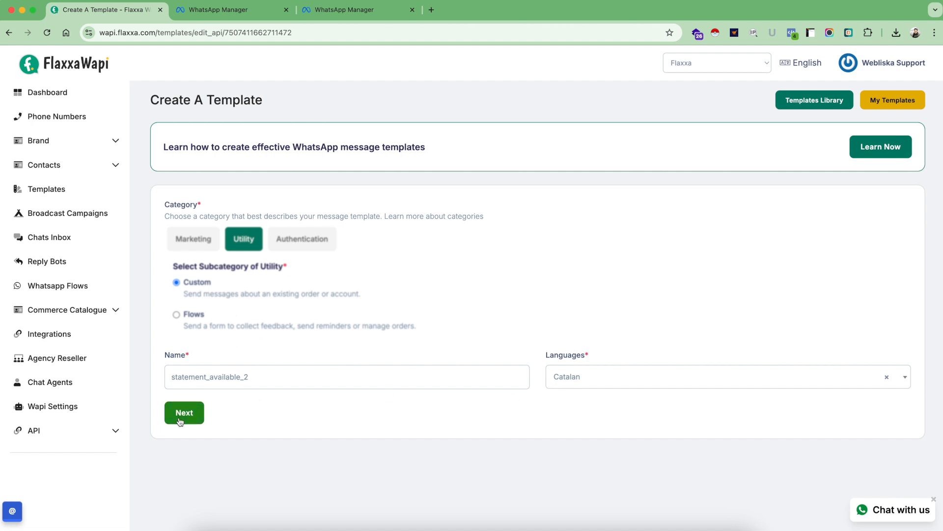
Advance statement_available_2 past Utility/Custom to its prefilled Catalan Template Body
left_click(183, 413)
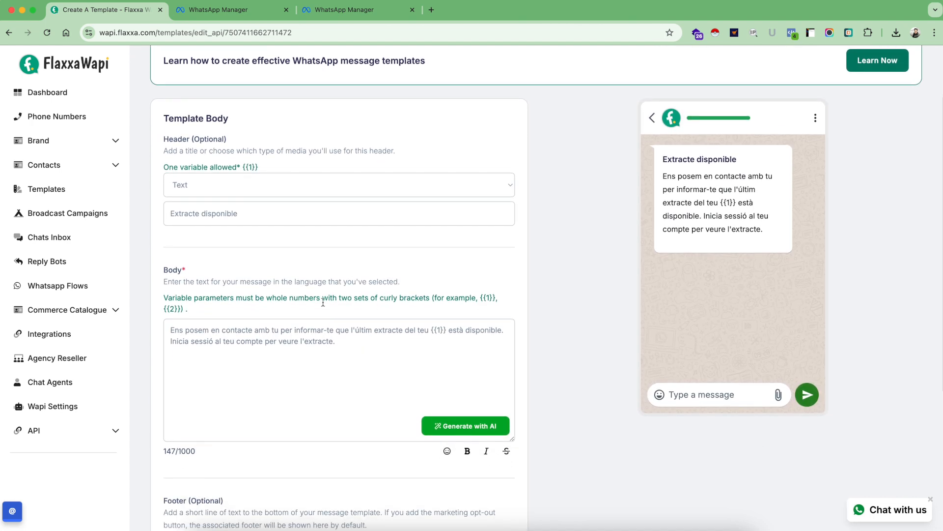
scroll("down", 3)
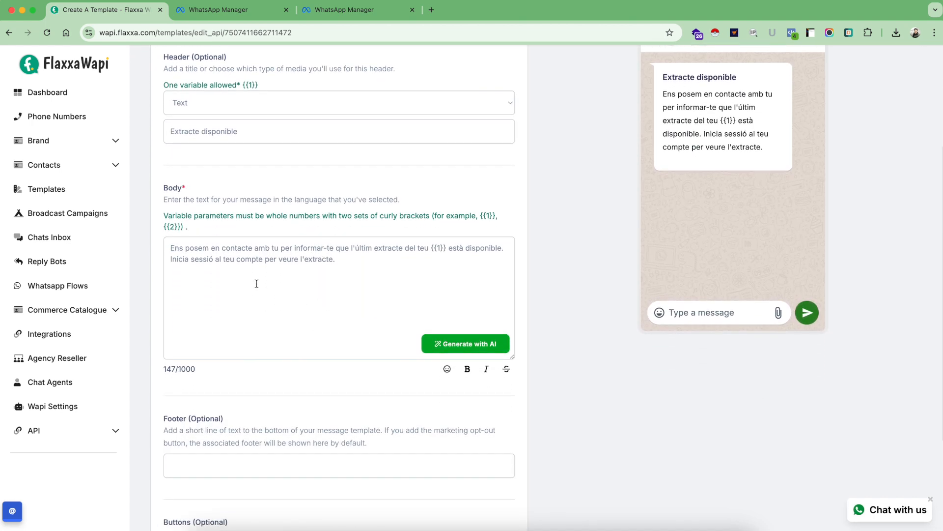
scroll("down", 3)
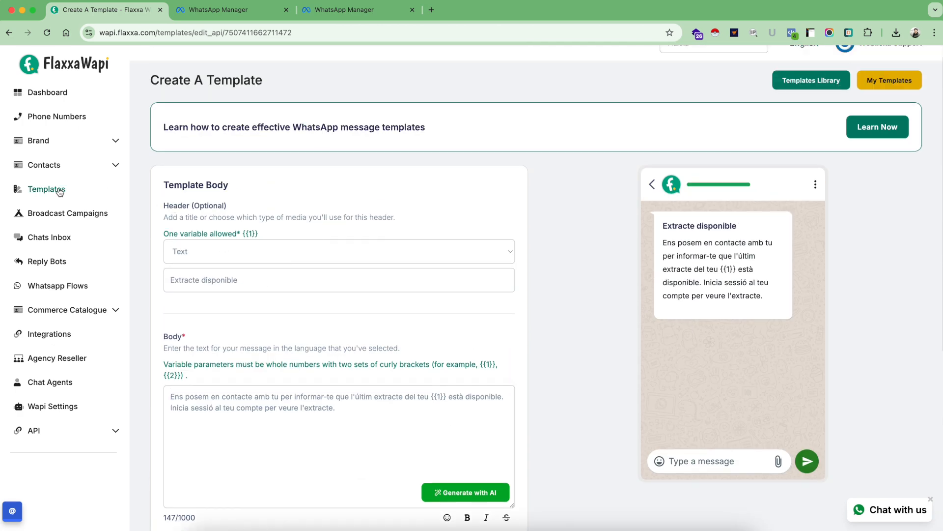
Return to Templates Management, where the templates are listed as Approved
left_click(47, 190)
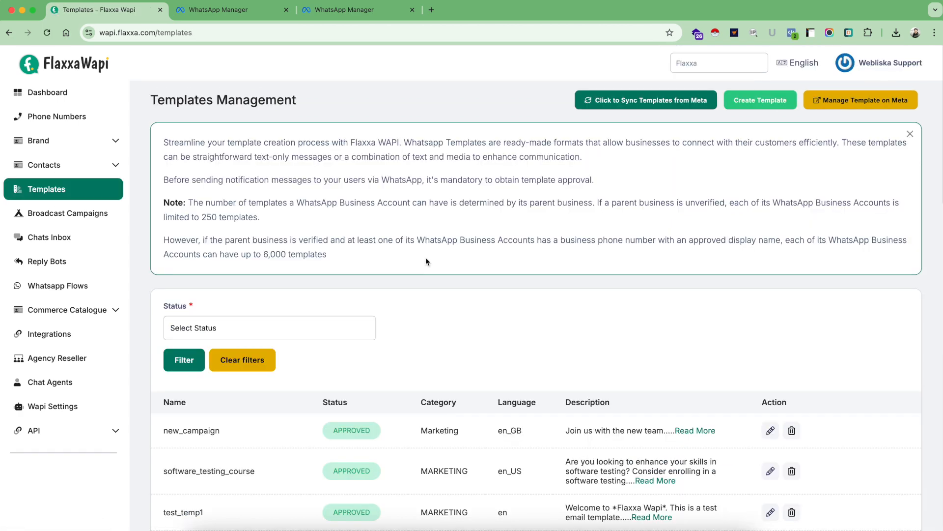
mouse_move(465, 314)
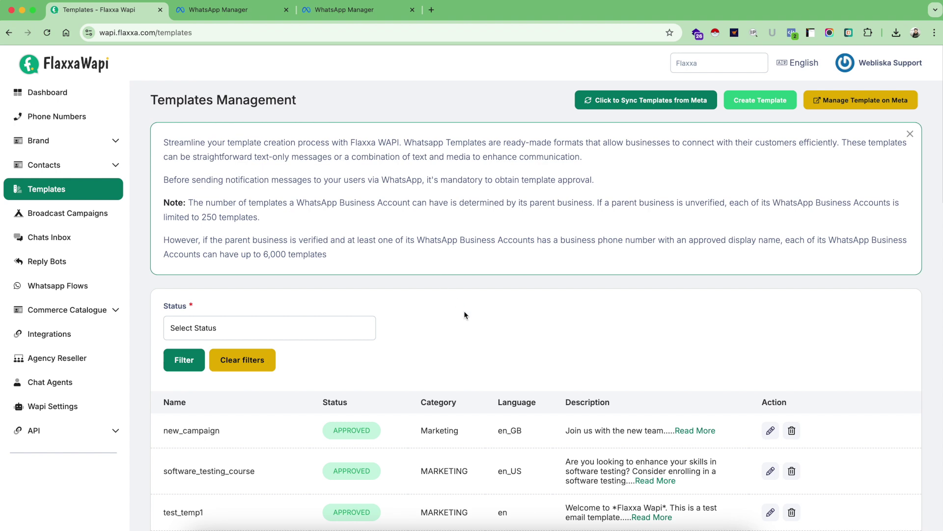